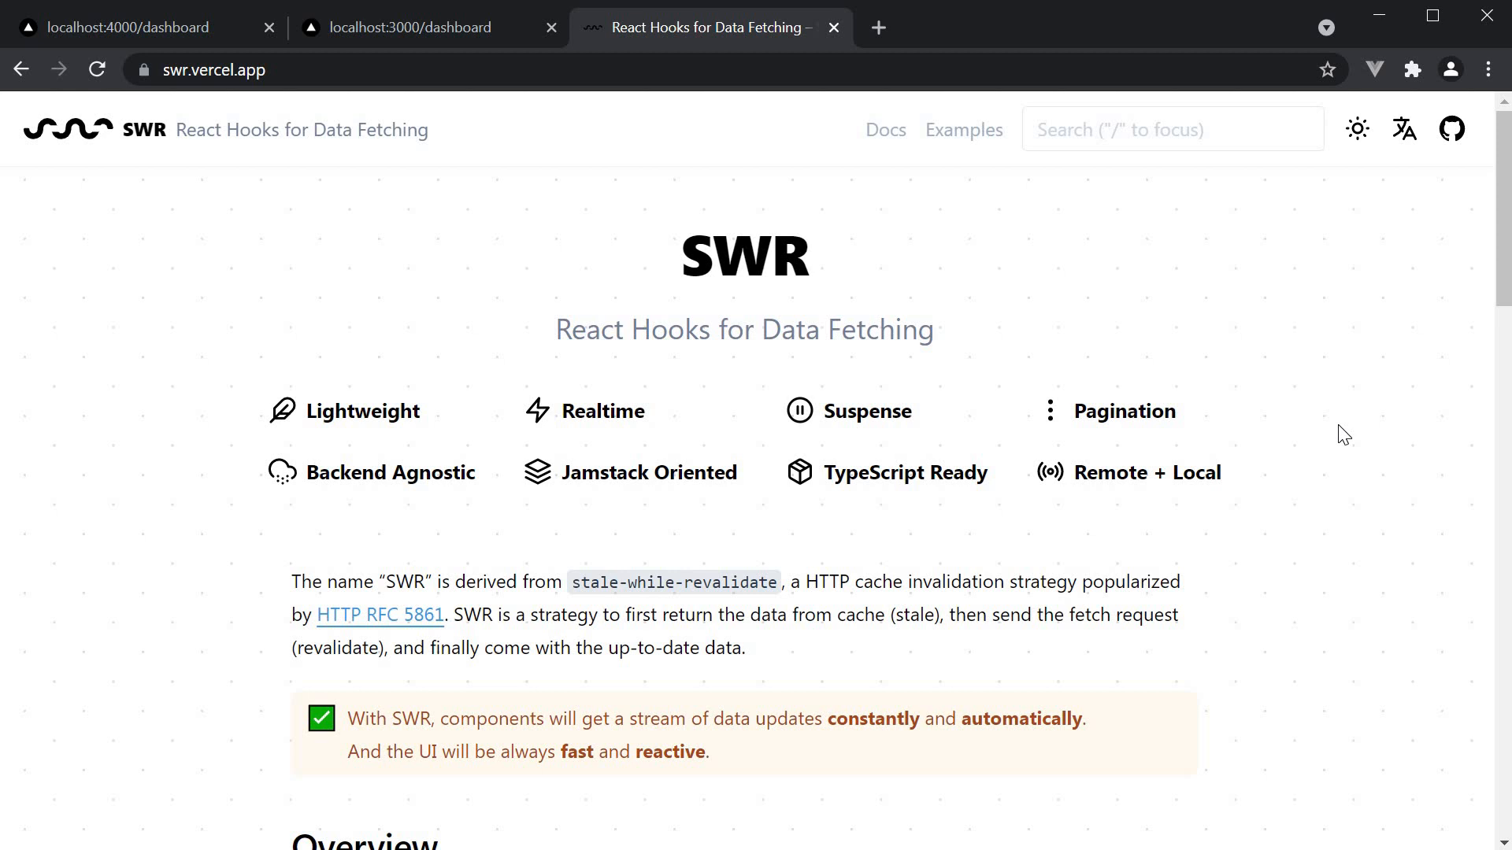
mouse_move(1013, 326)
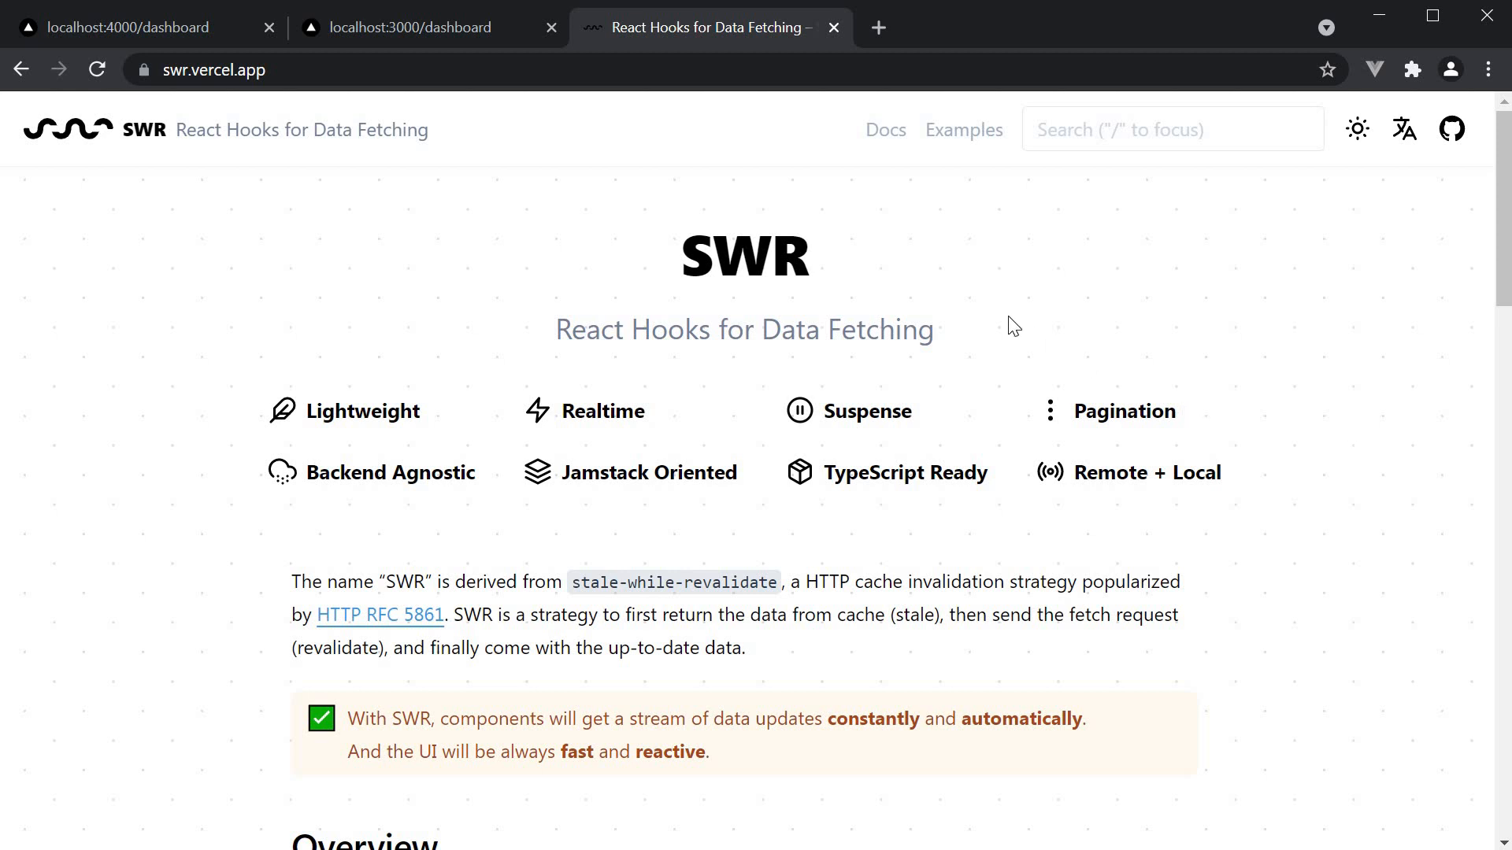
mouse_move(796, 288)
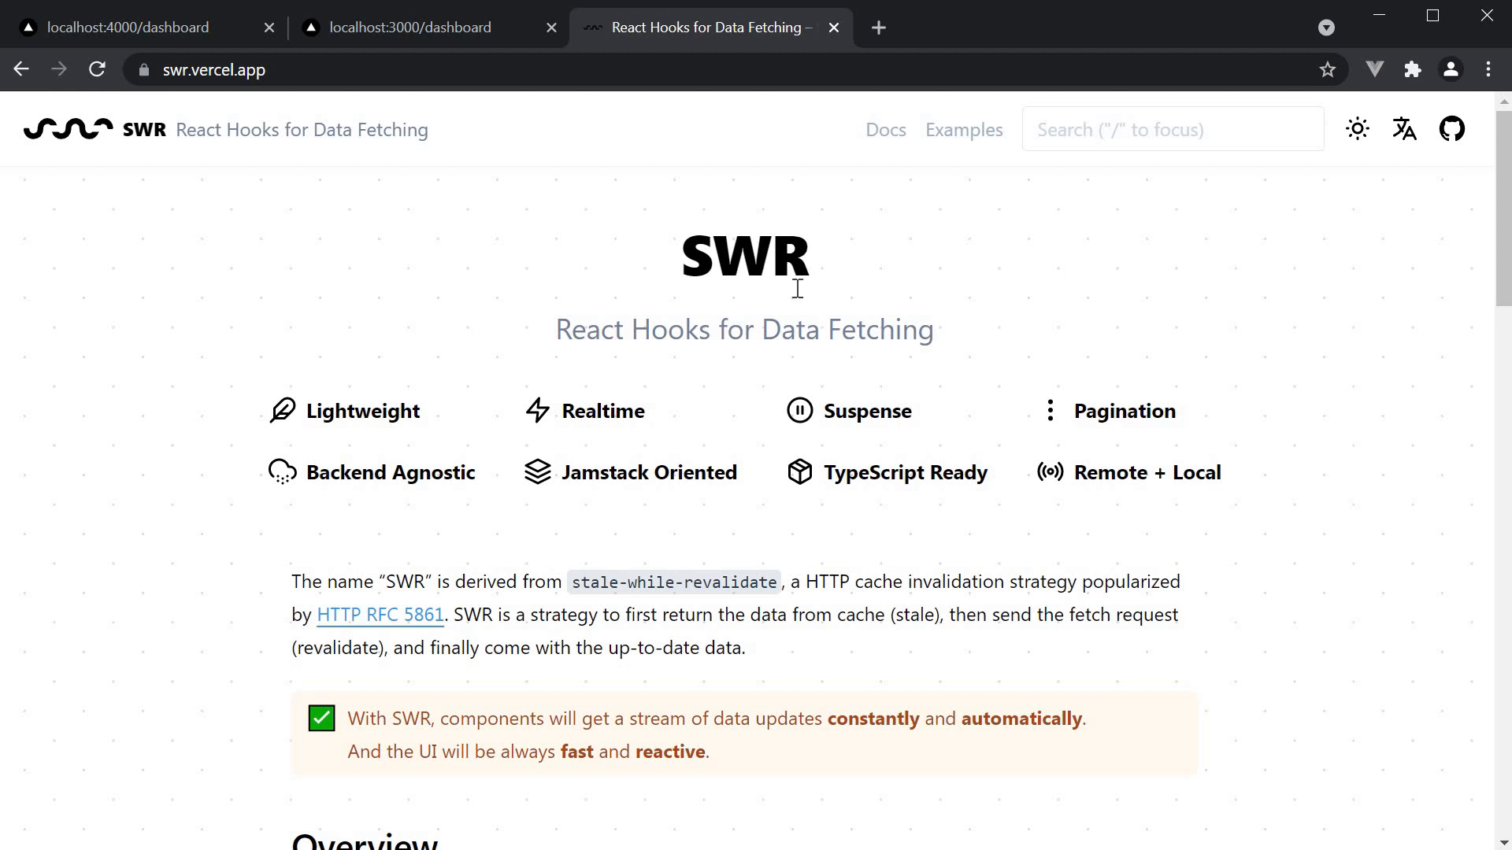
mouse_move(777, 290)
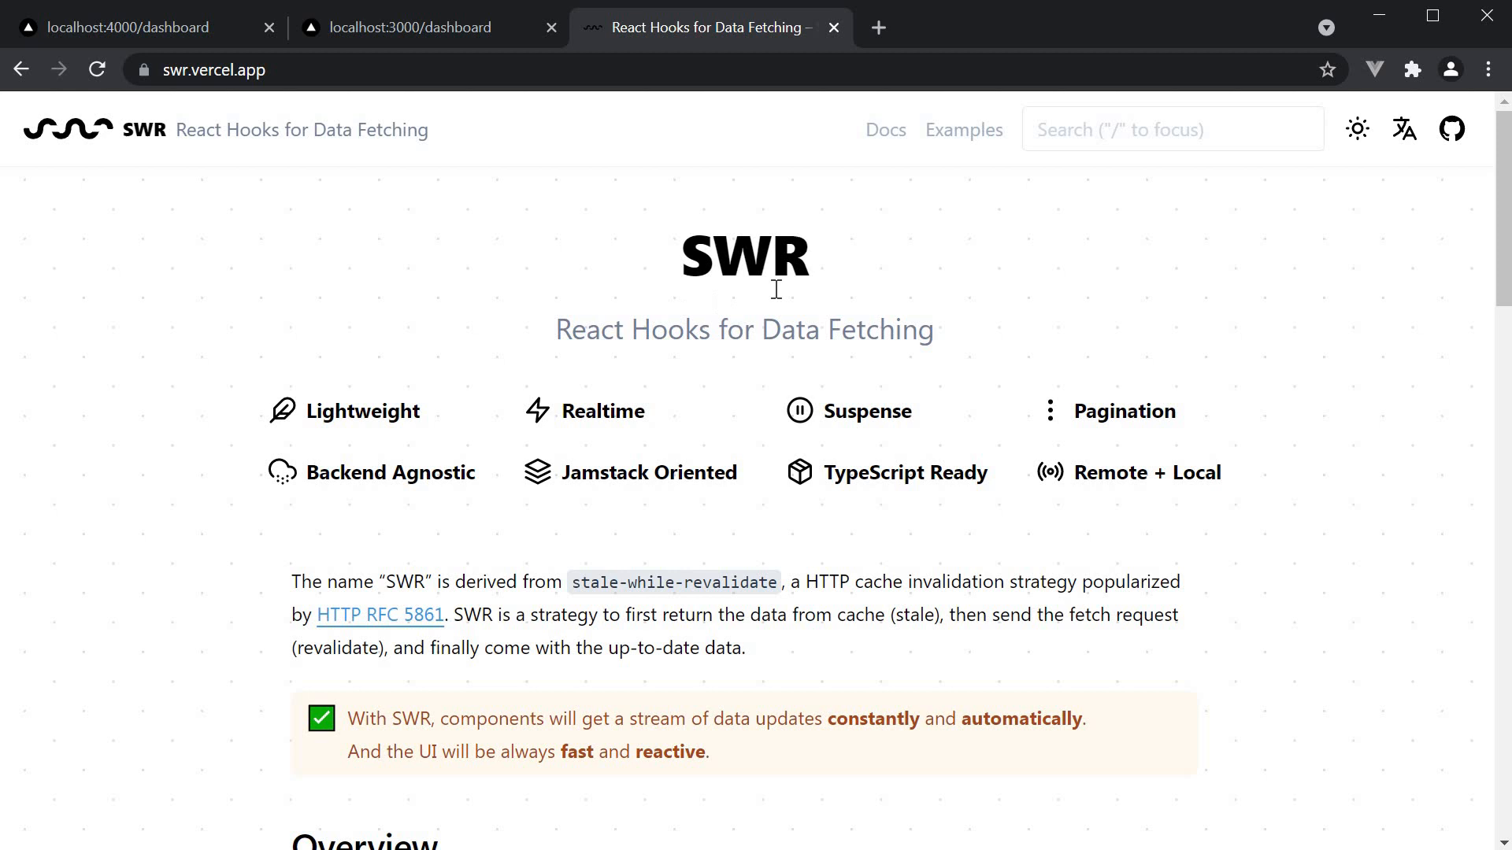
mouse_move(836, 302)
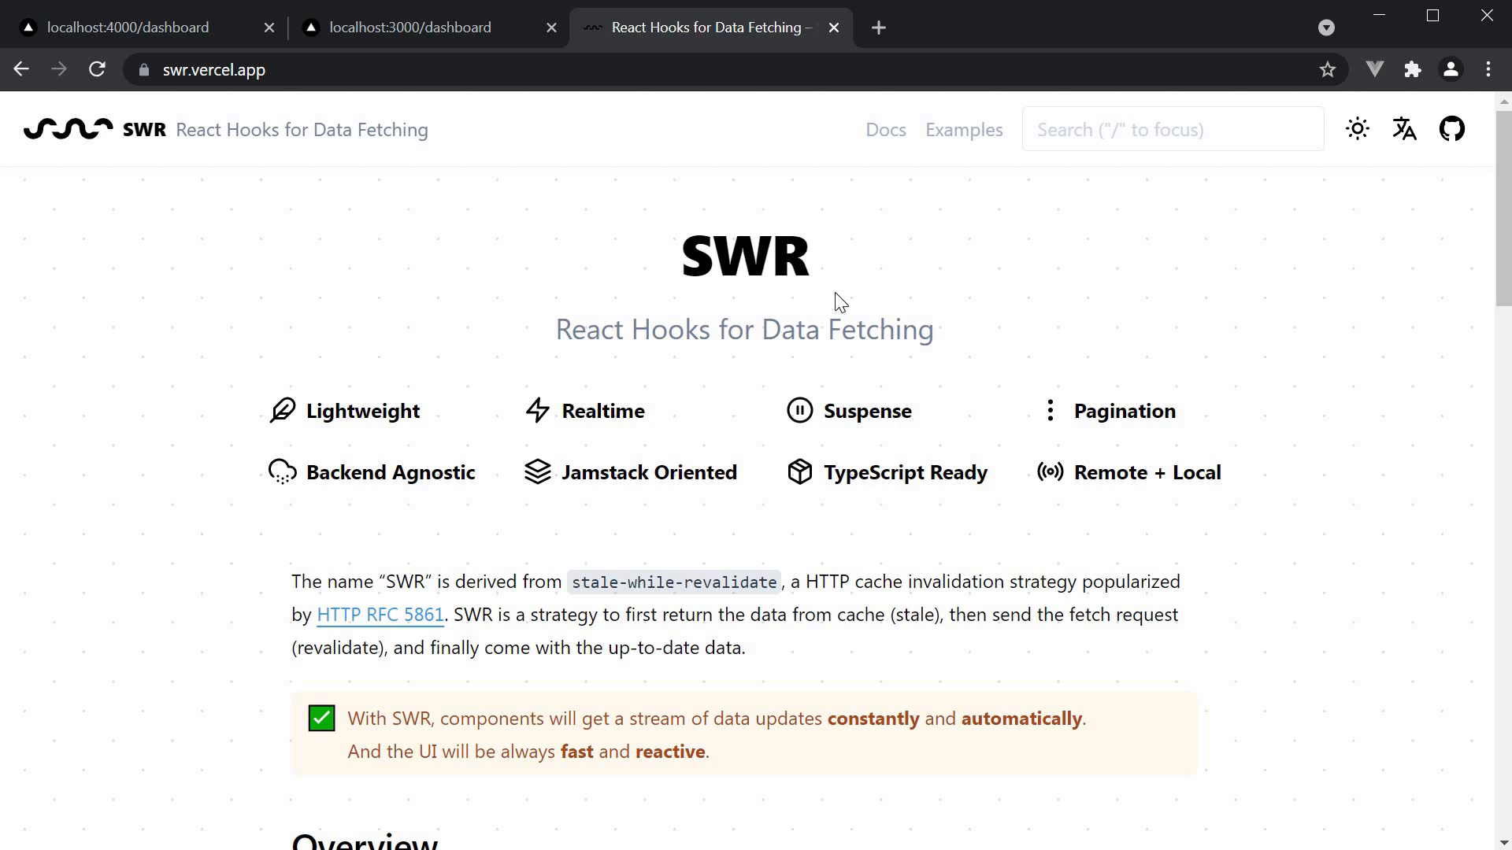
mouse_move(1063, 359)
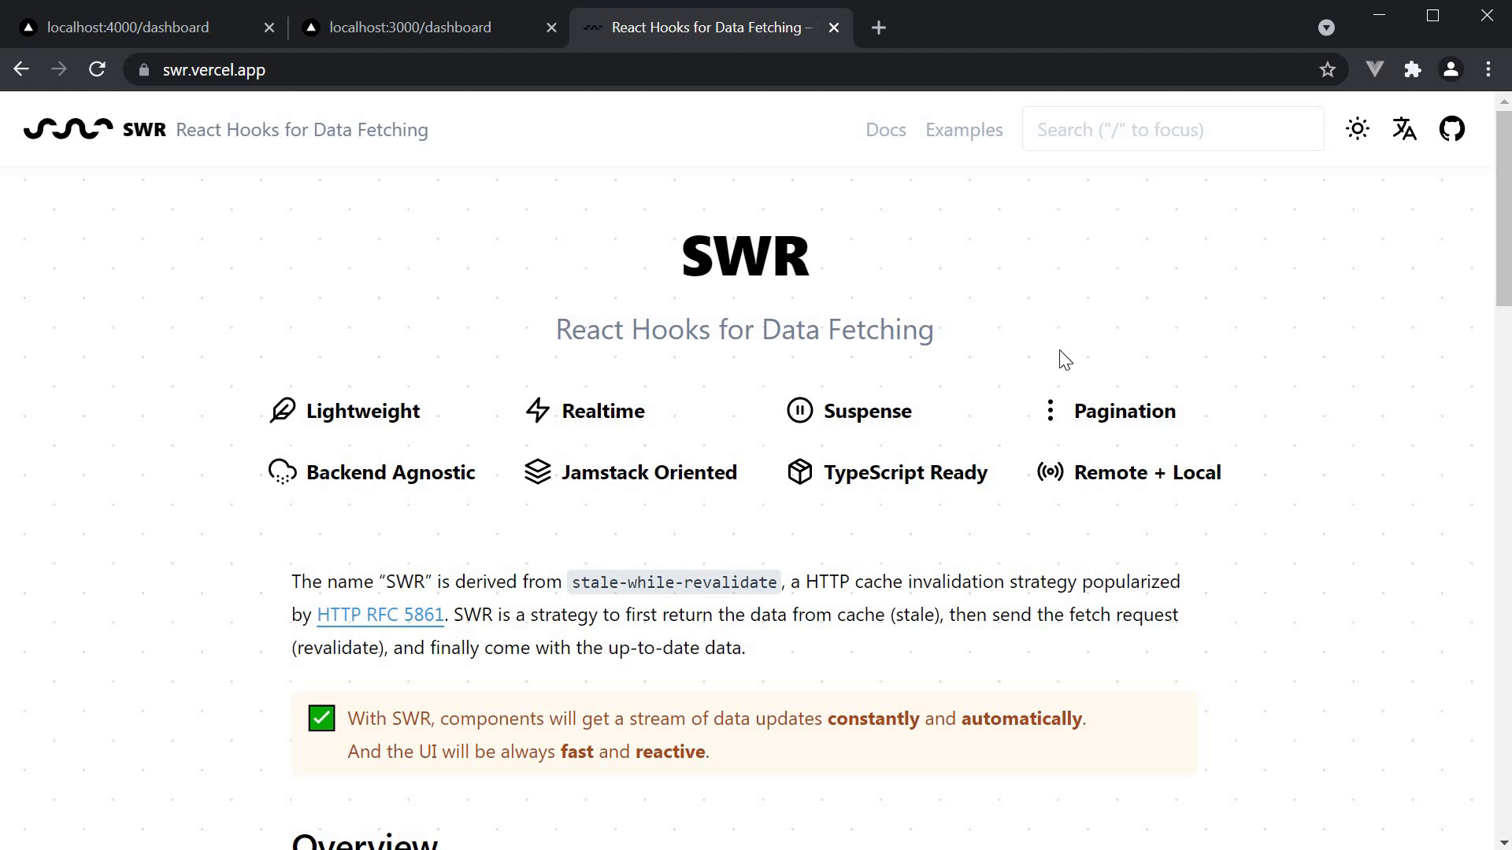
mouse_move(1094, 324)
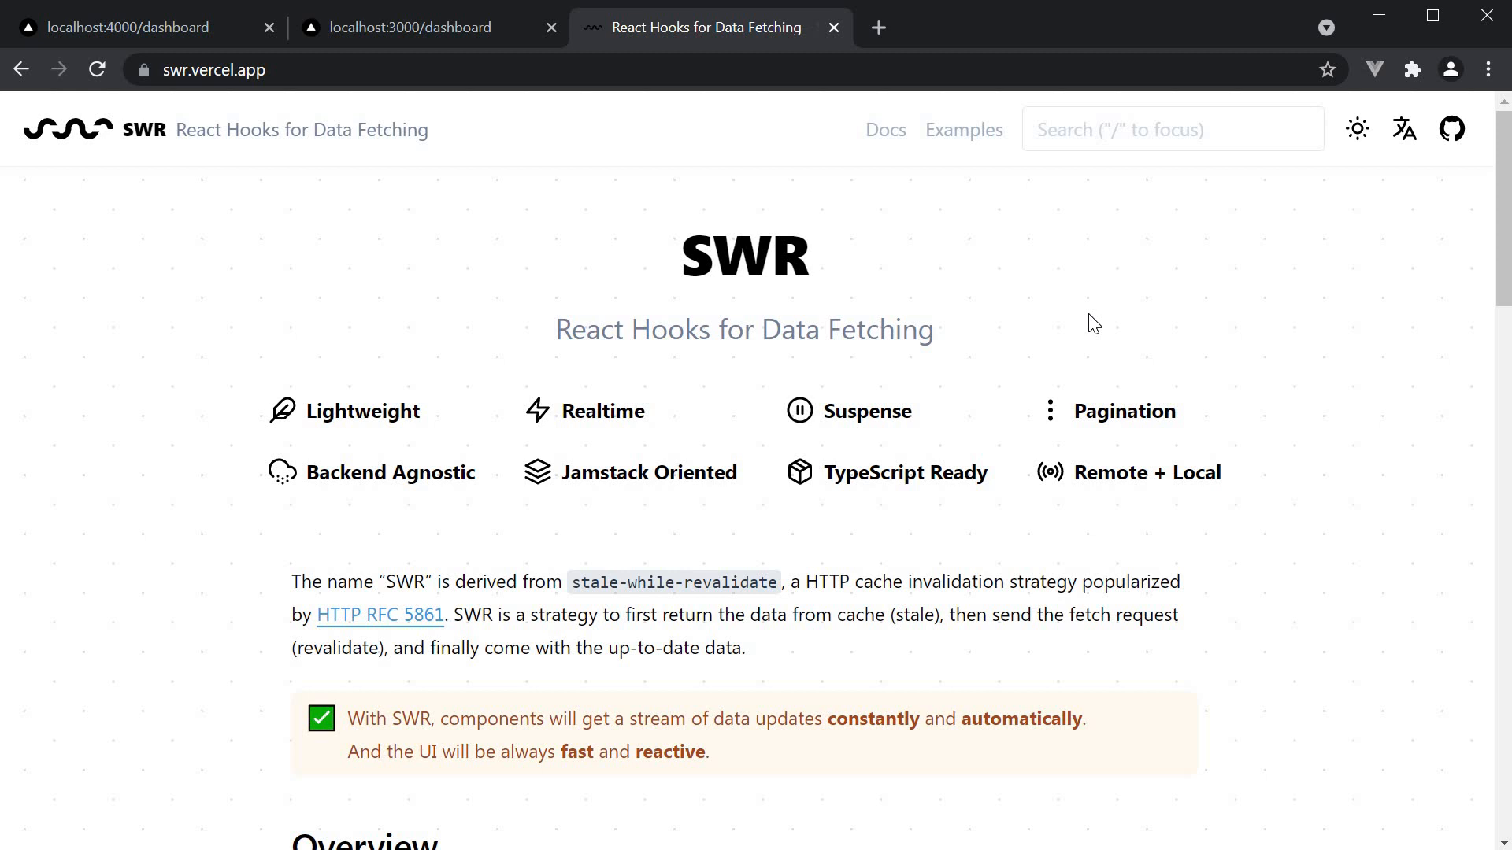
mouse_move(1063, 321)
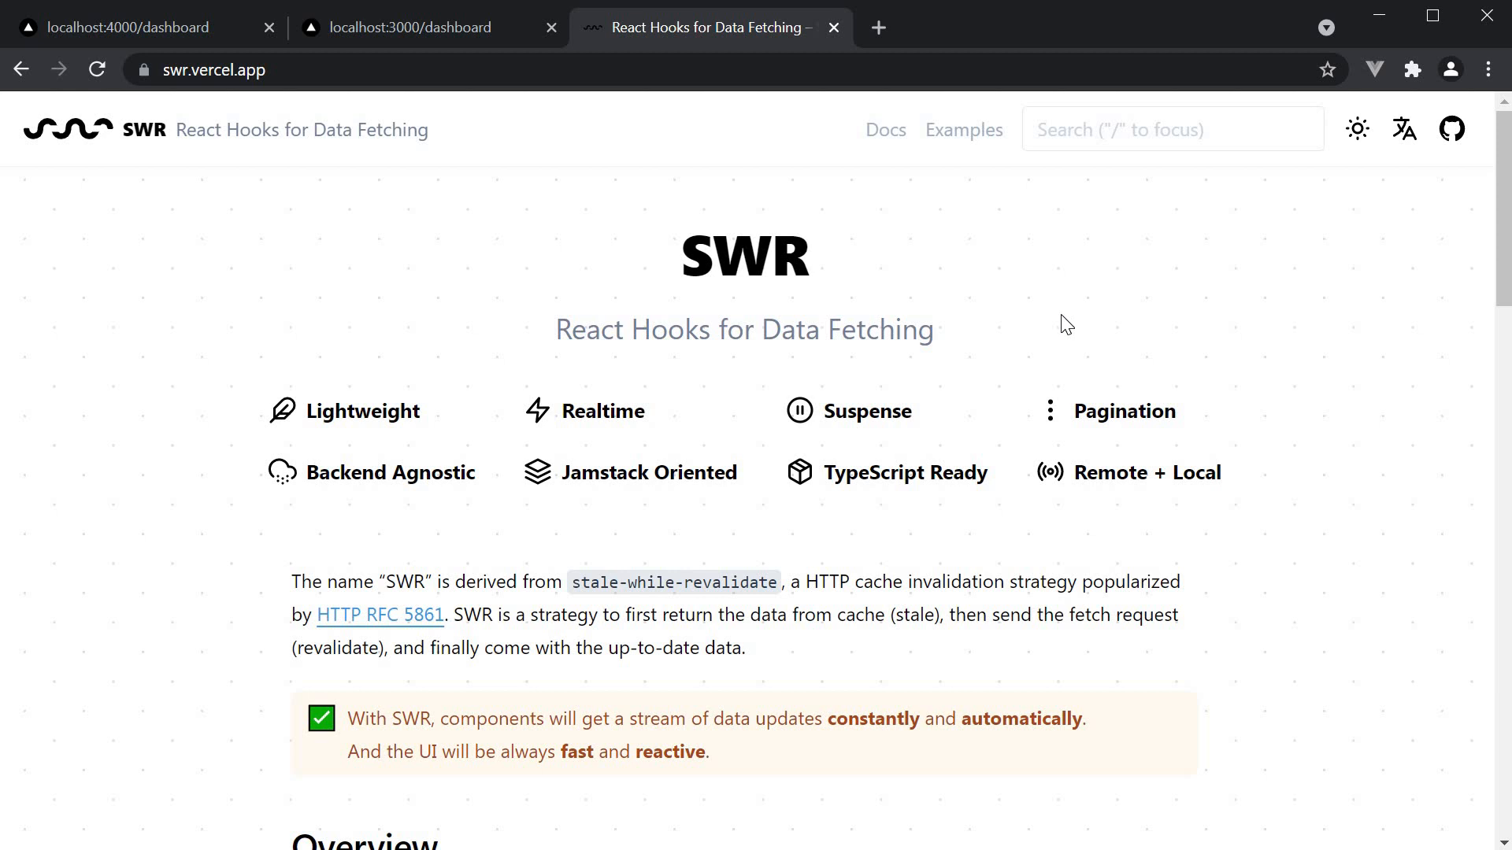
mouse_move(1050, 335)
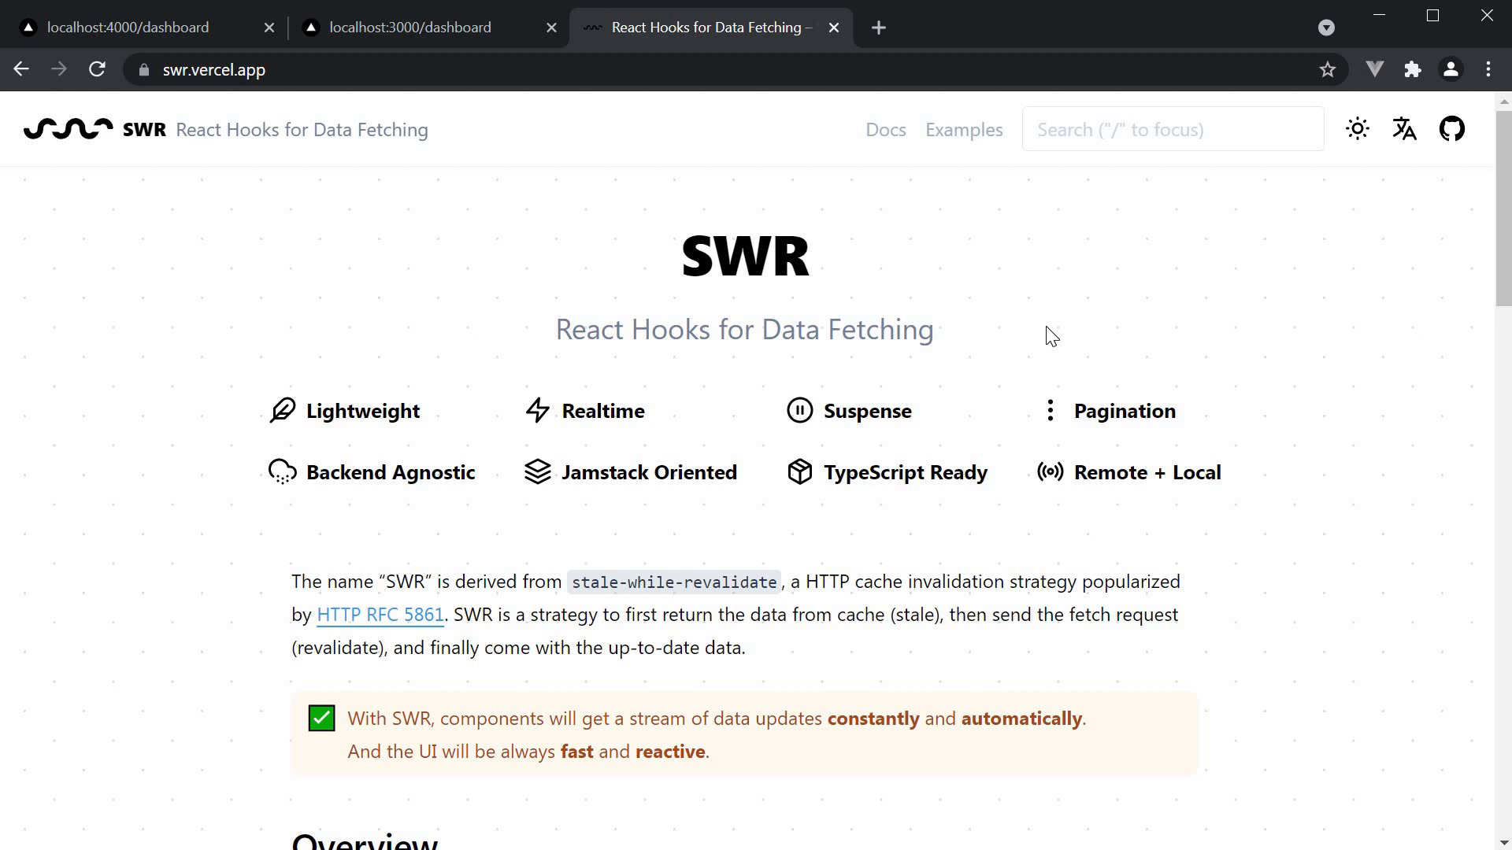
- Switch from the SWR homepage in Chrome back to dashboard.js in the editor
left_click(409, 27)
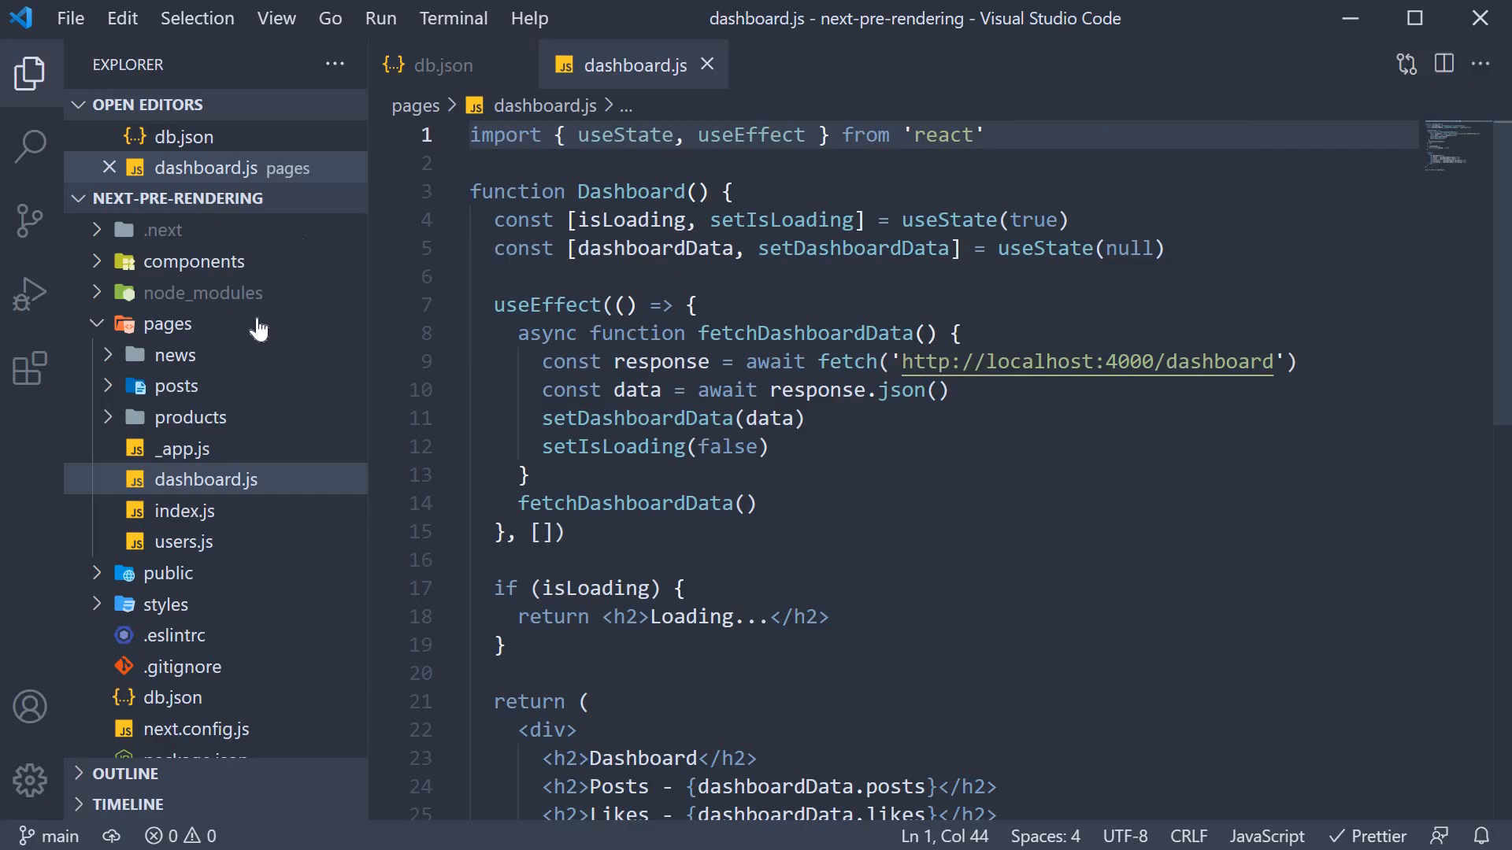
- Create a new file dashboard-swr.js inside the pages folder
left_click(169, 322)
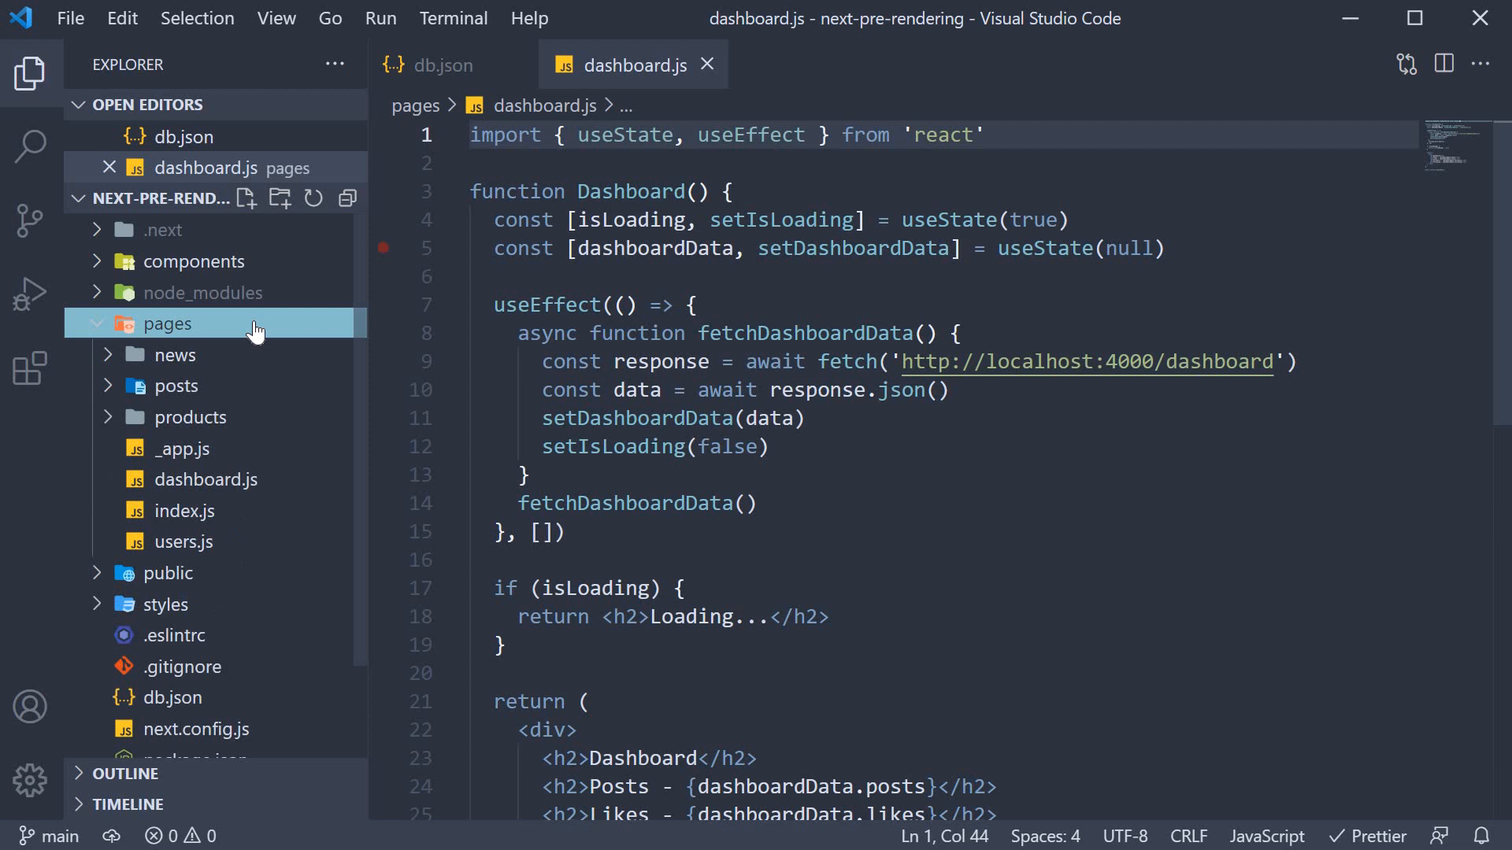
mouse_move(248, 205)
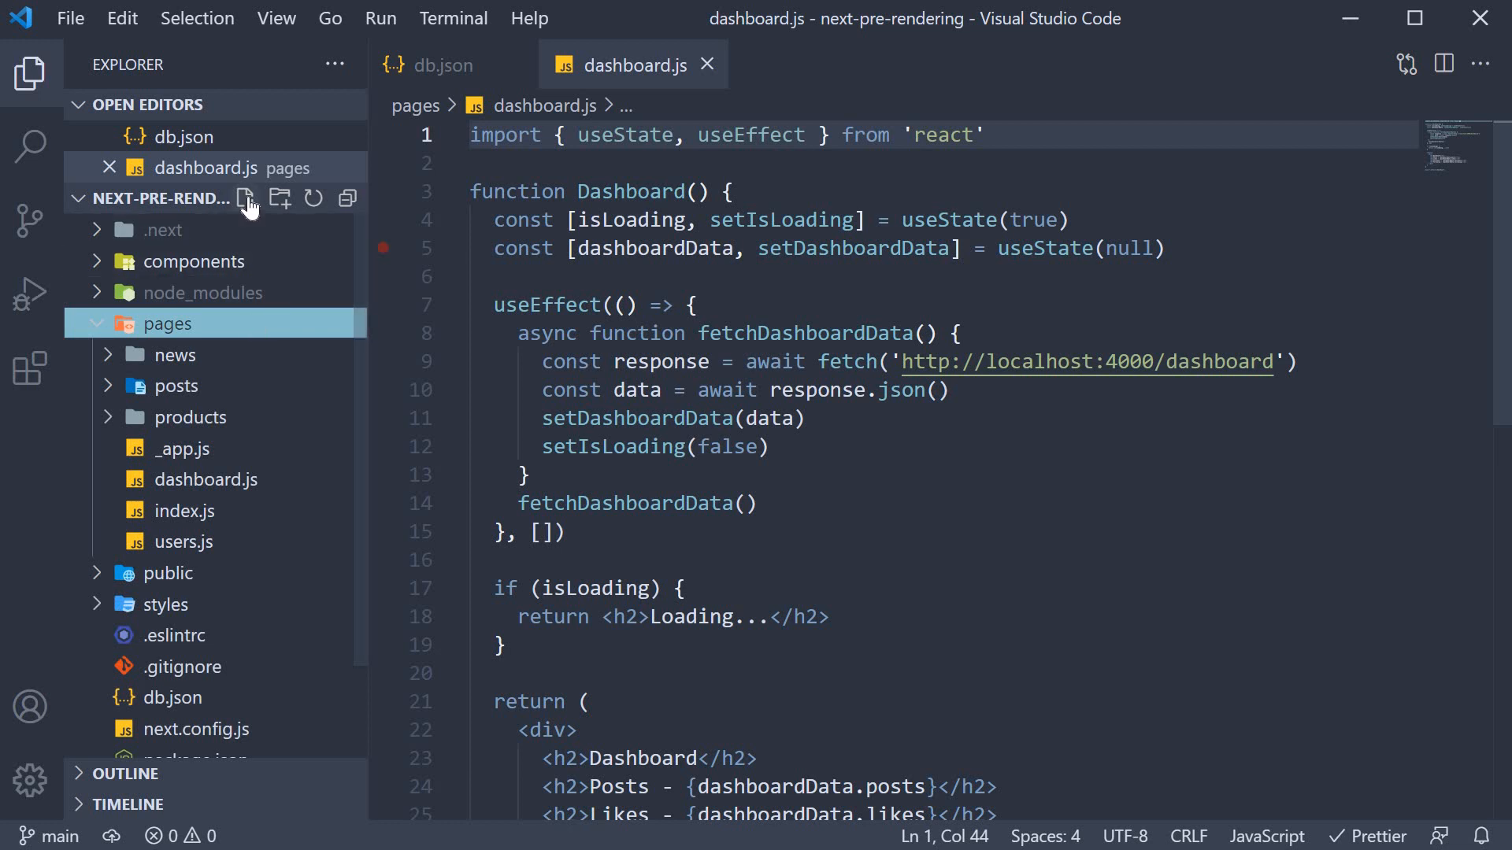
left_click(247, 198)
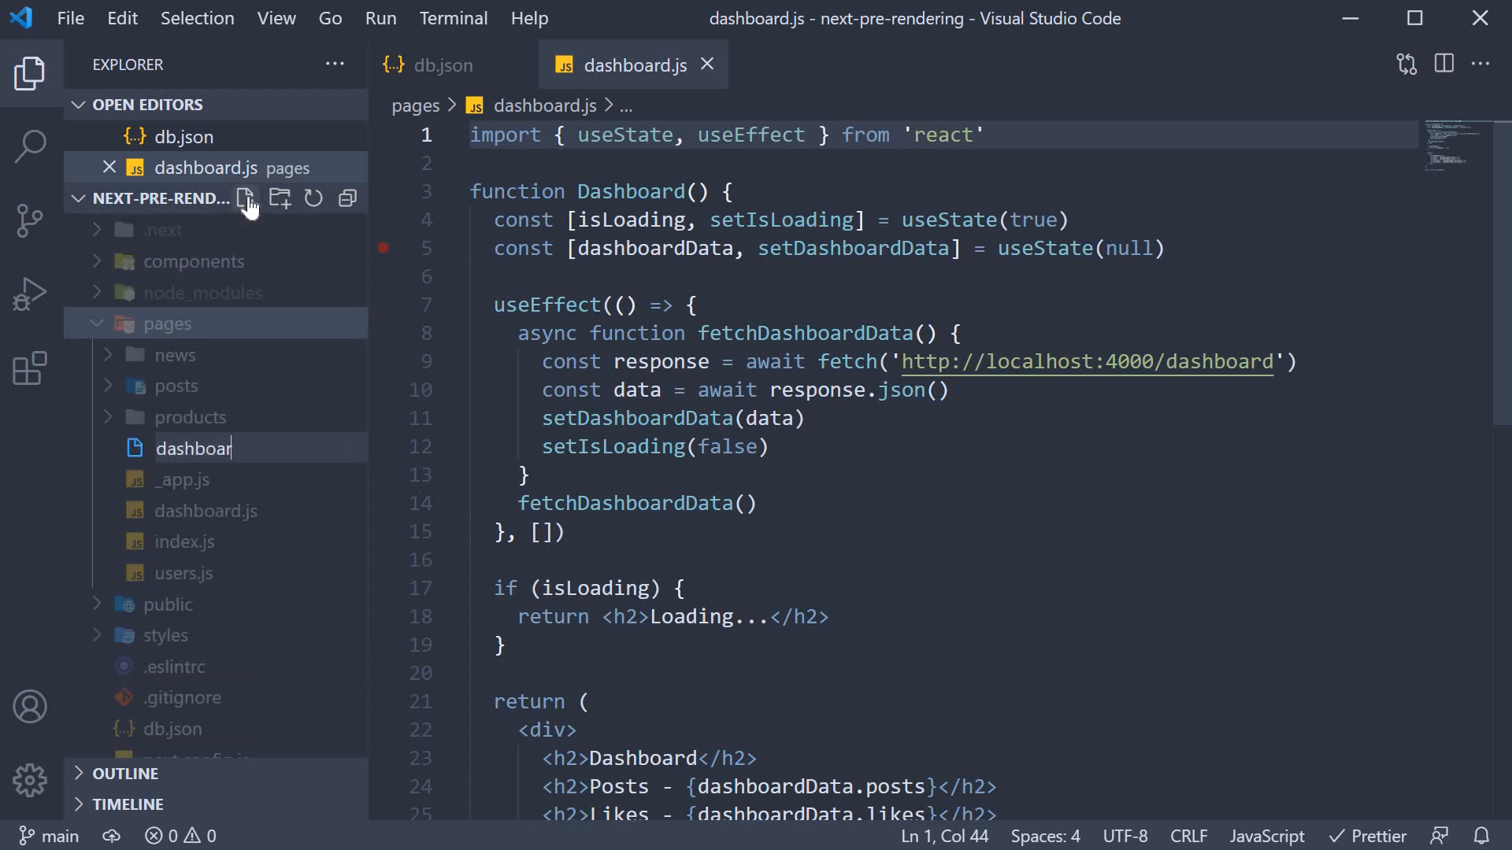
type("d-swr.j")
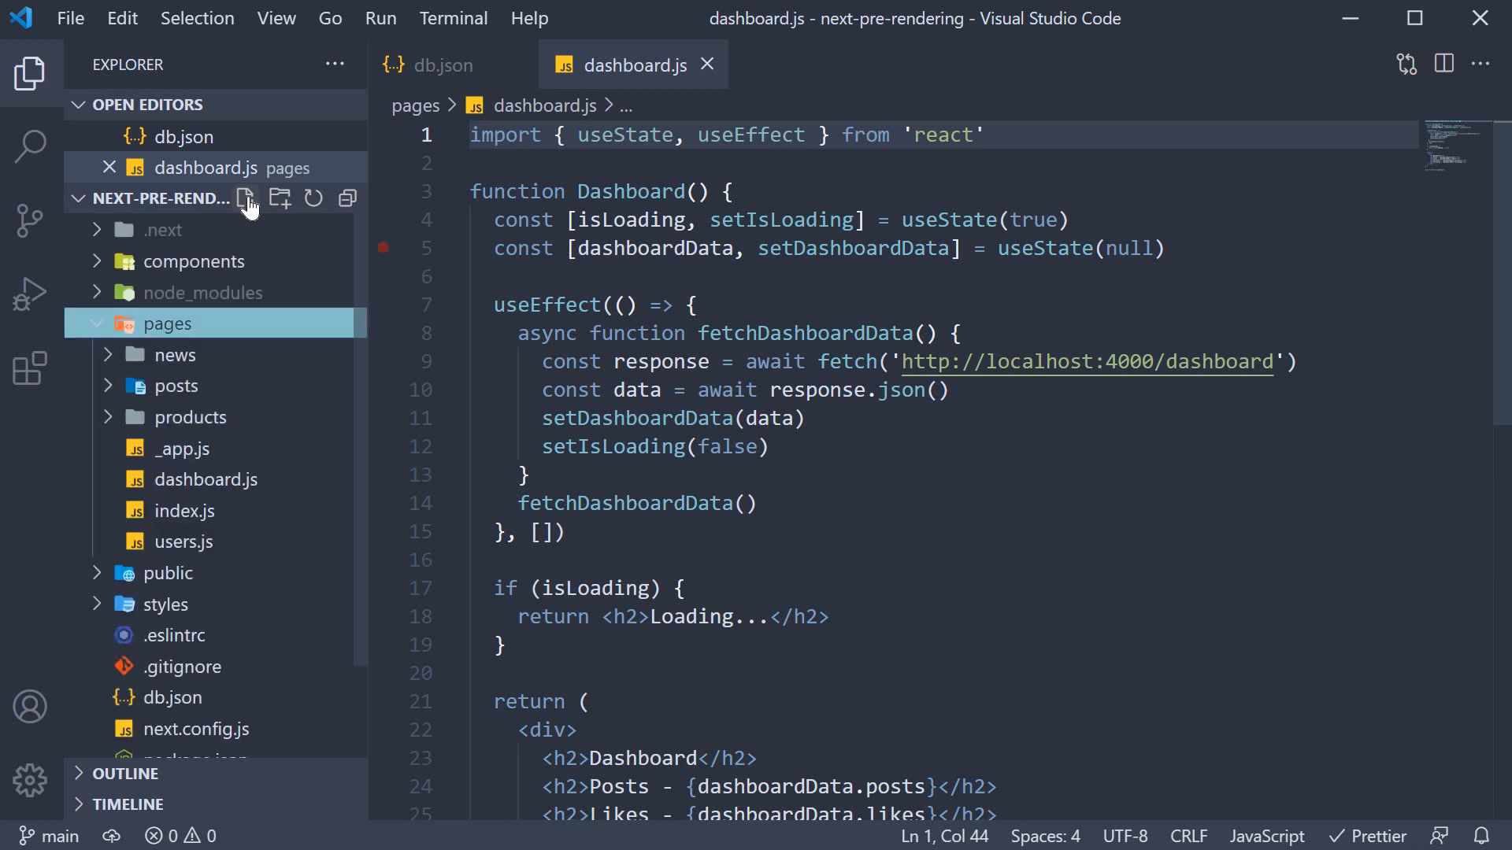
left_click(248, 198)
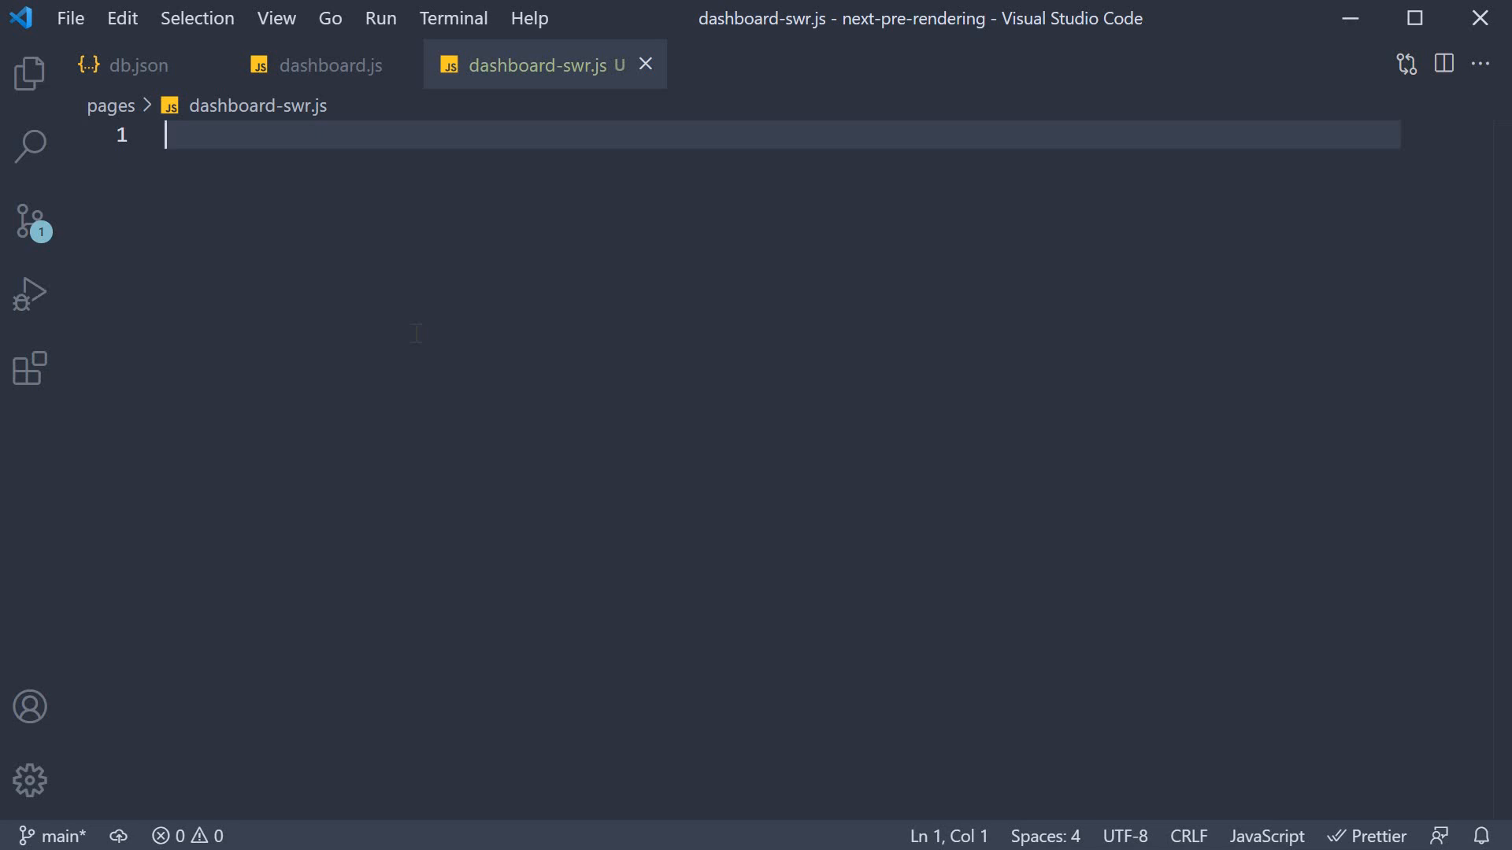
- Write an empty function DashboardSWR() { } and bring up the integrated terminal
type("func")
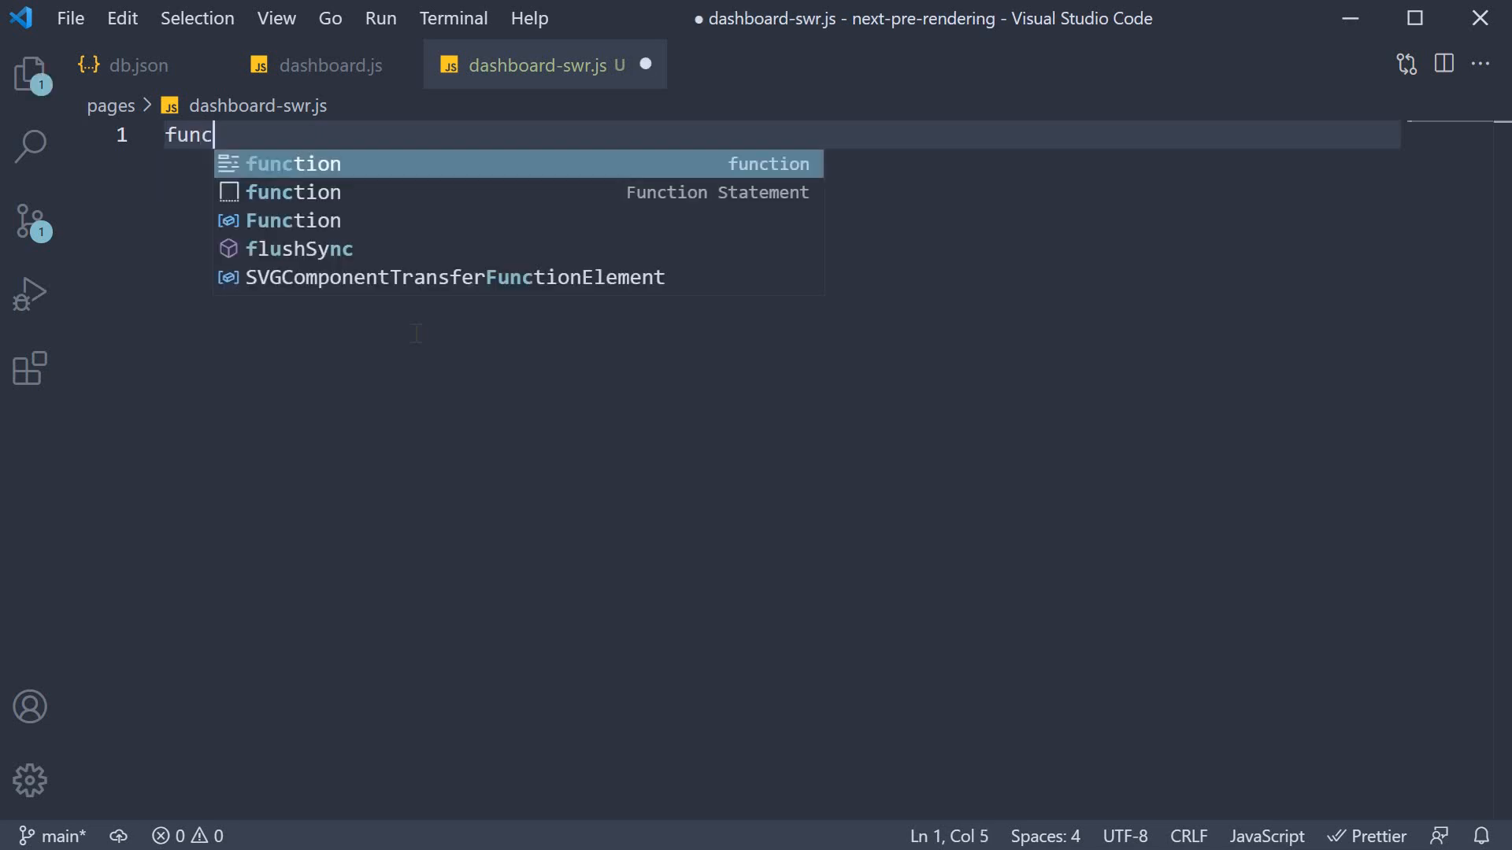
type("DashboardSWR() {")
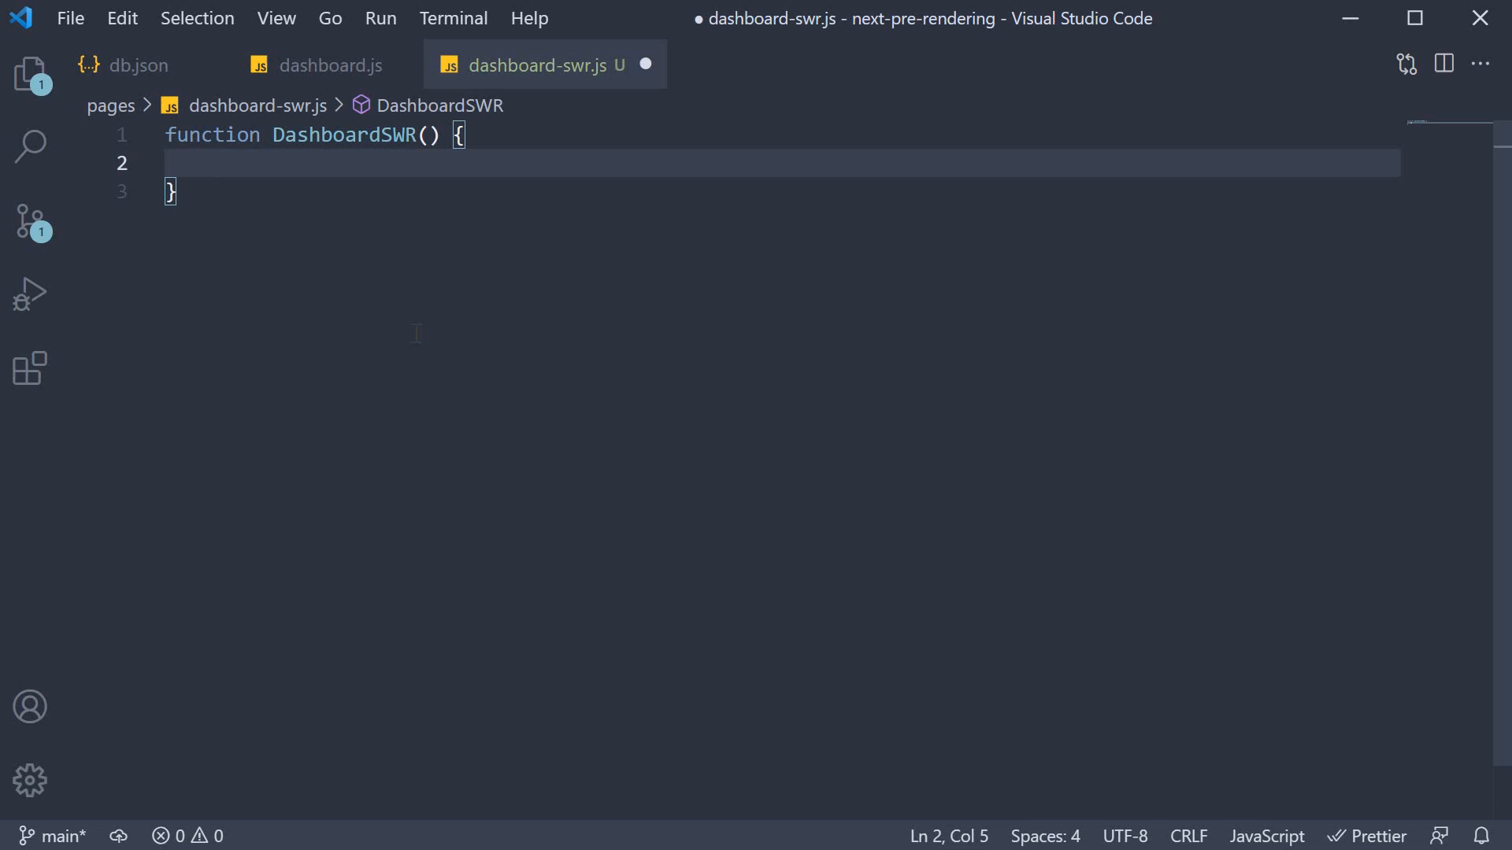
left_click(212, 162)
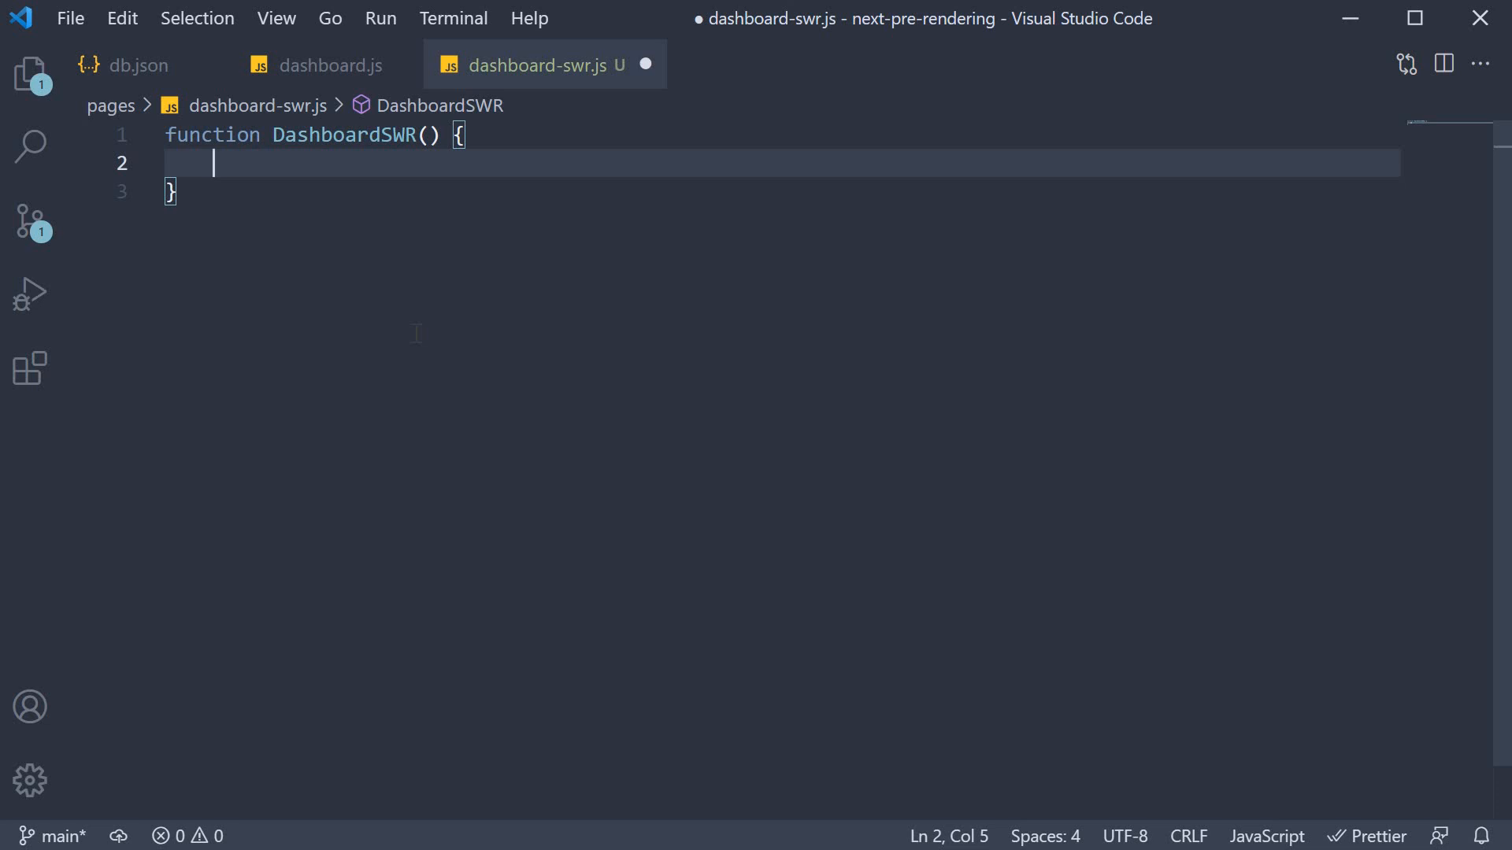
left_click(1386, 612)
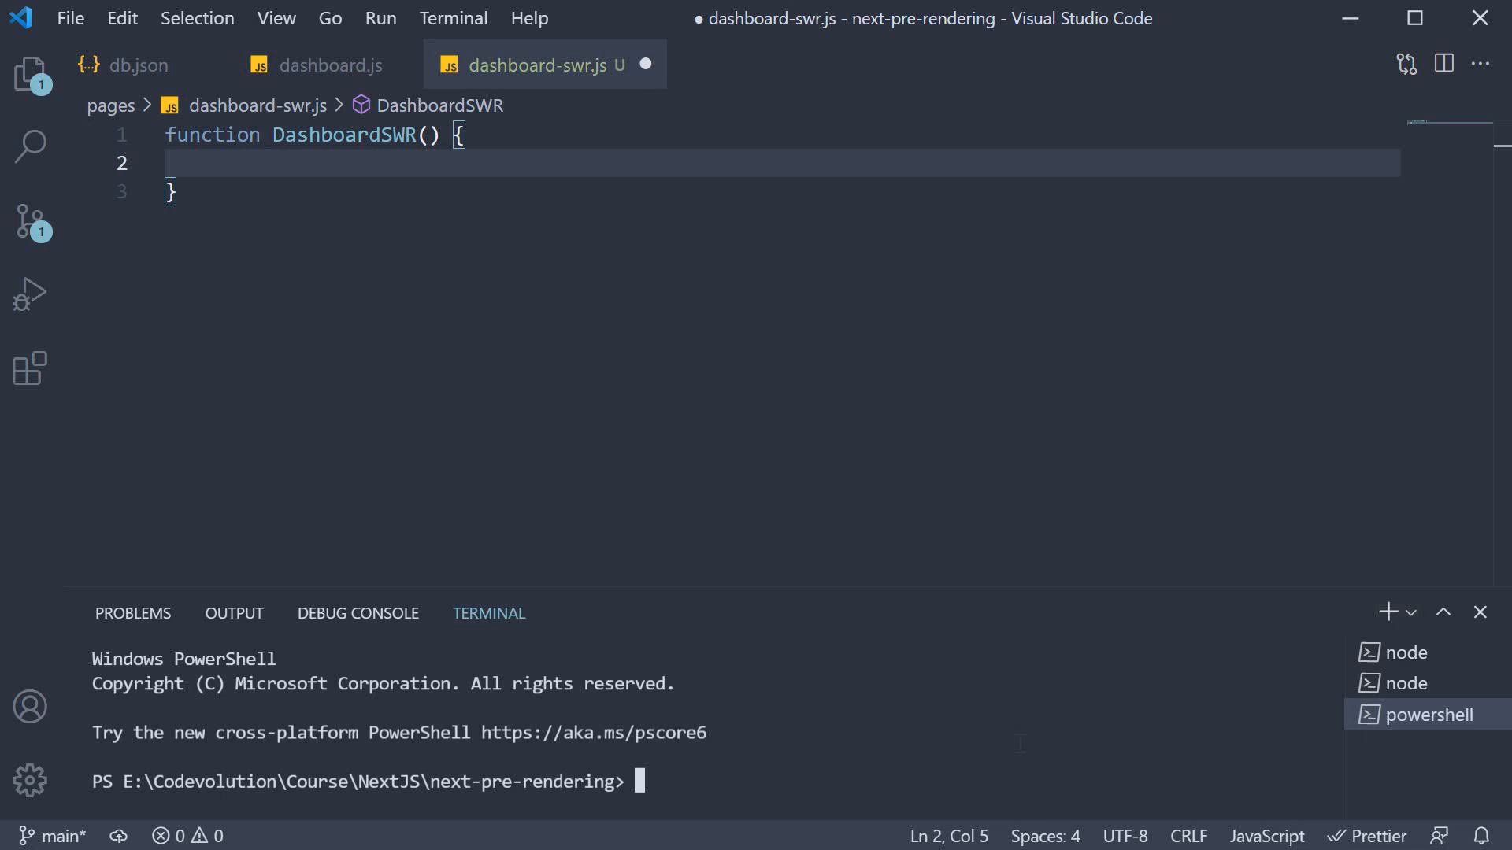
- Install the swr package by running yarn add swr in the terminal
type("yarn add s")
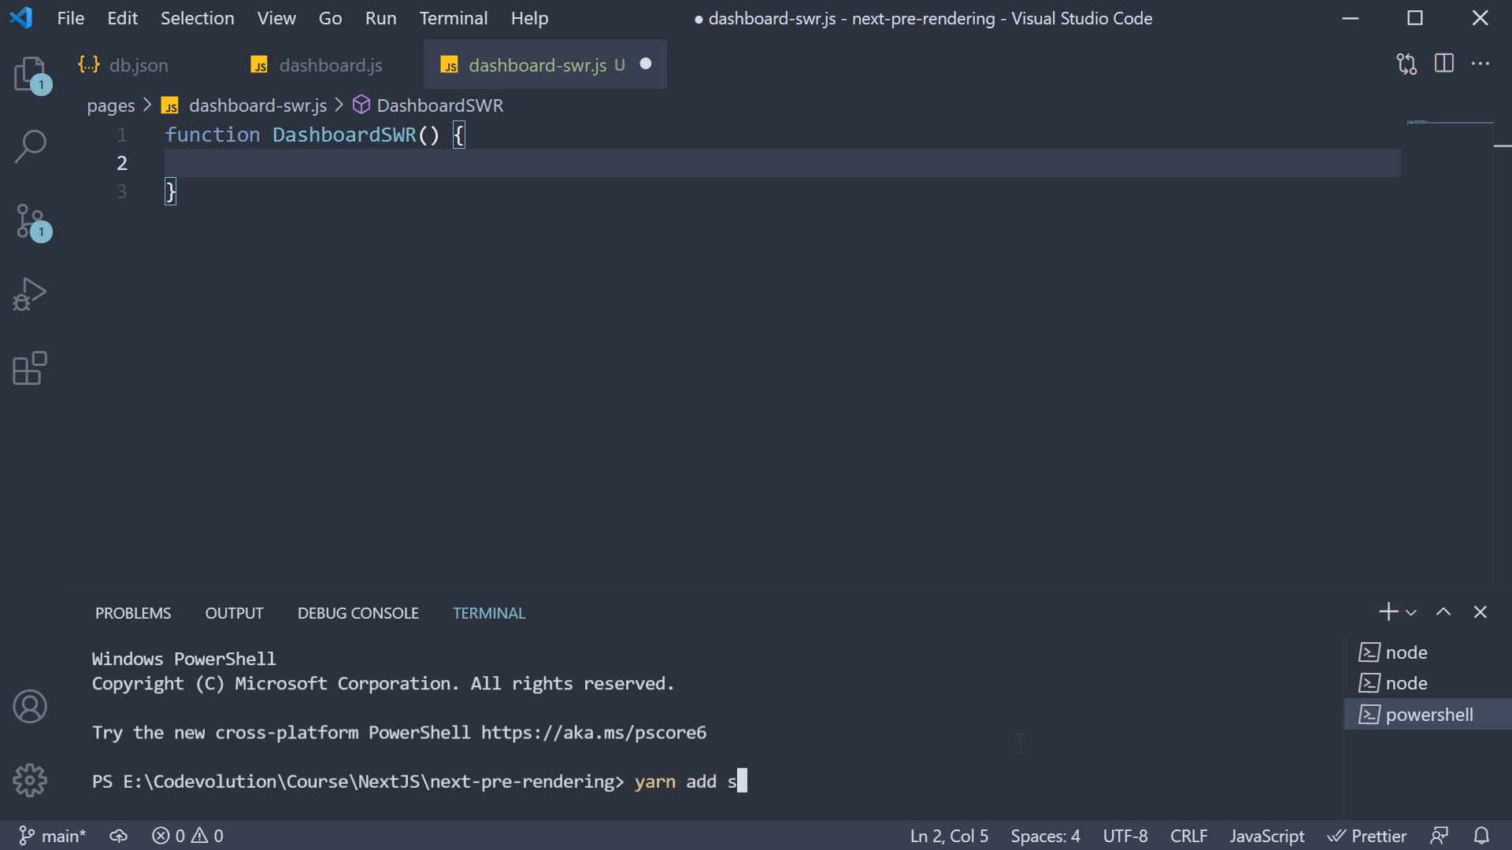
type("wr")
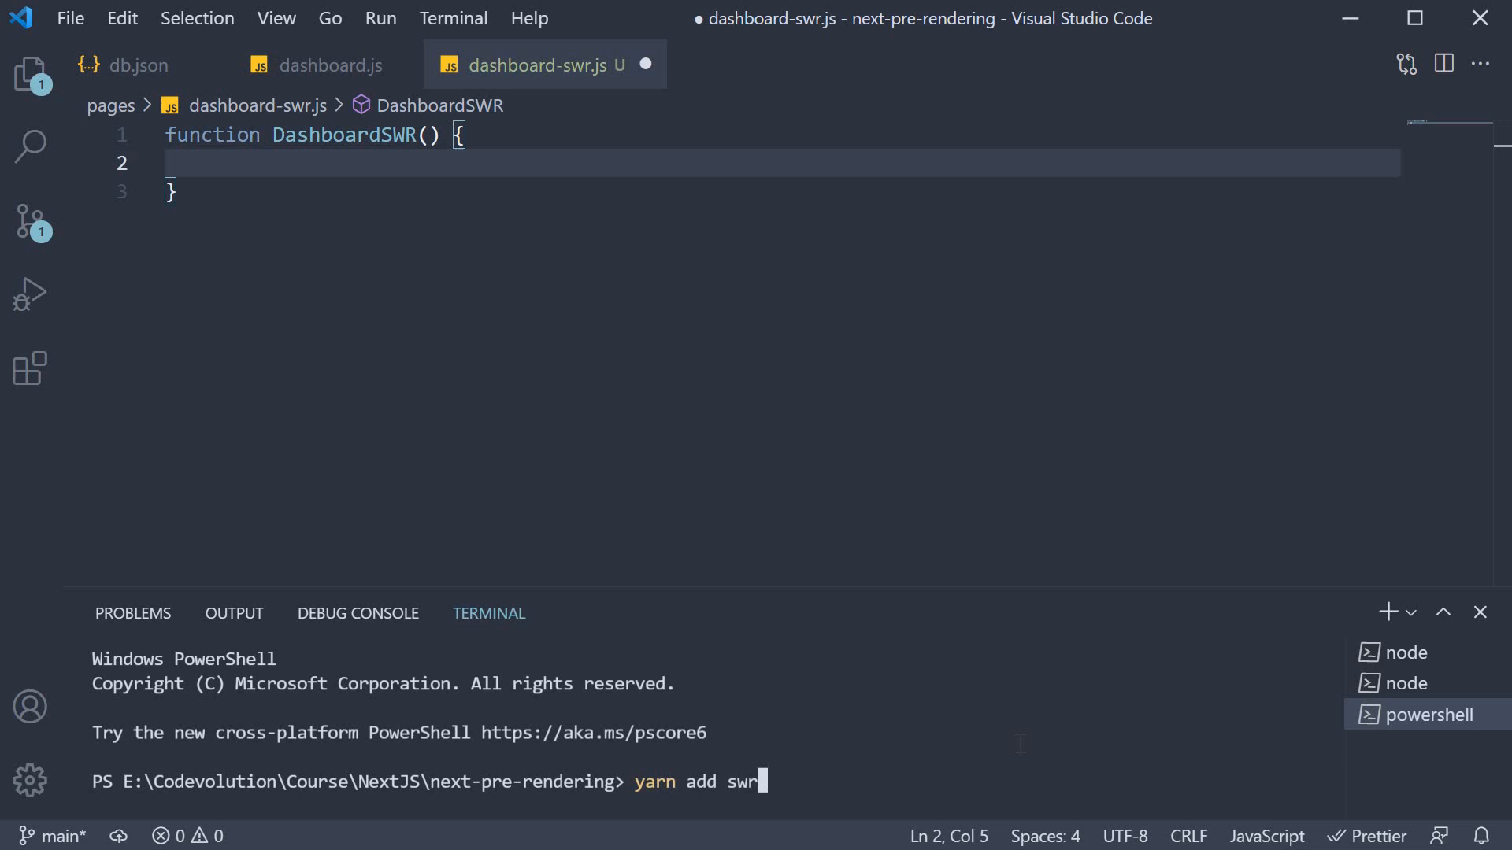
key("Return")
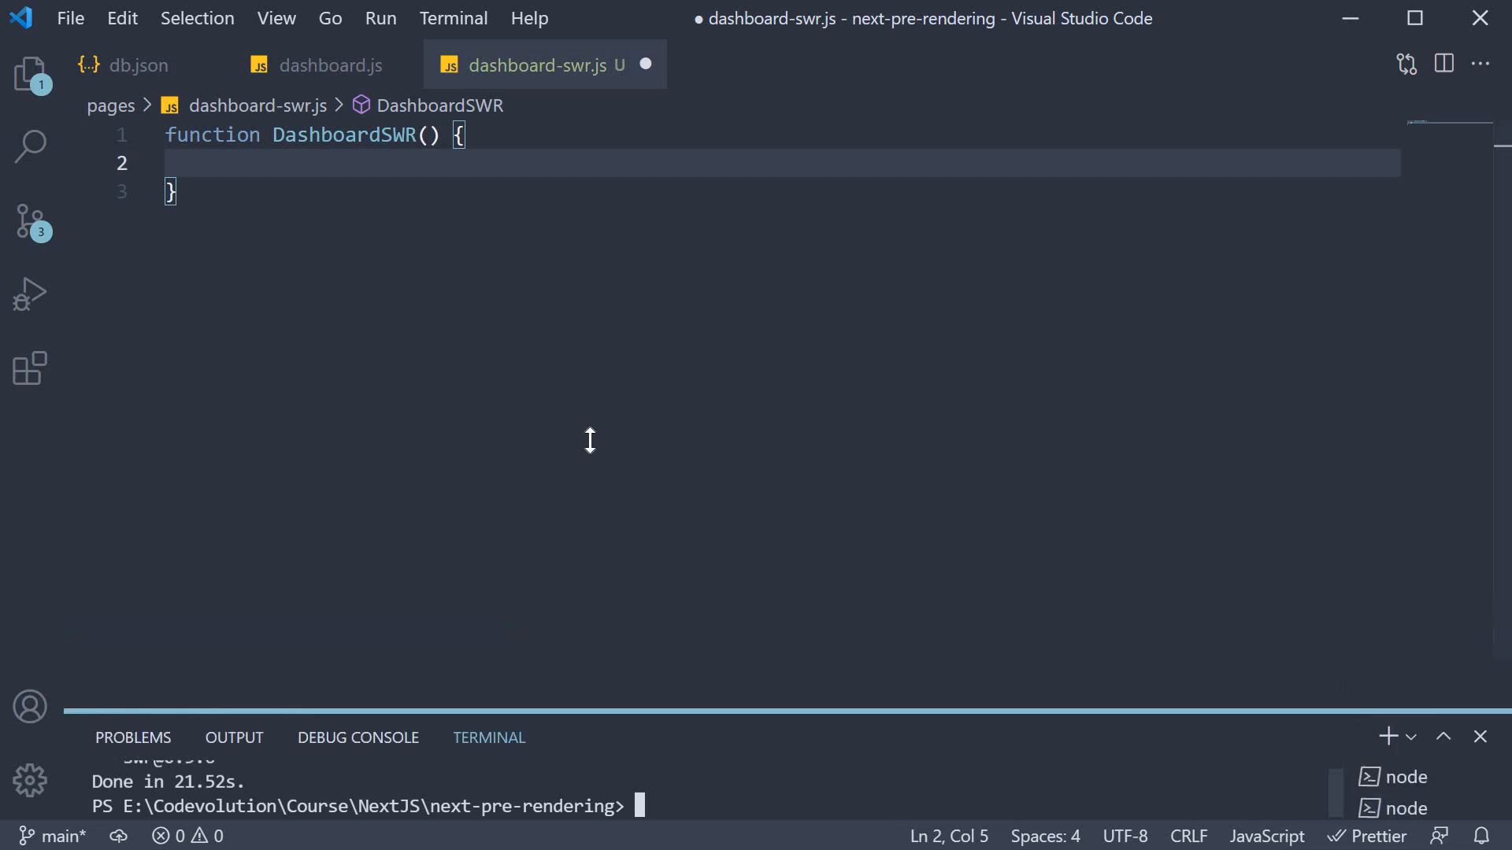
- Import useSWR from 'swr' and start useSWR('dashboard', async () inside DashboardSWR
type("import")
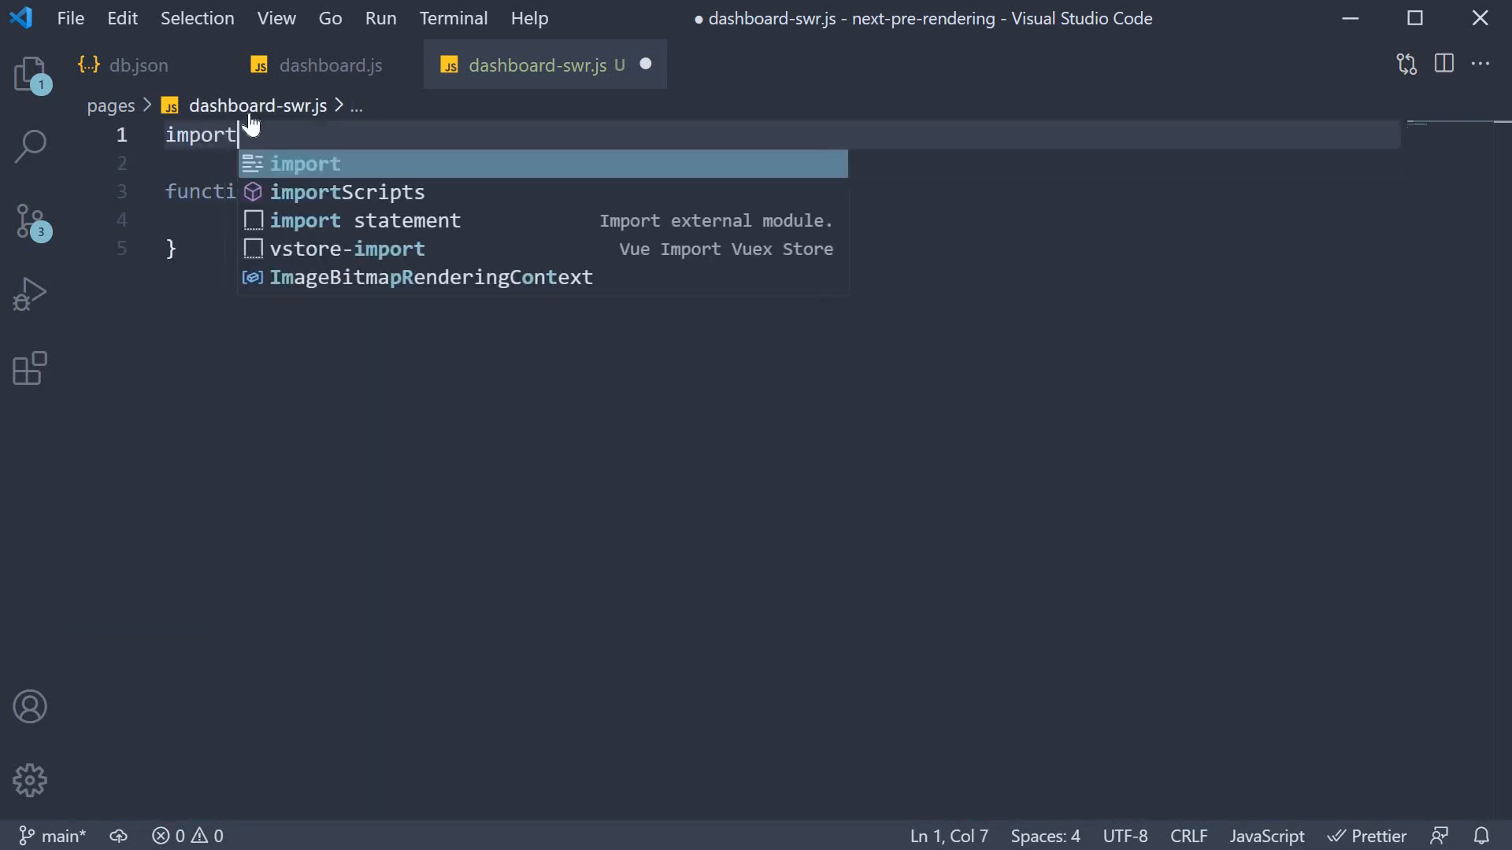
type("useSWR from 'swr")
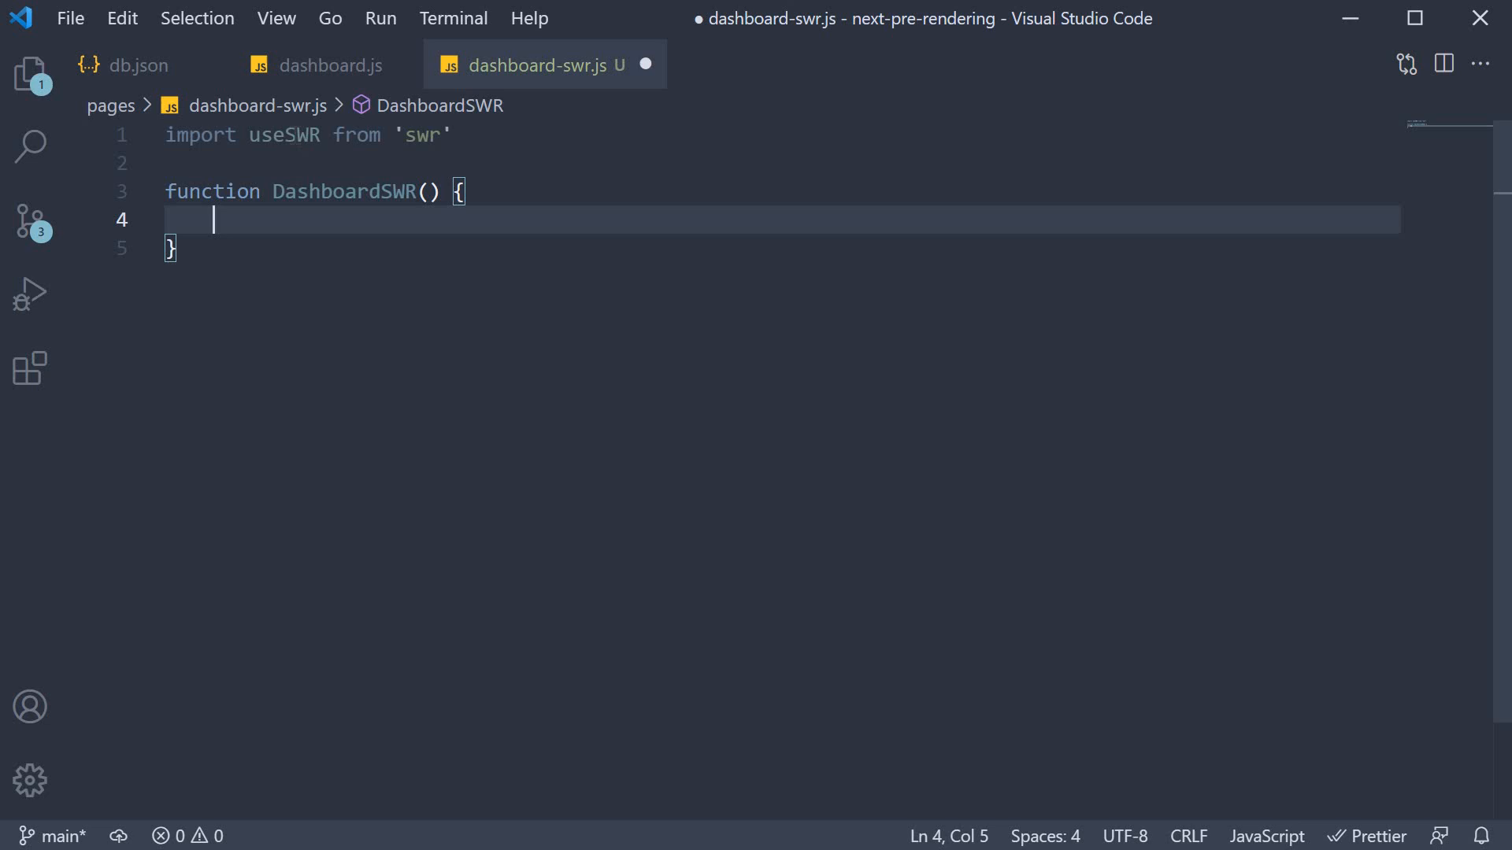
mouse_move(491, 385)
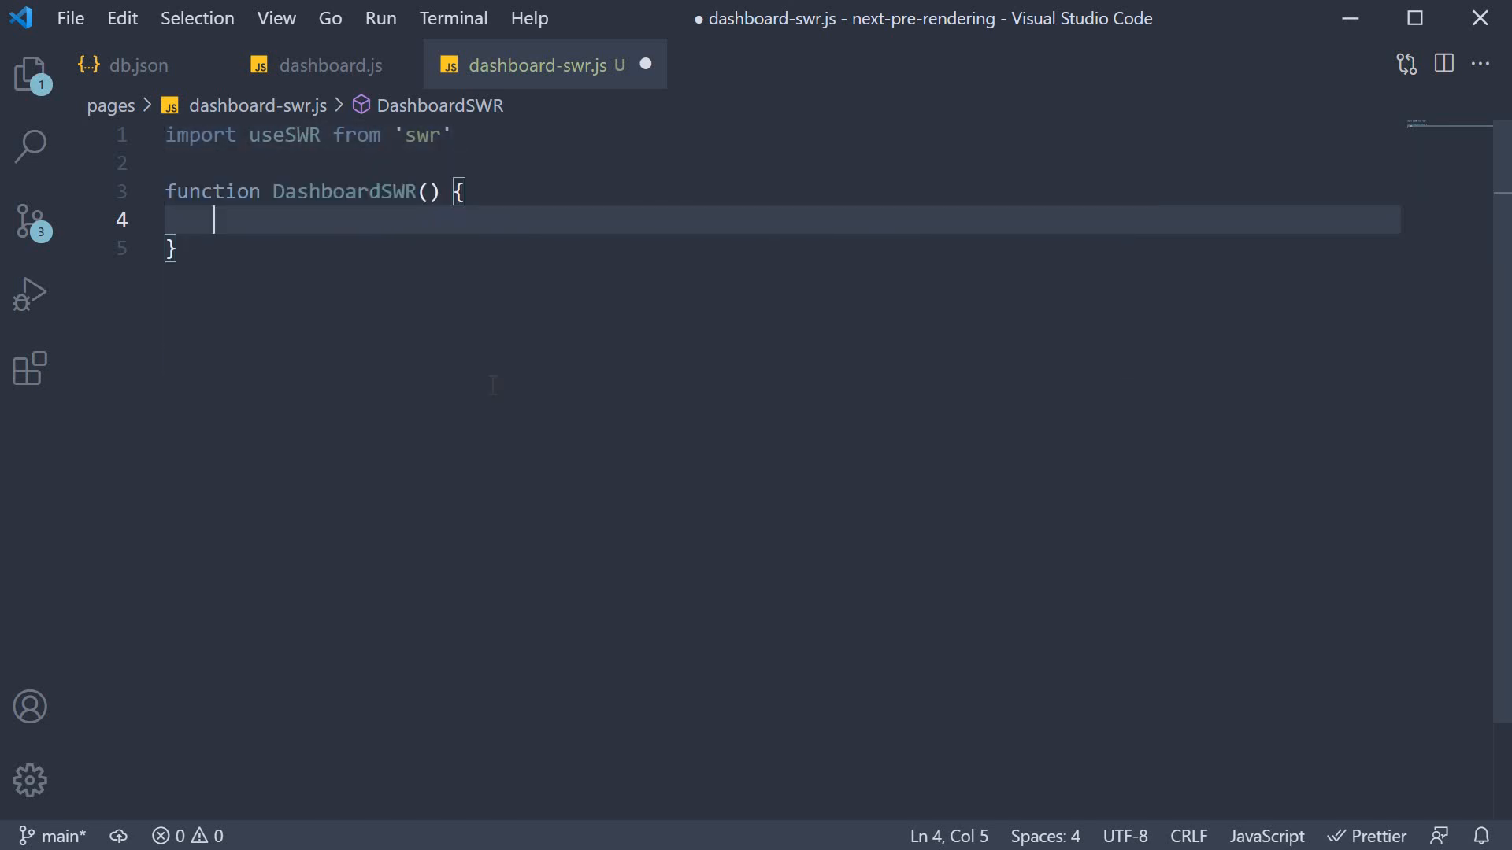
type("useSWR(")
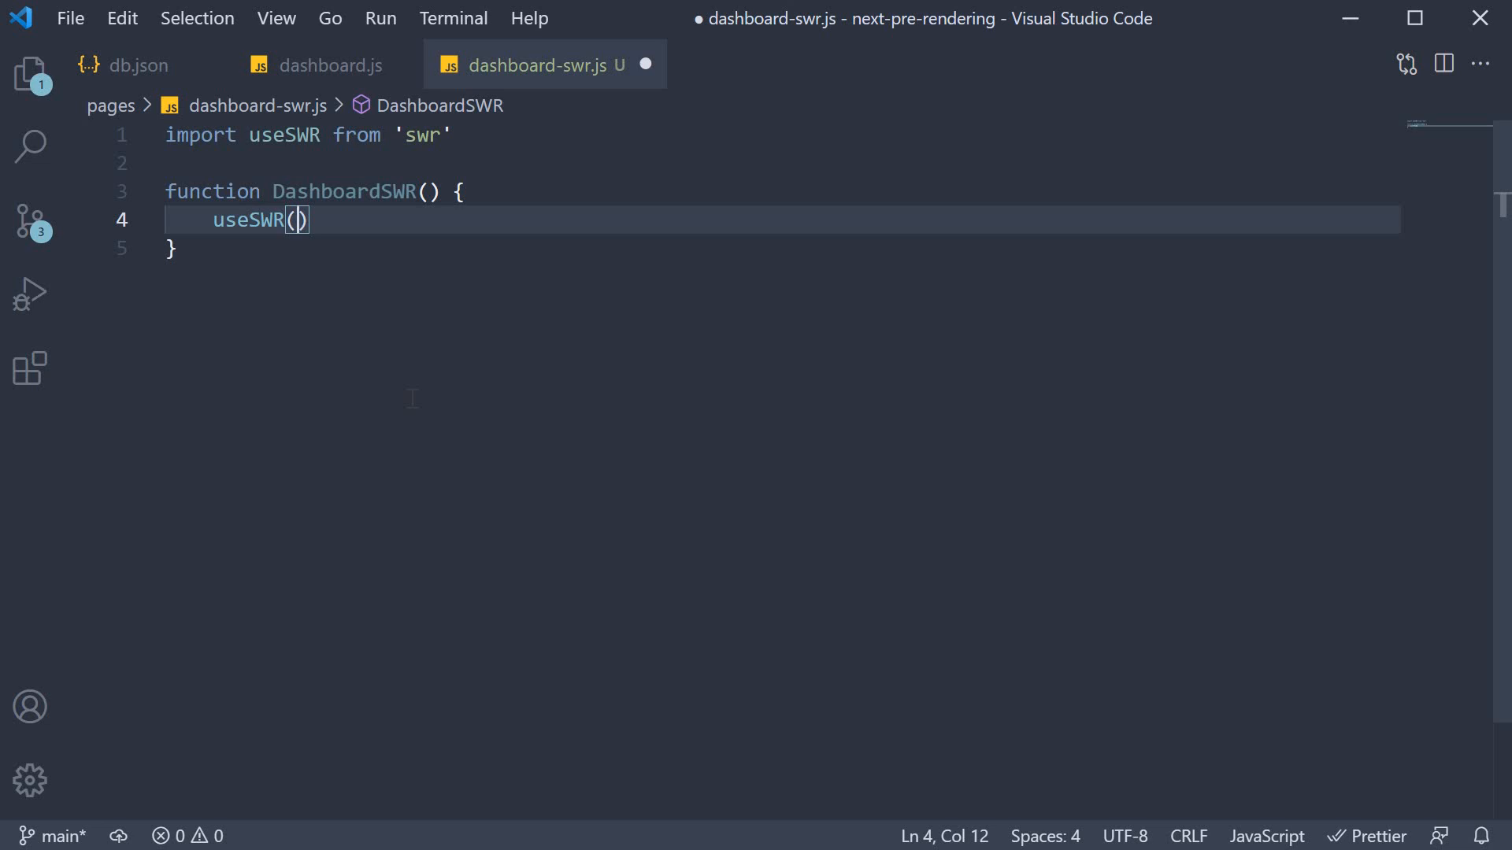
type("'dashboard'")
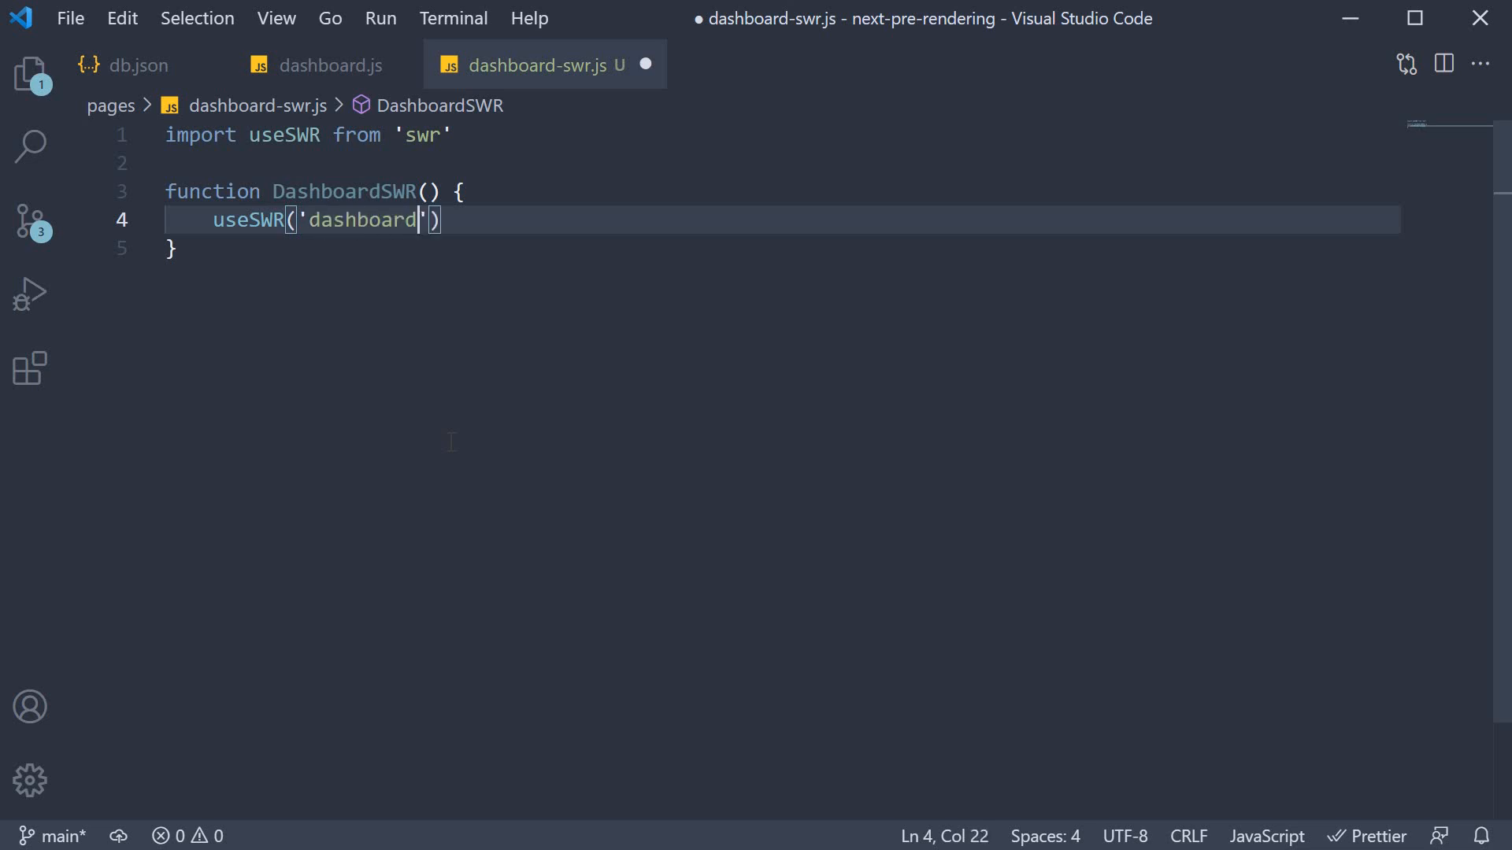
type(", as")
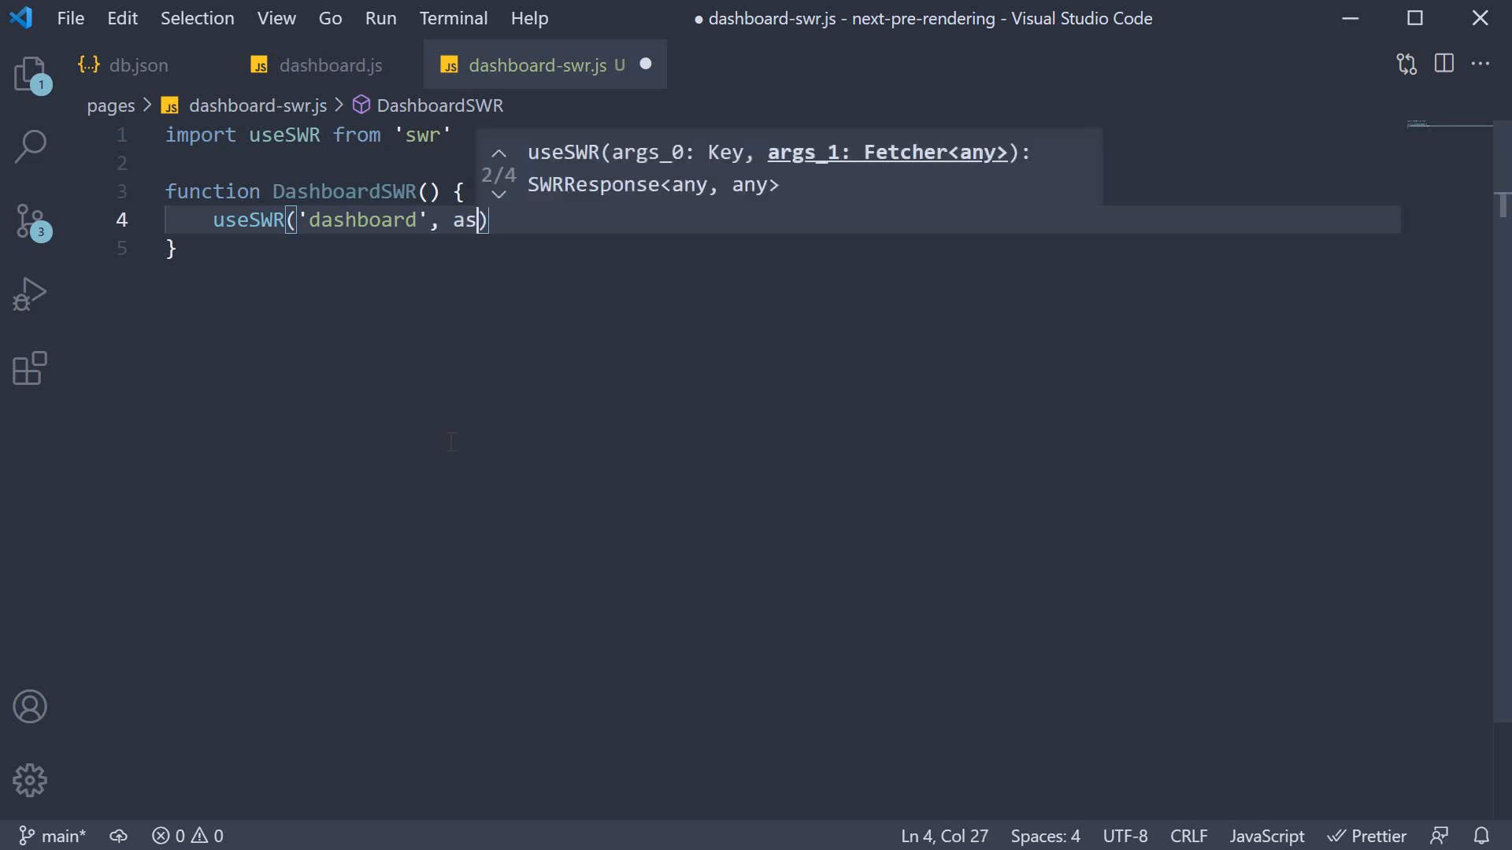
type("ync ()")
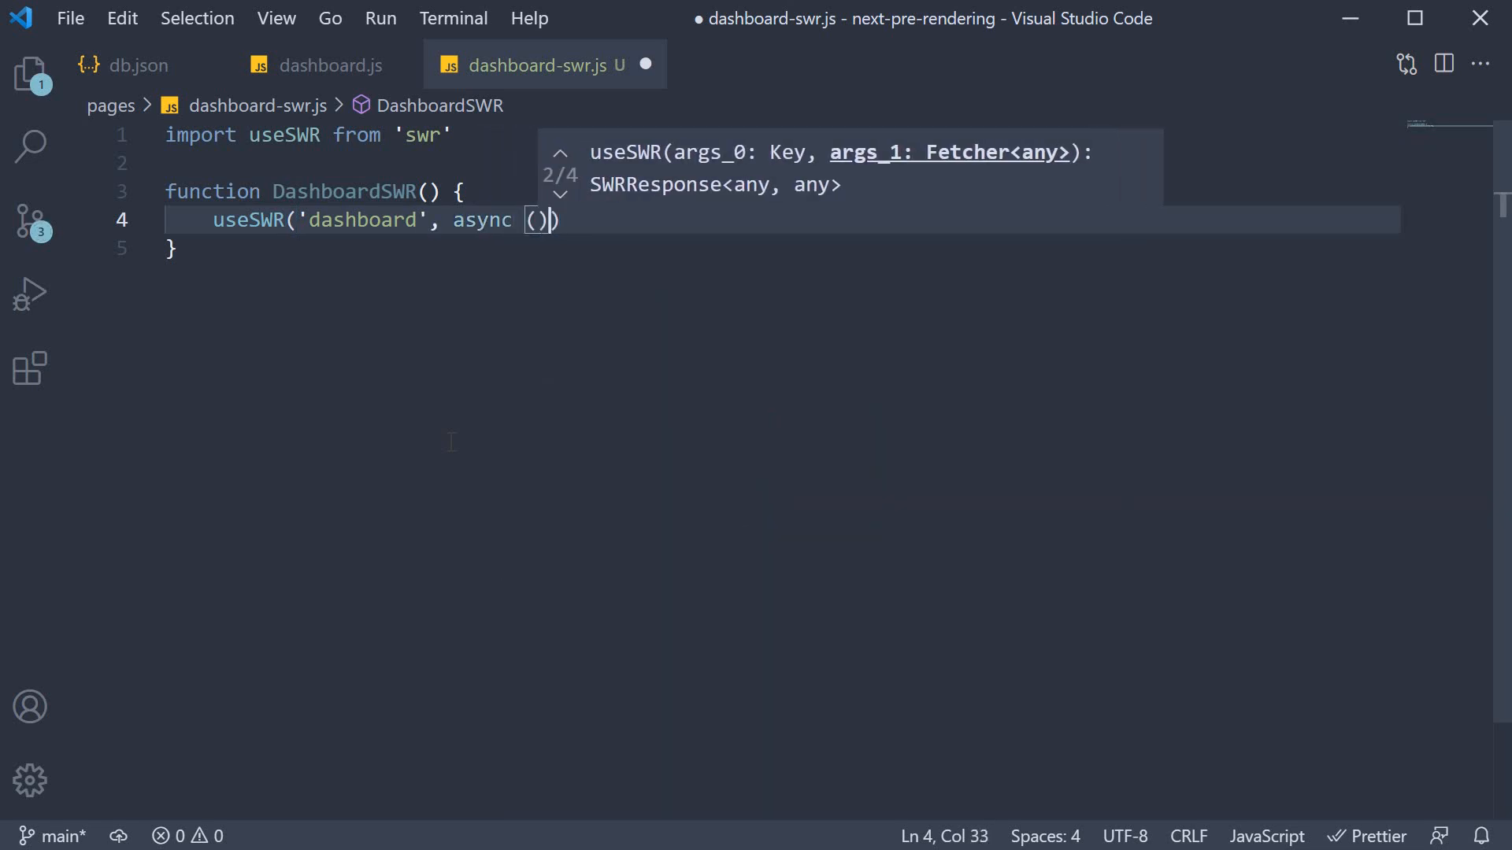
- Reuse the fetch and response.json() lines from dashboard.js in the callback and add return data
left_click(327, 64)
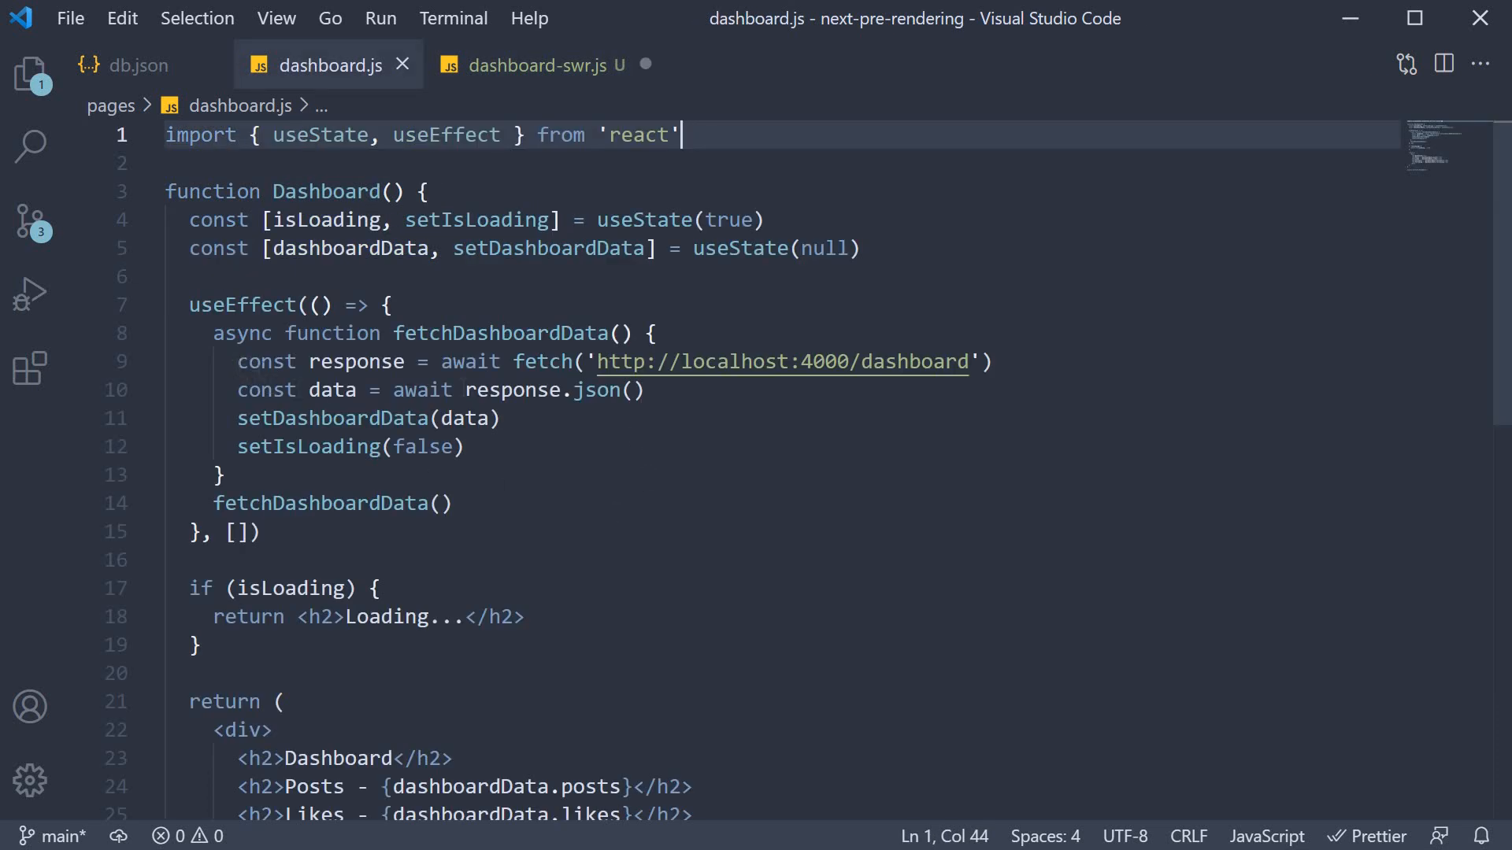
left_click(529, 64)
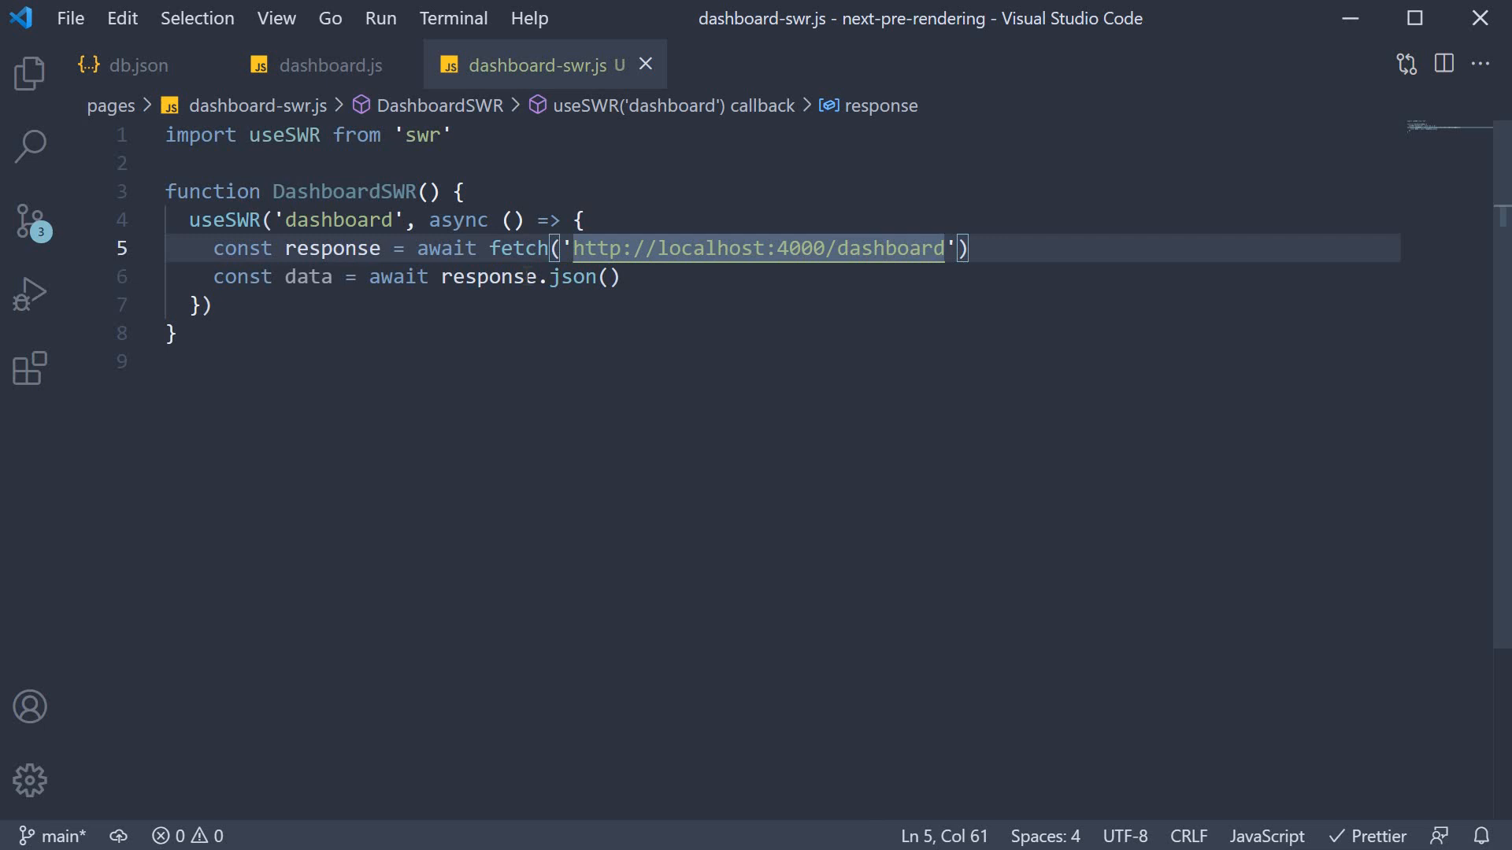
left_click(510, 277)
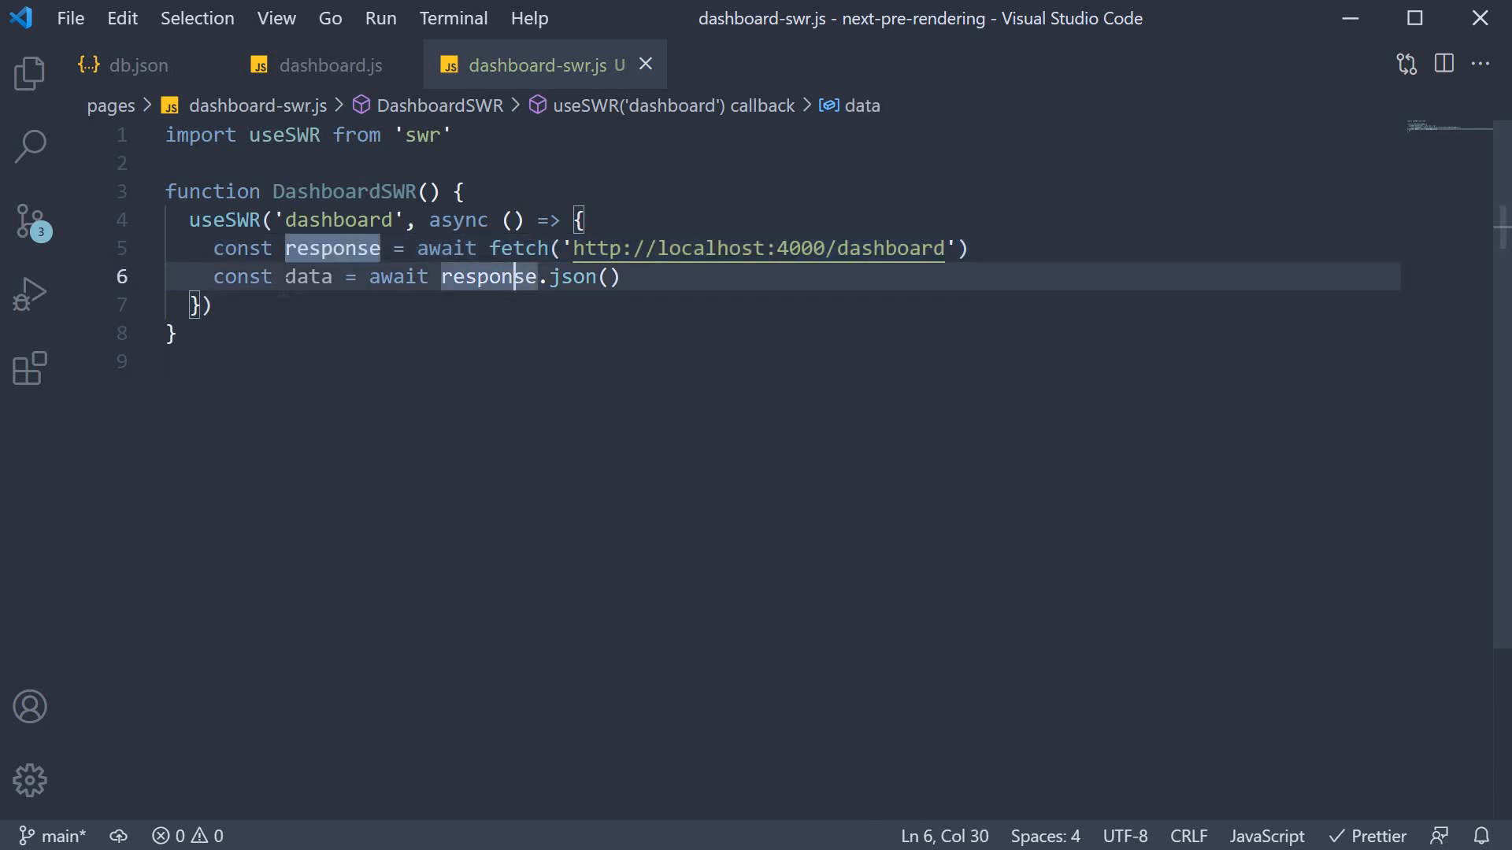
key("enter")
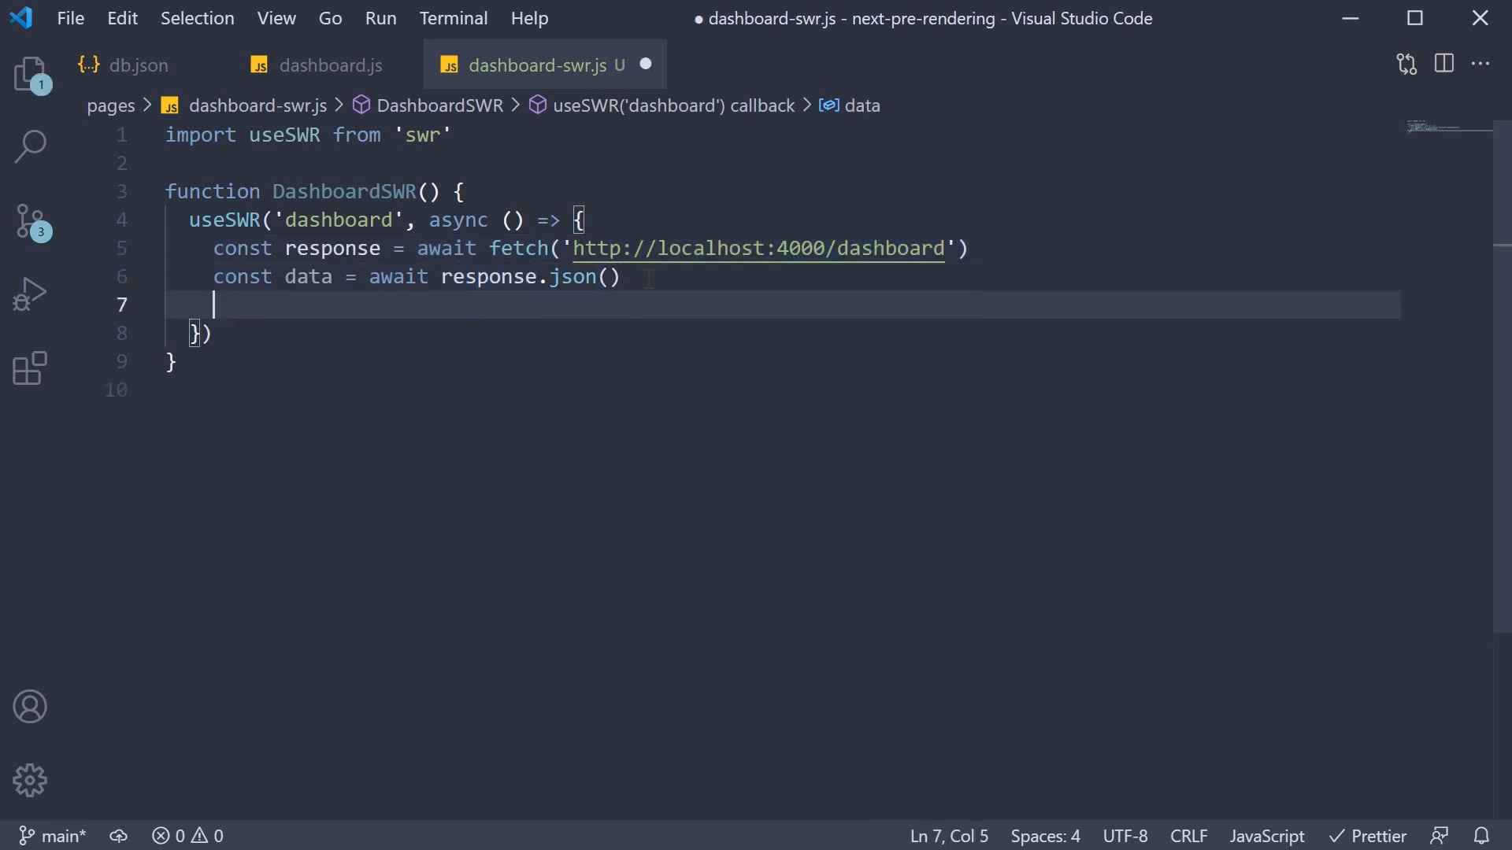
type("retu")
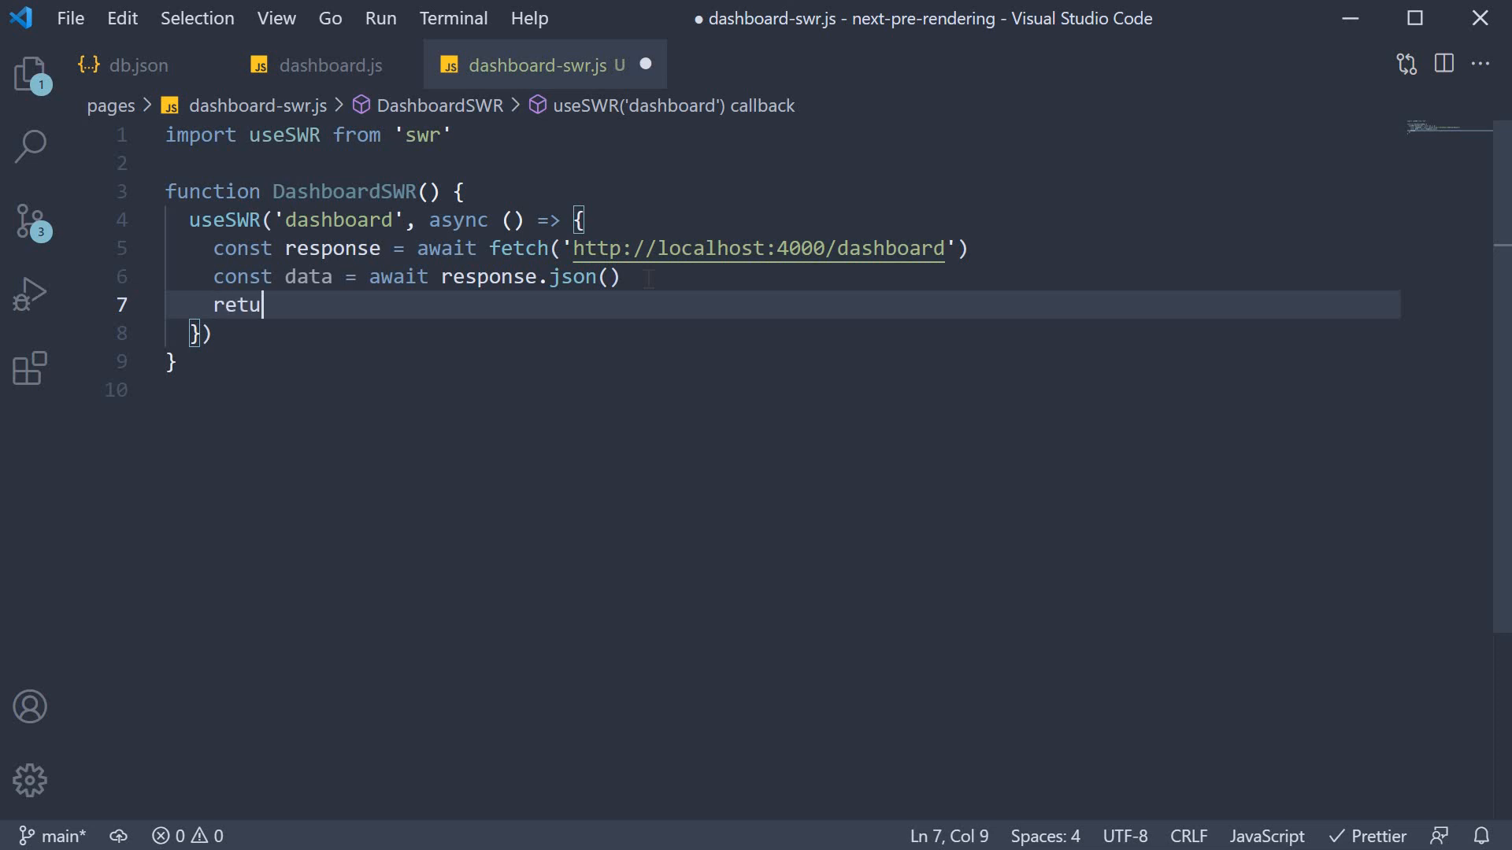
type("rn data")
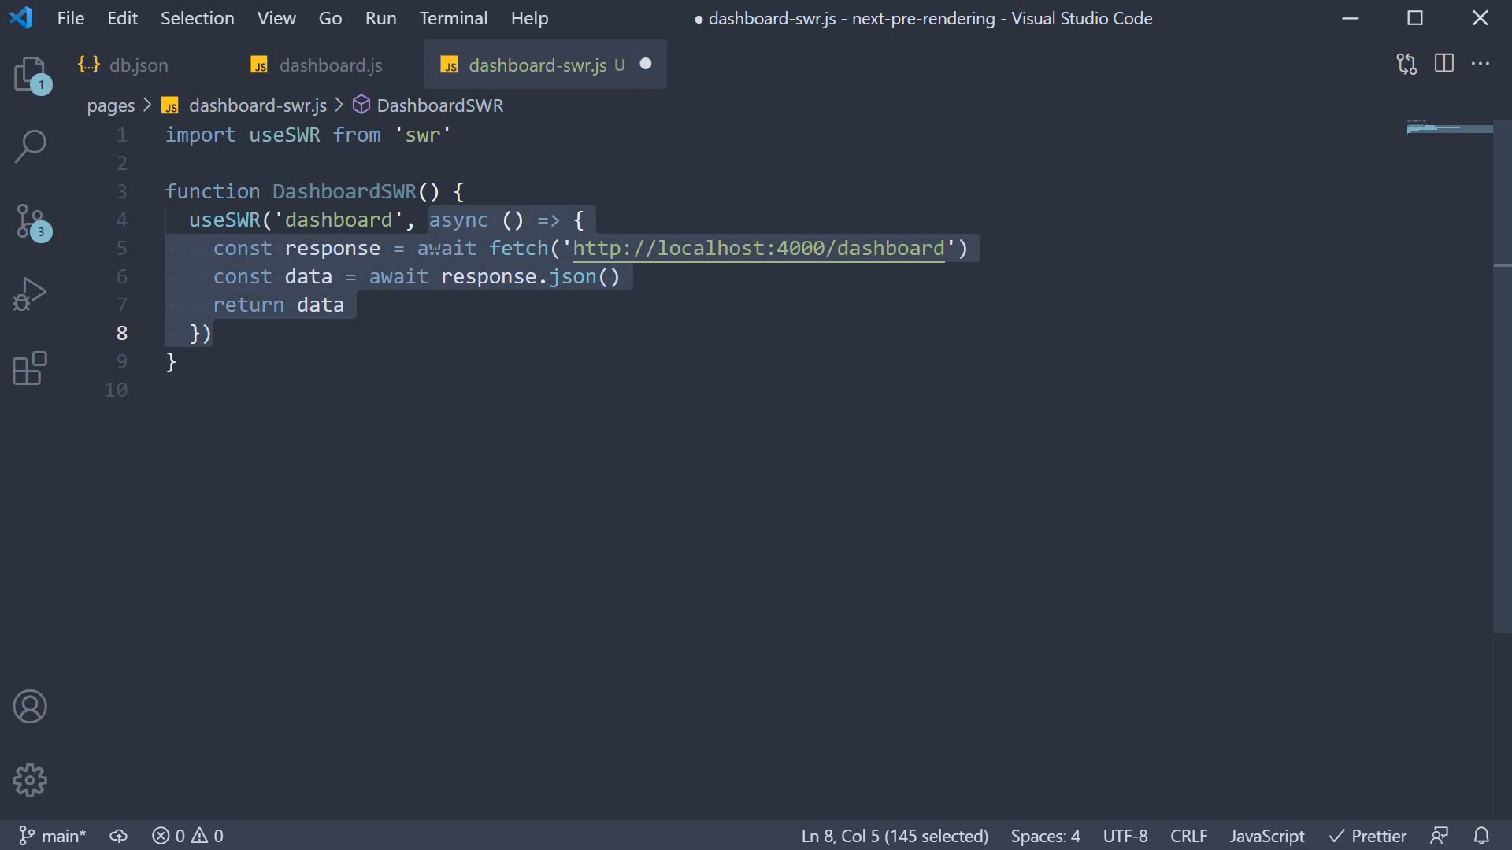
- Move the callback into const fetcher = async () => {…} and pass fetcher to useSWR
key("Delete")
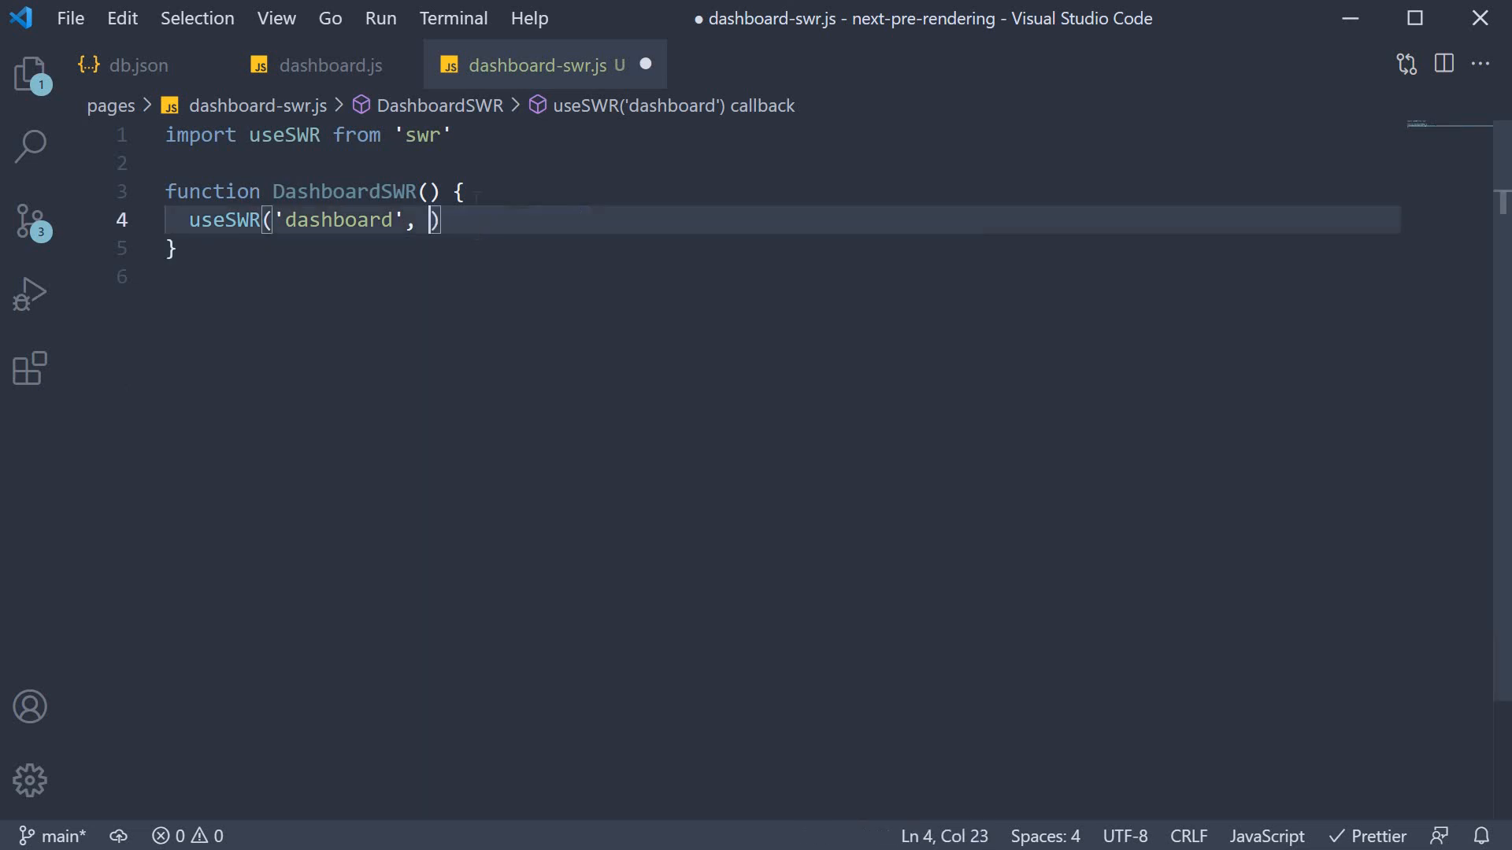
type("const")
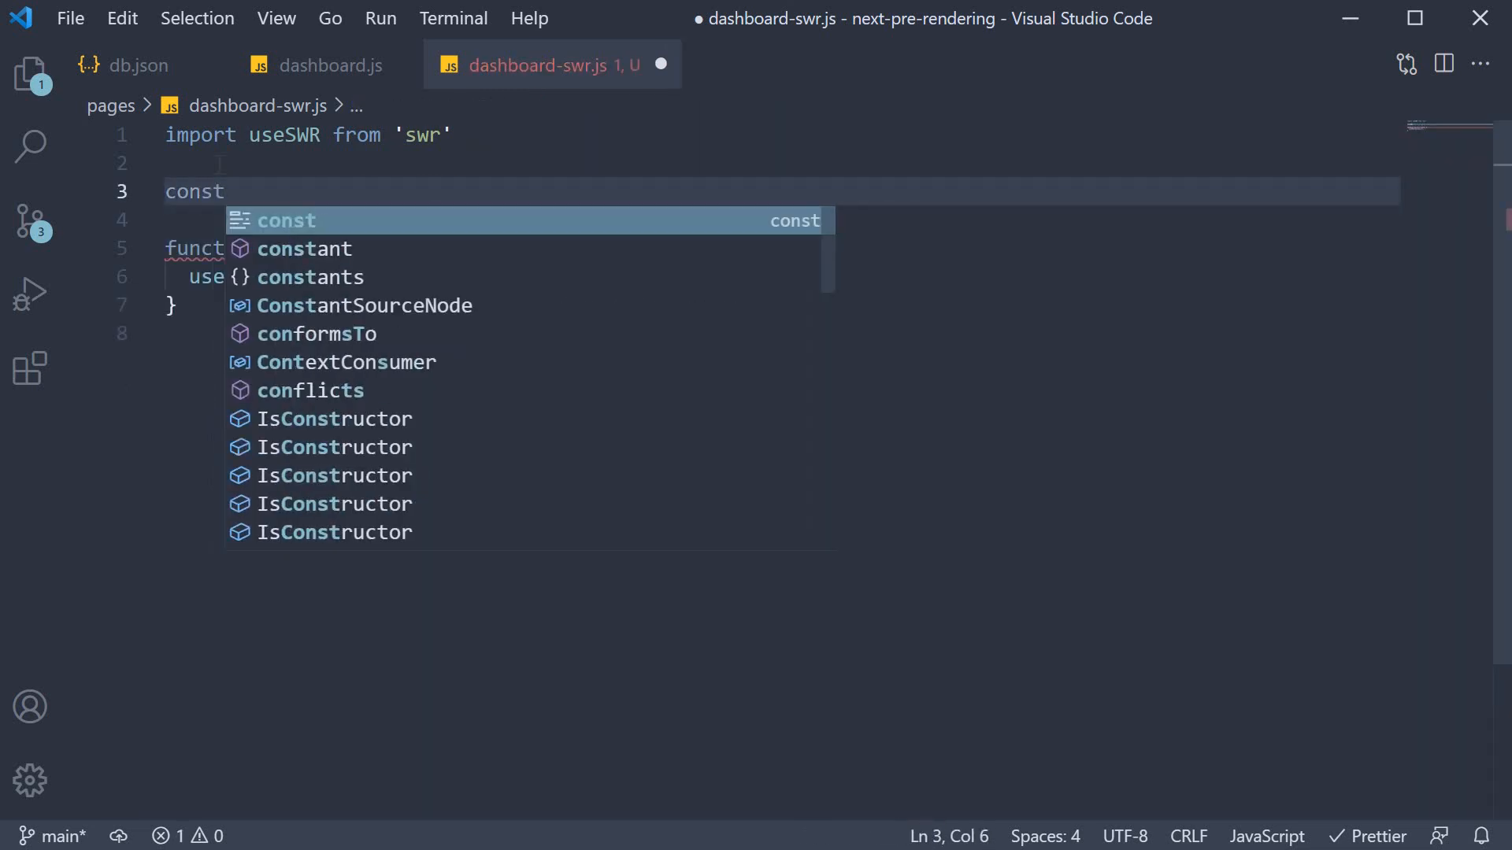
type("fetcher =")
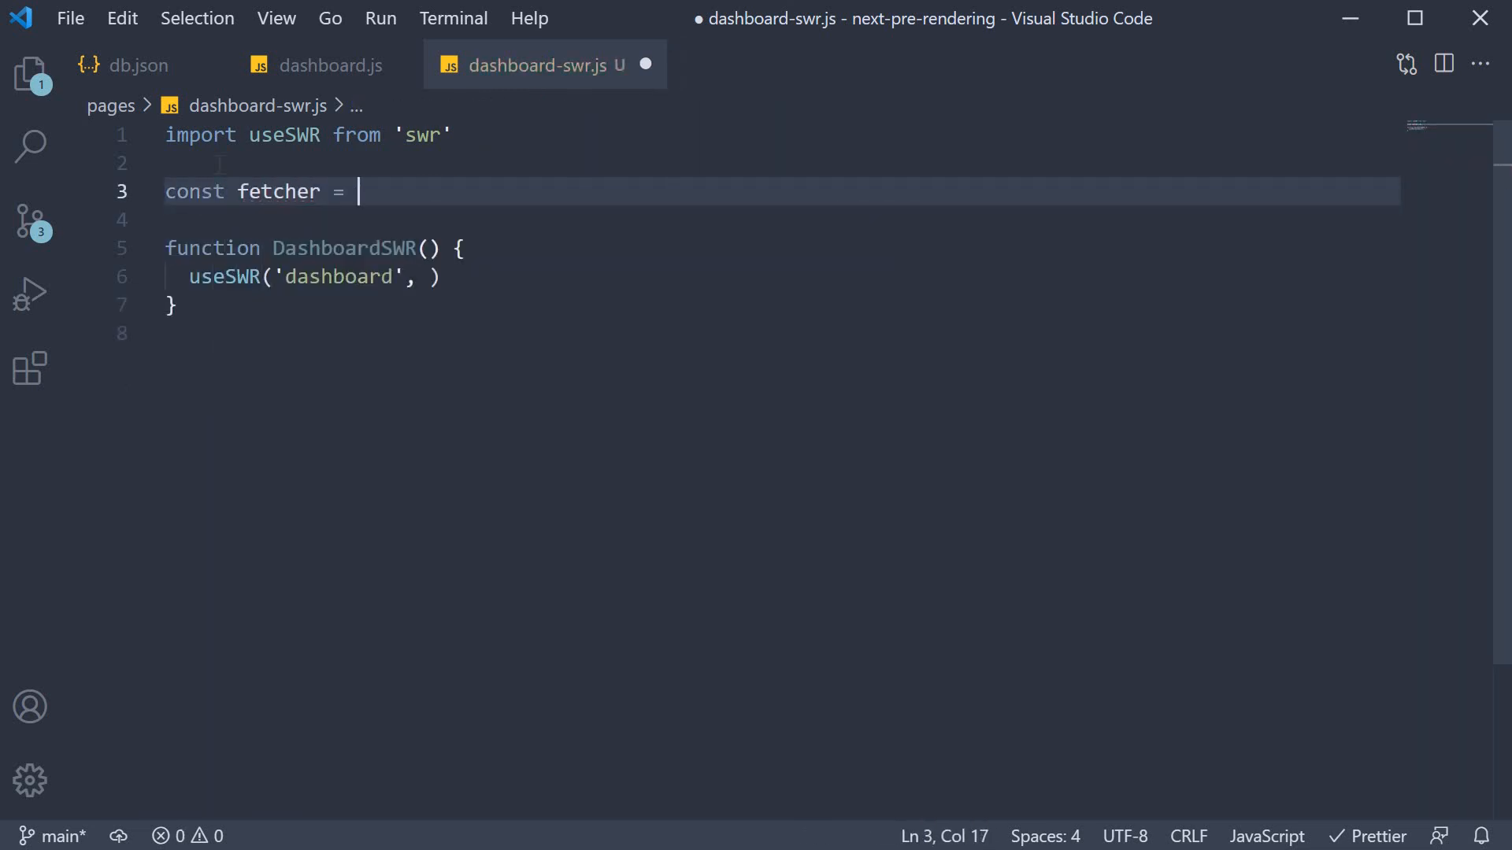
type("async () => {")
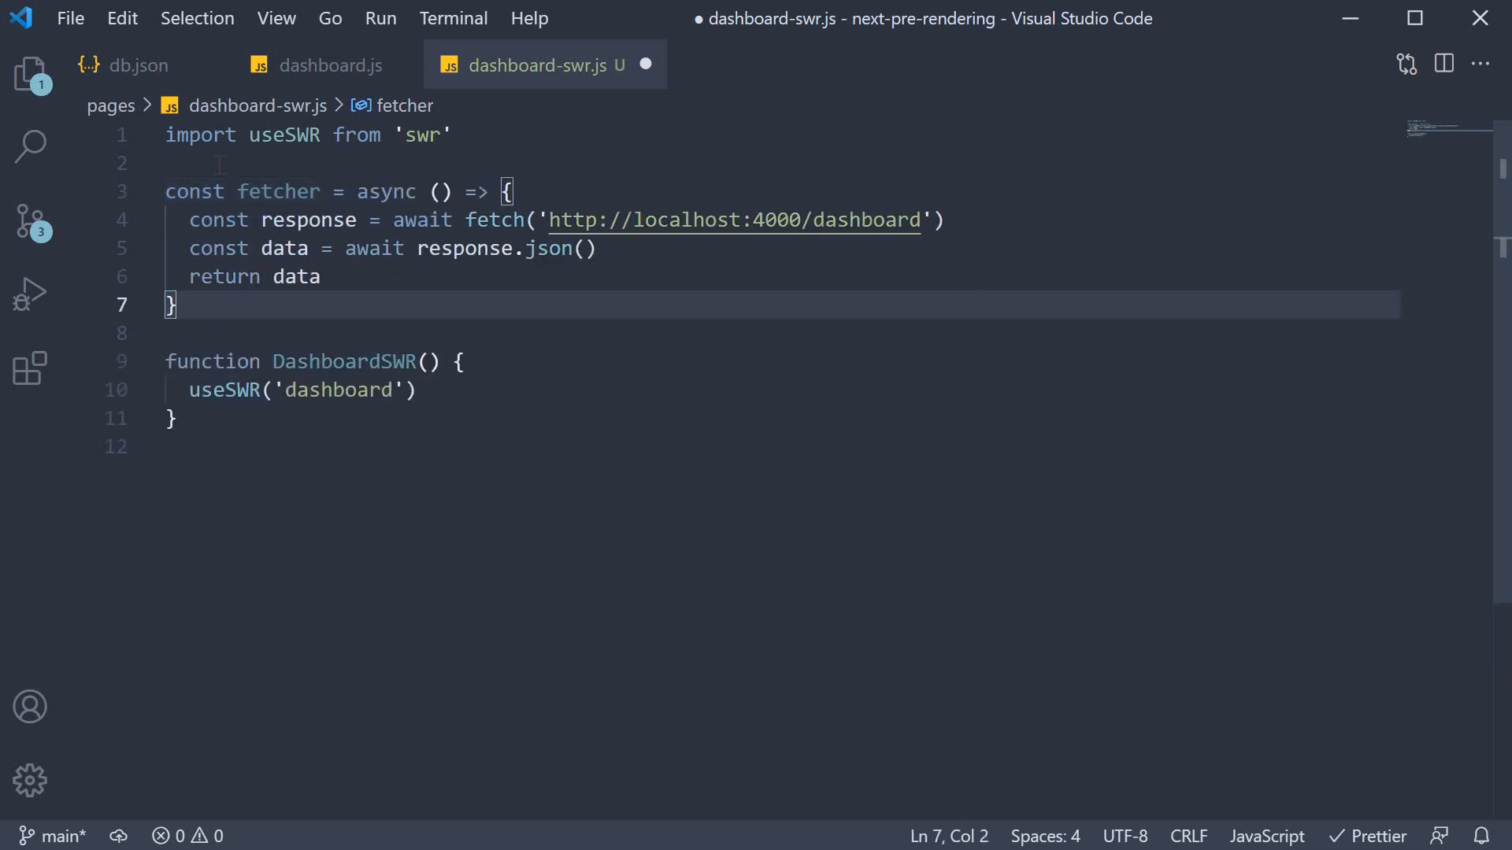
type(", fetcher")
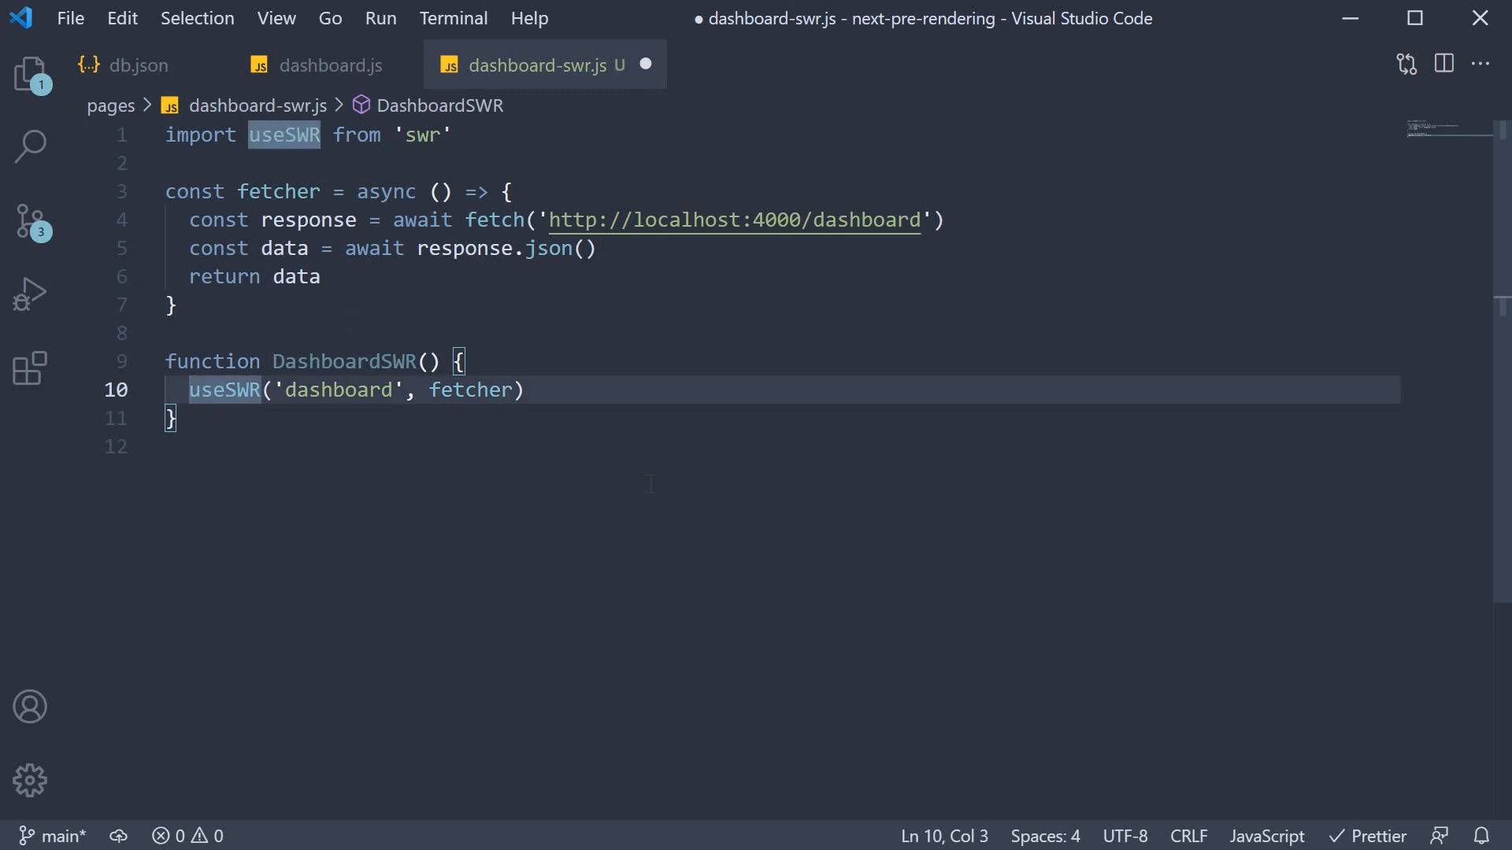
- Destructure const { data, error } from the useSWR result
type("=")
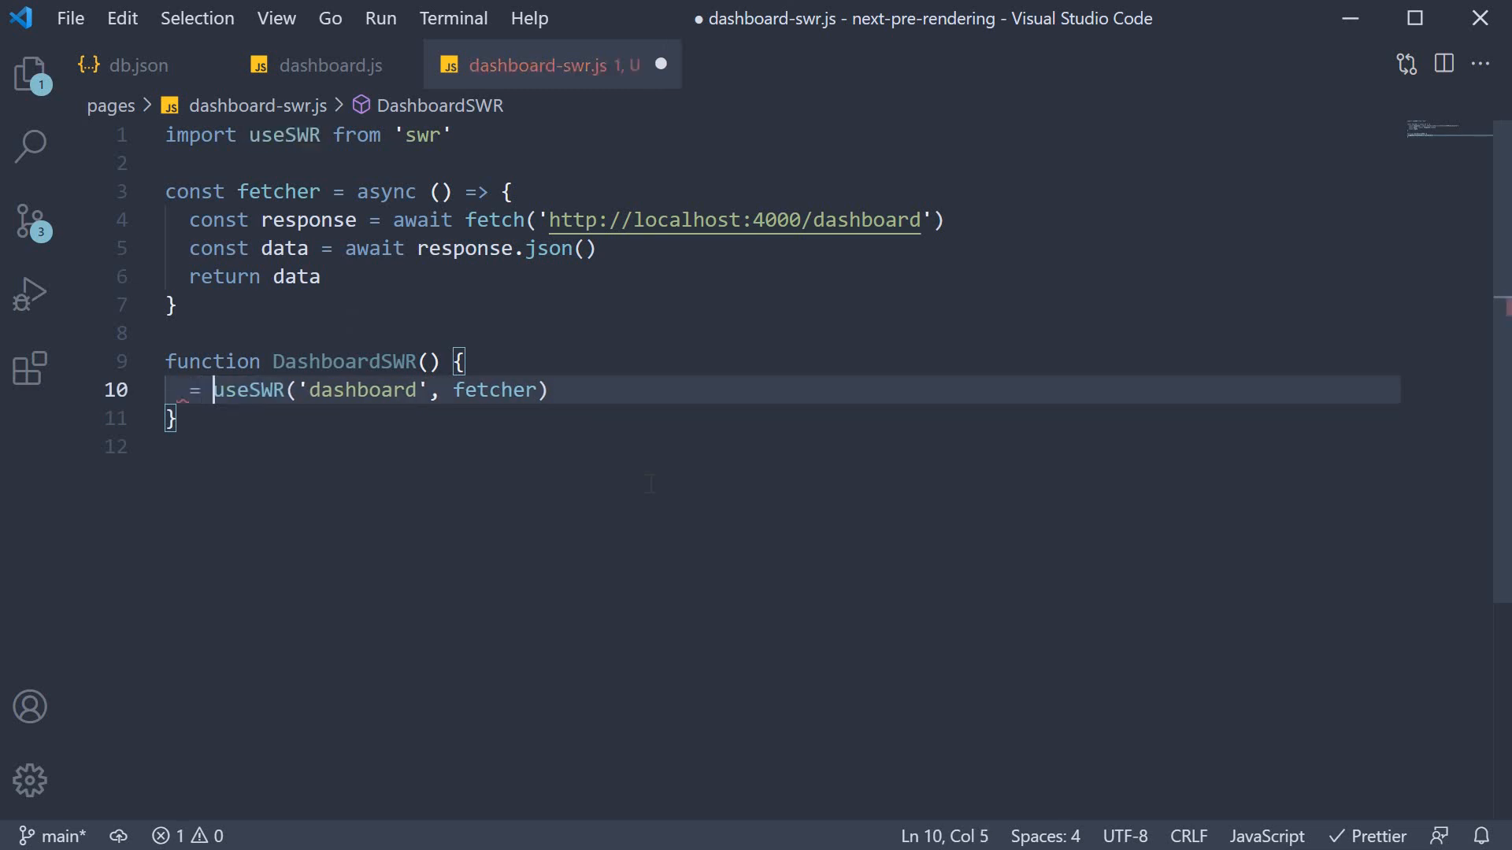
type("const")
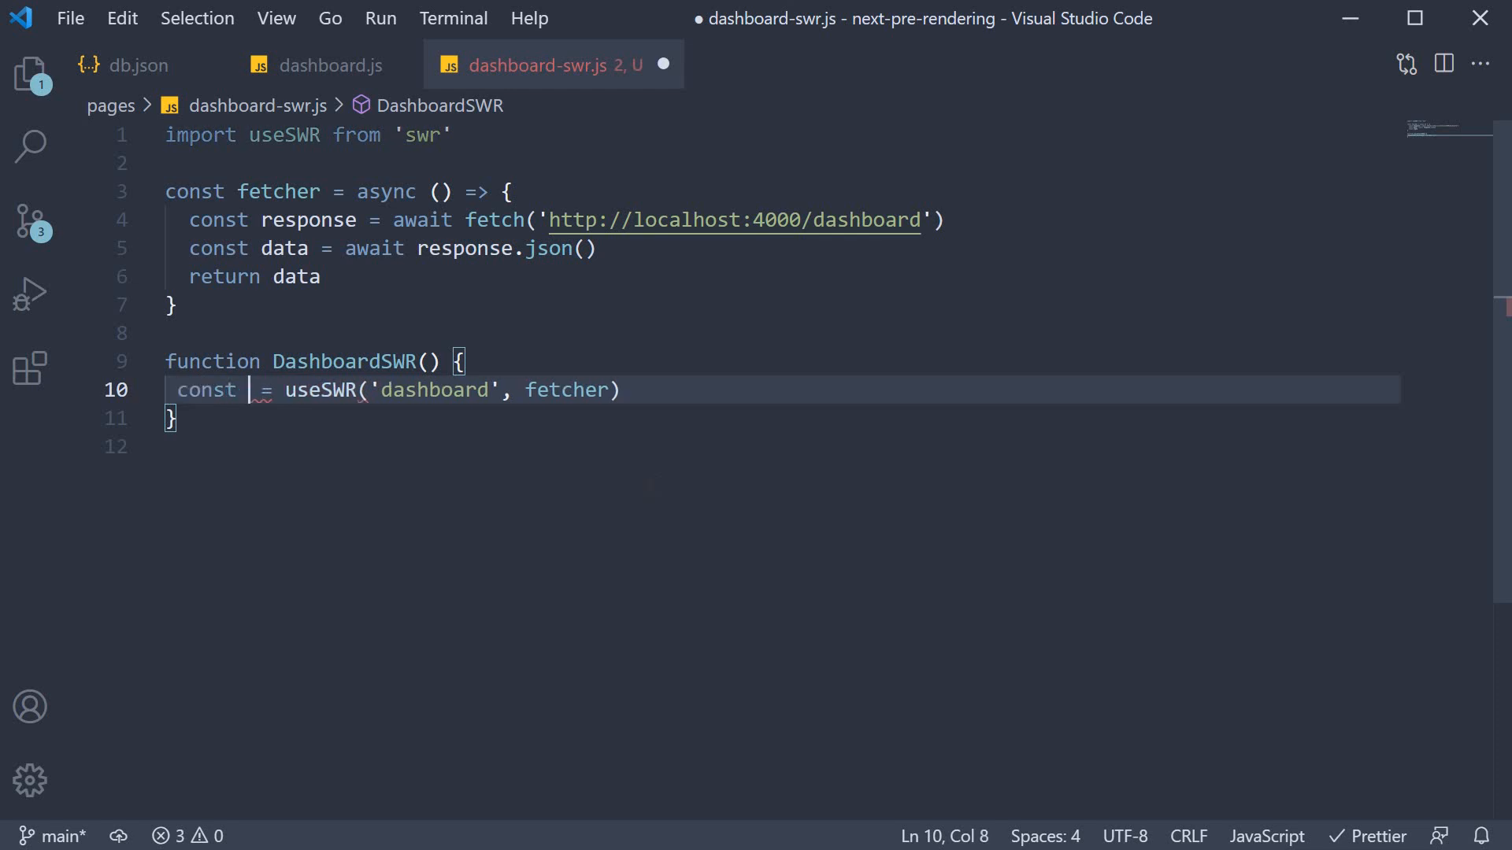
type("{ data, error }")
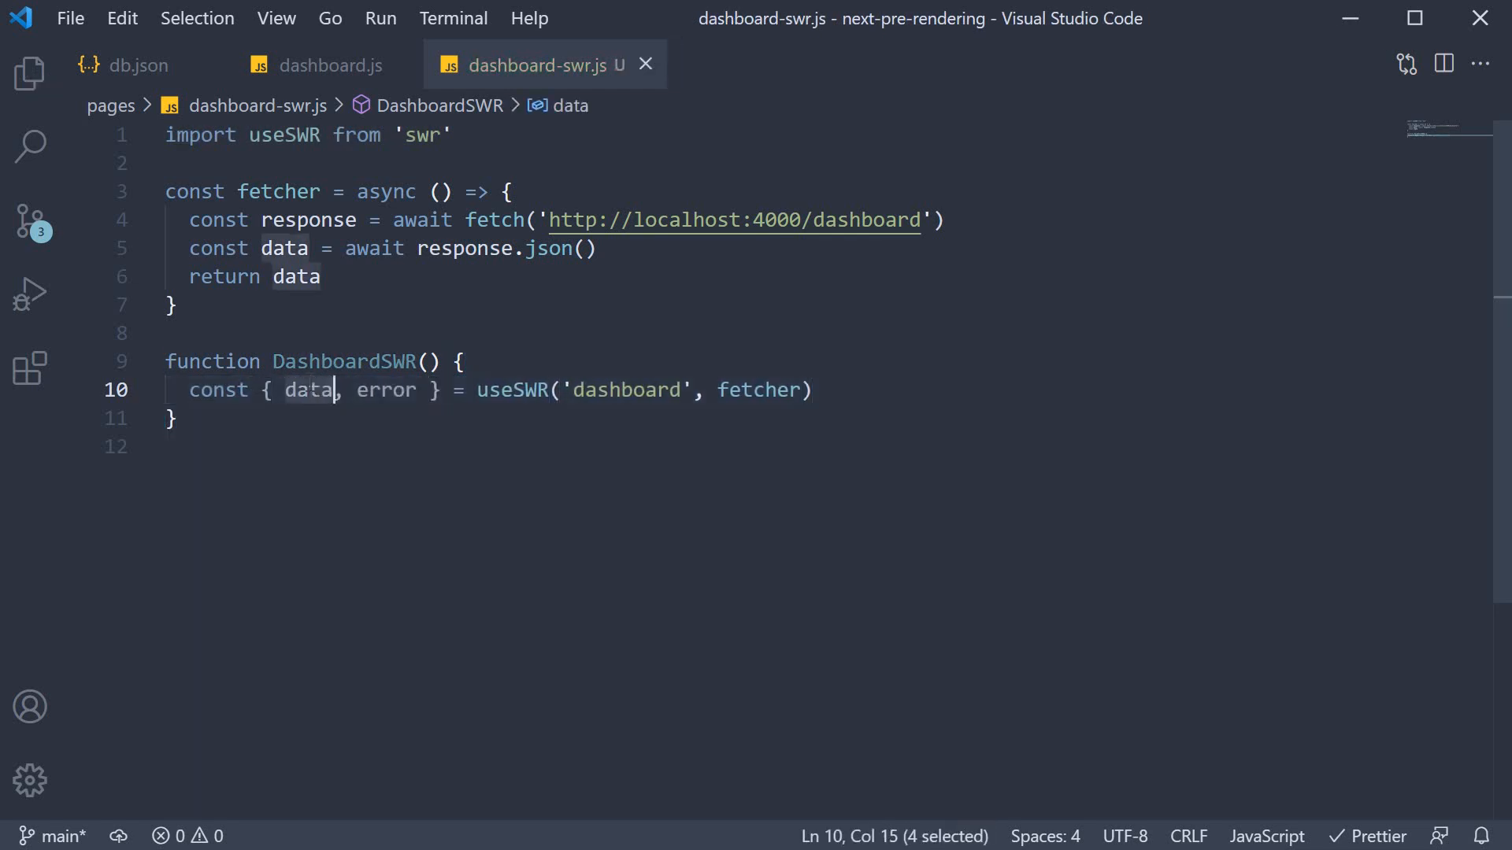
double_click(309, 389)
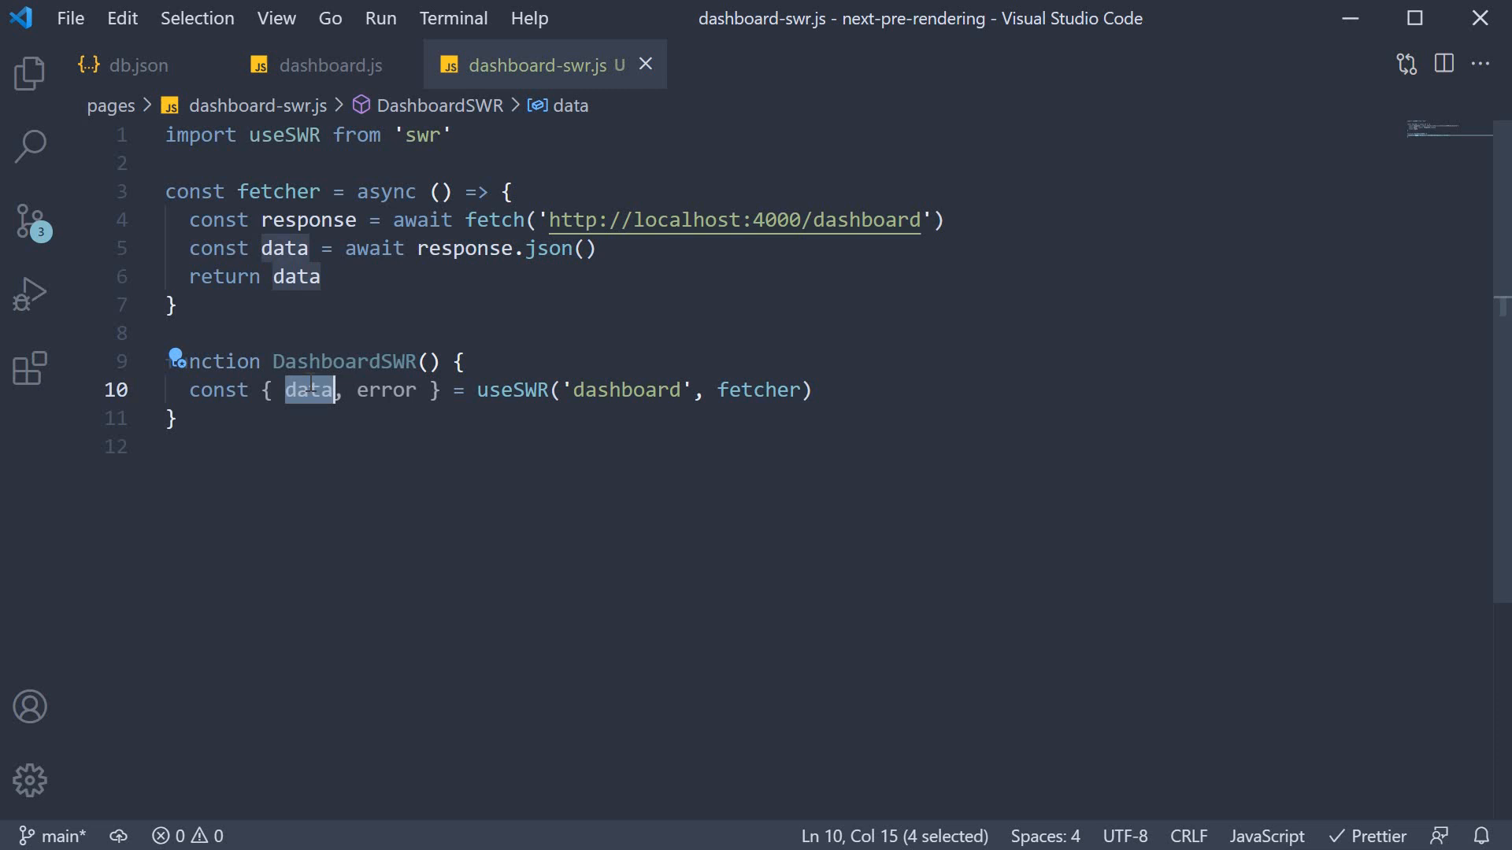
double_click(385, 389)
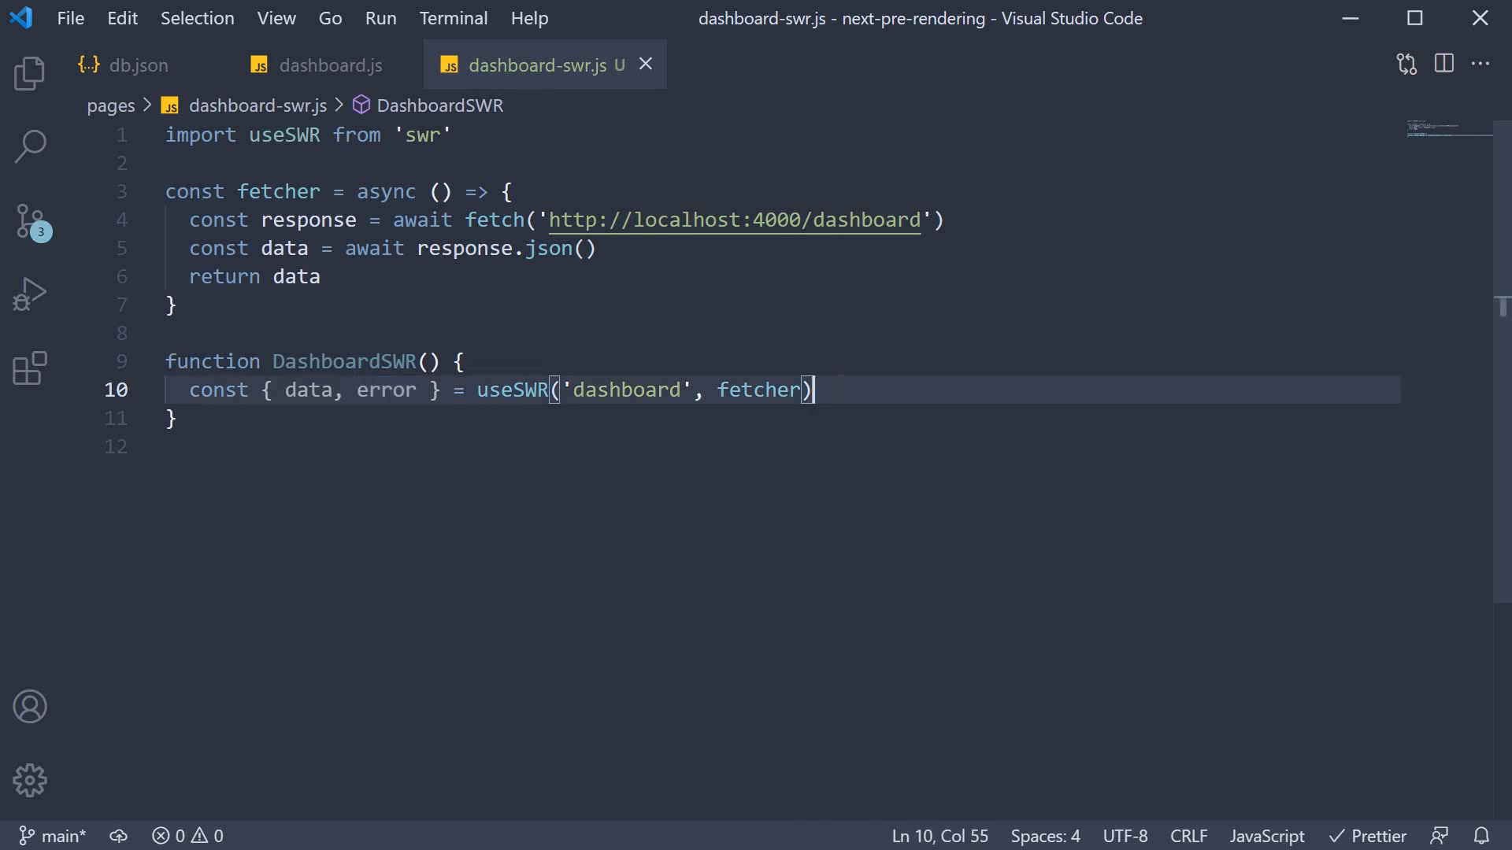
- Return 'An error has occured' when error is set and 'Loading' when data is missing
key("Enter")
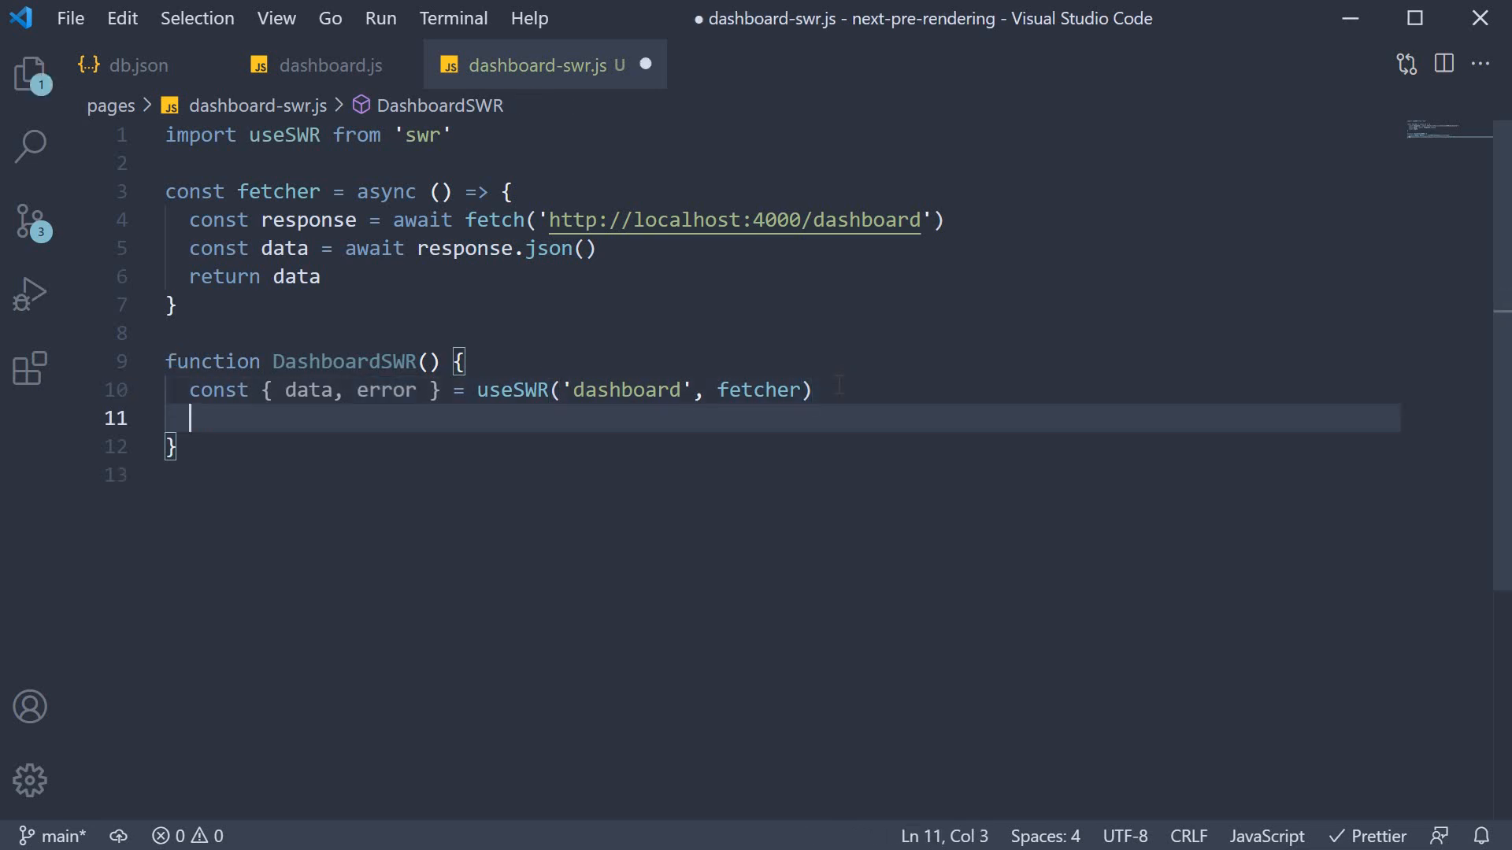
type("if(")
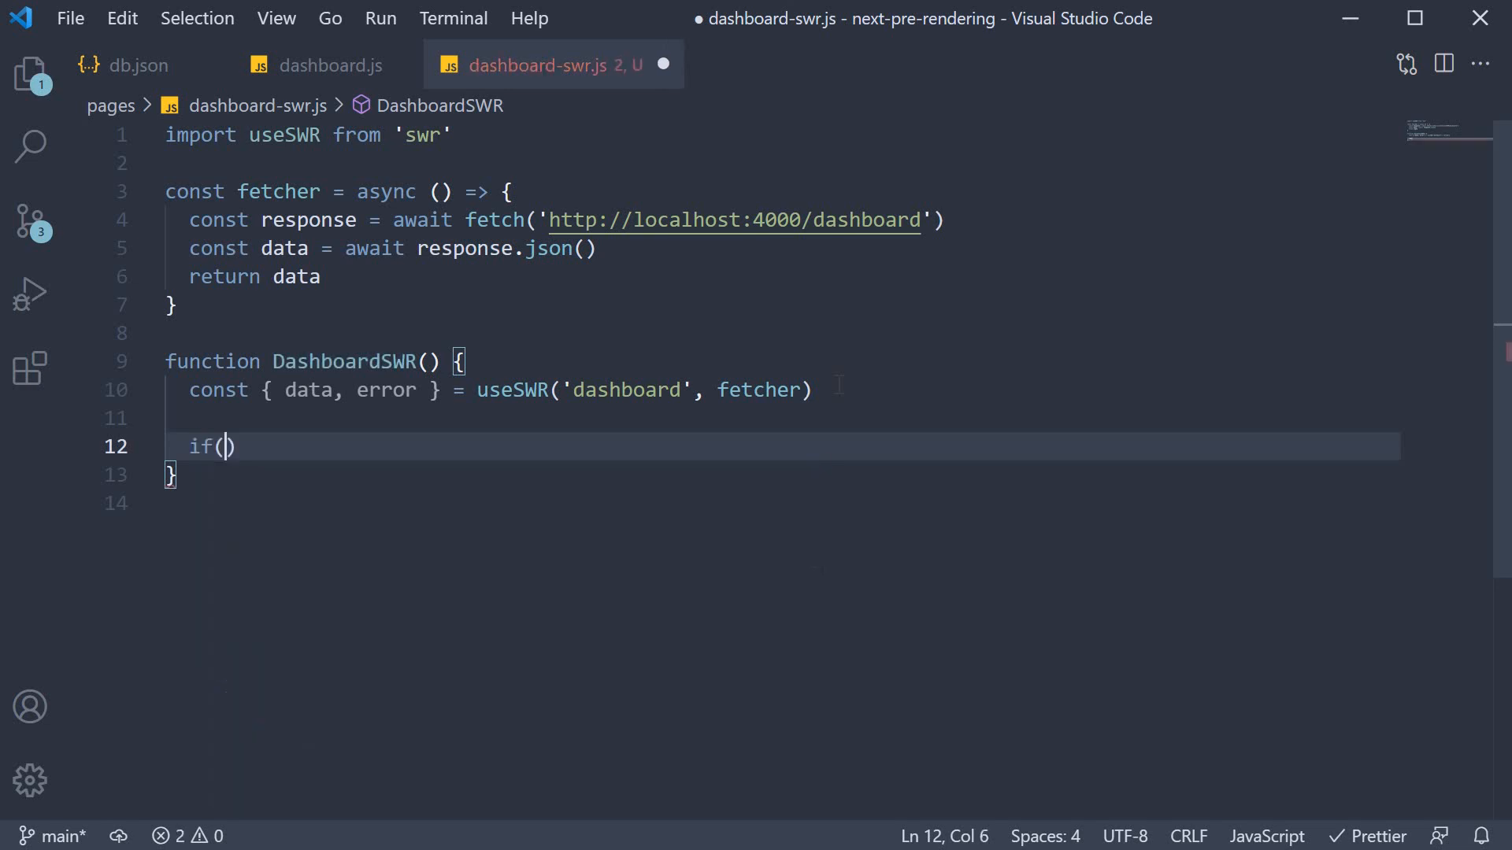
type("error) return '")
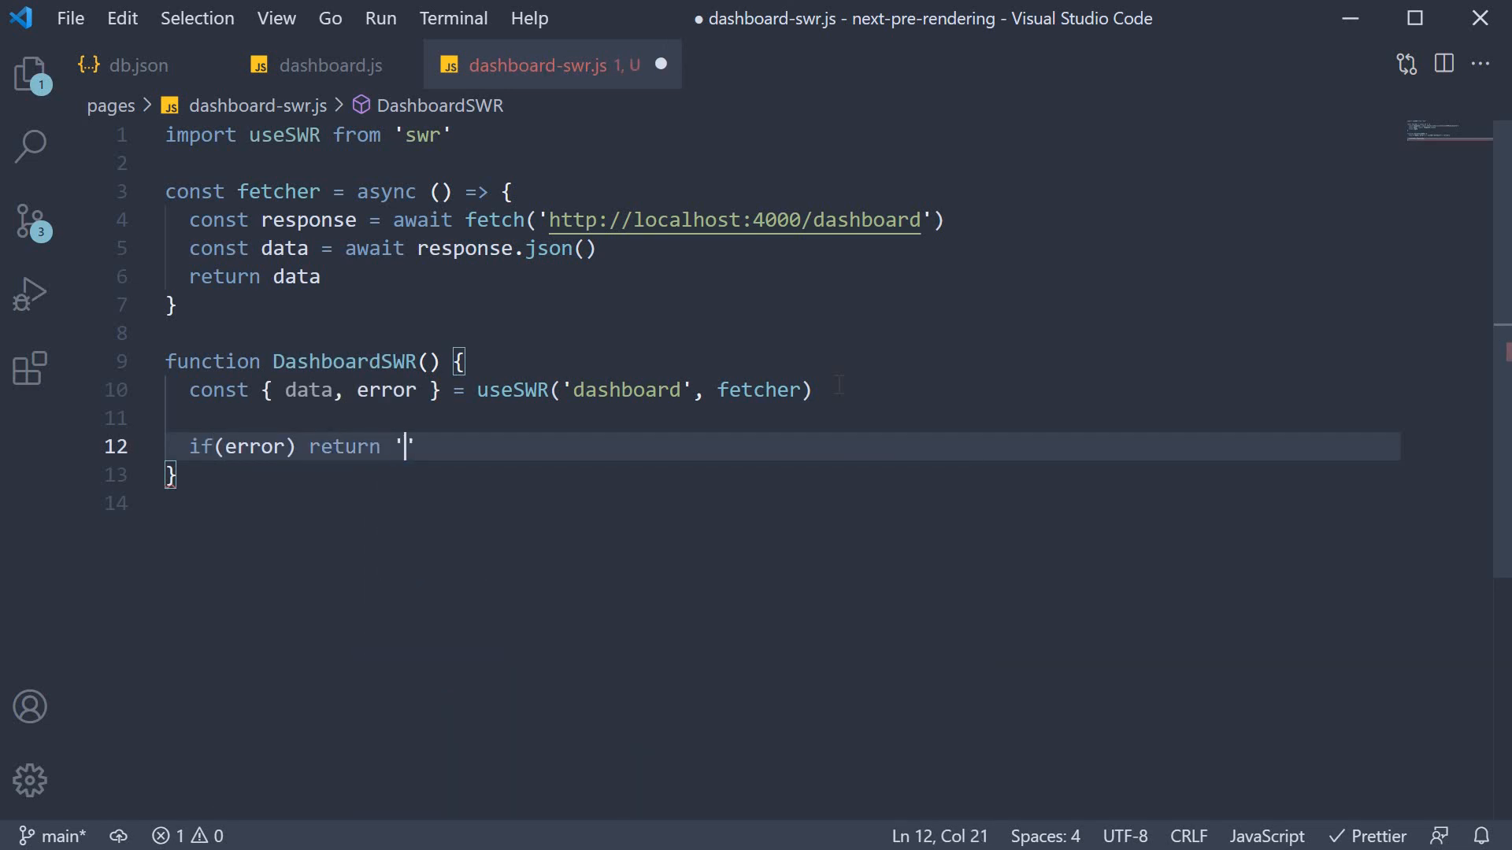
type("An error has o")
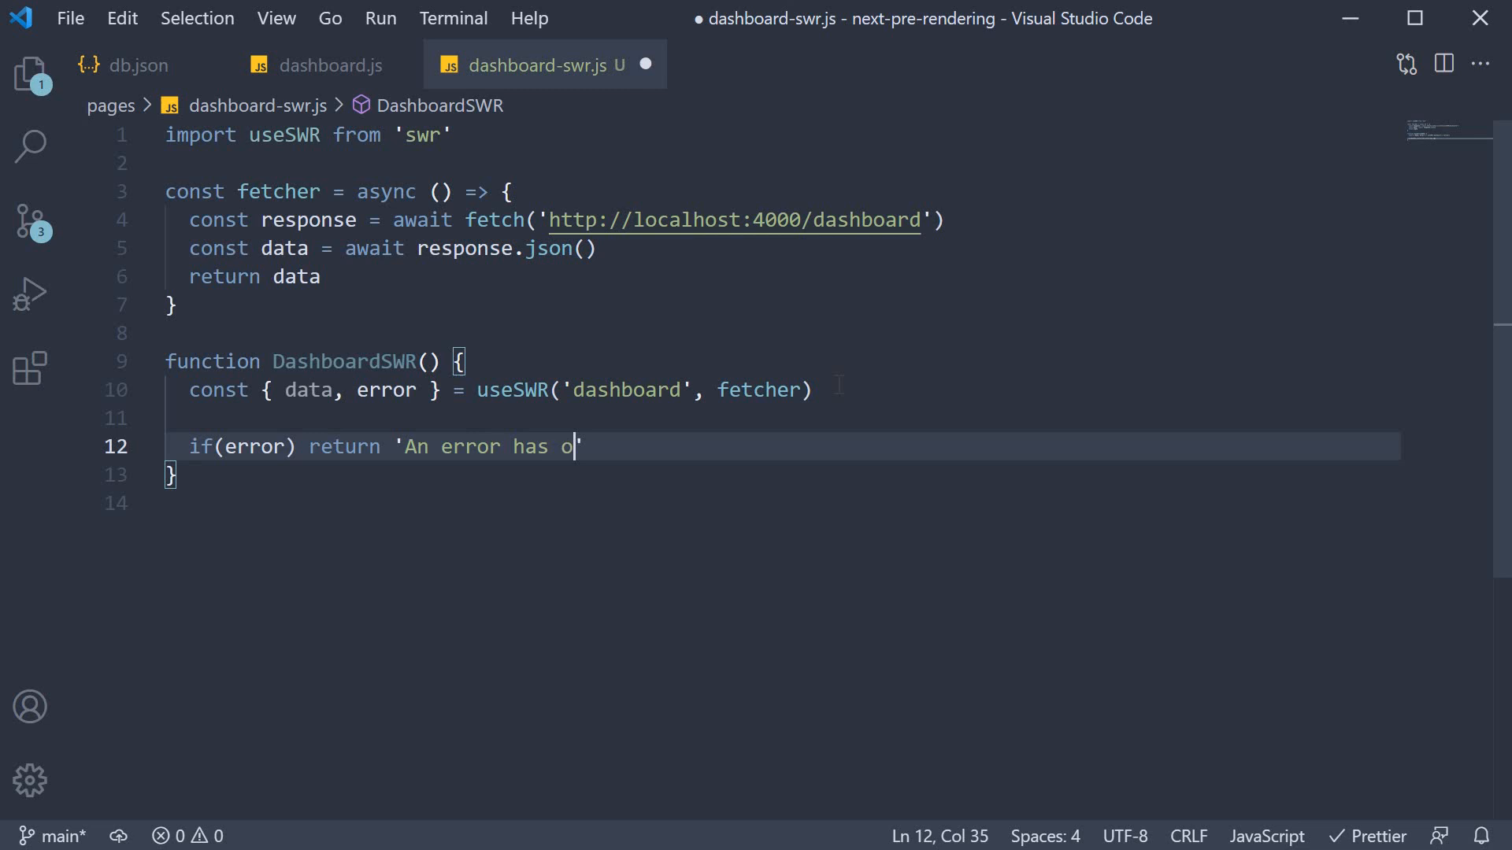
type("ccured'")
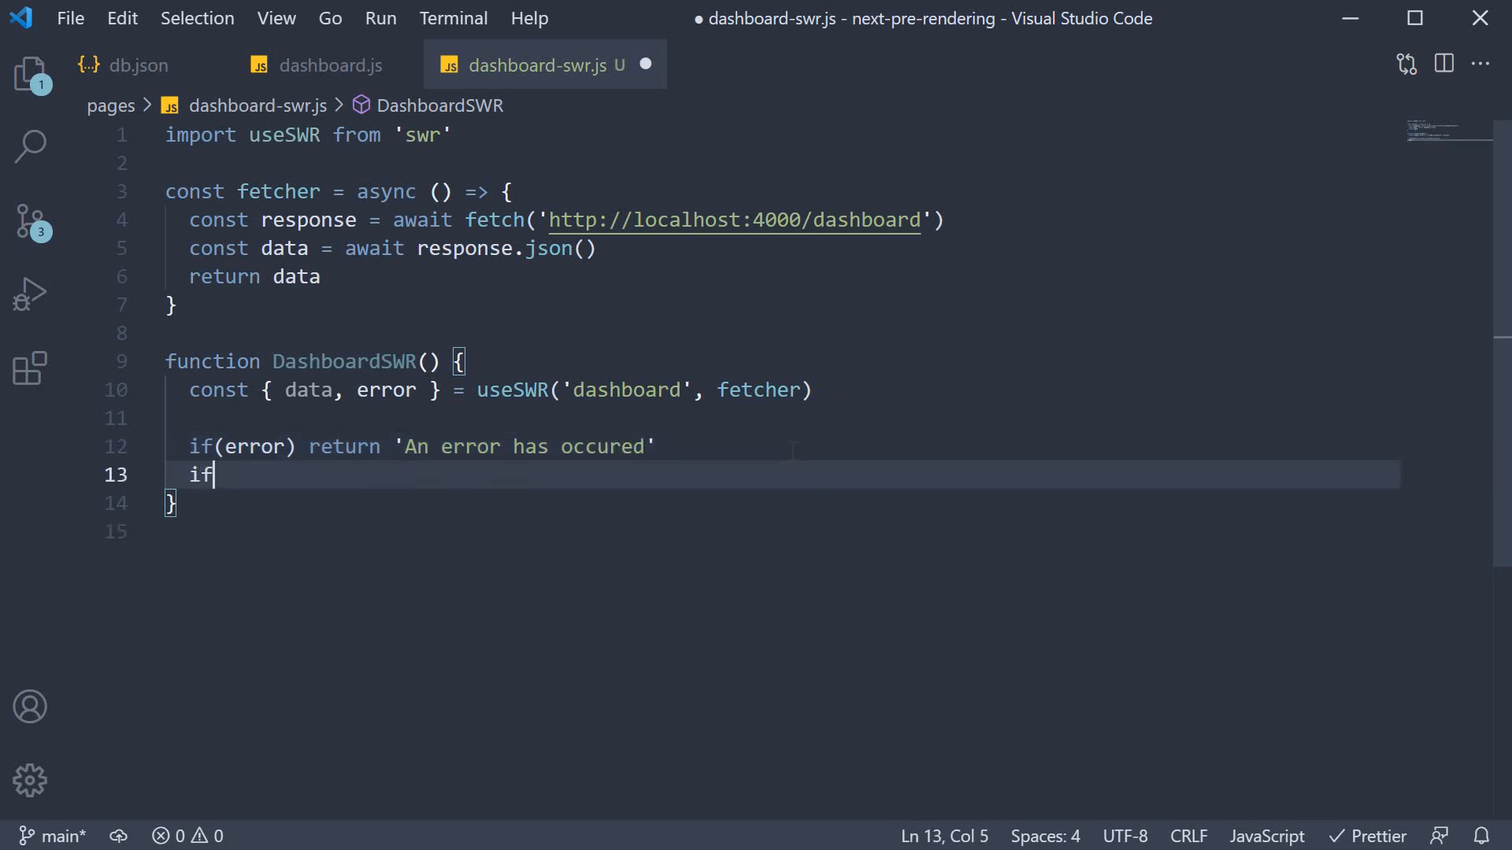
type("(!data)")
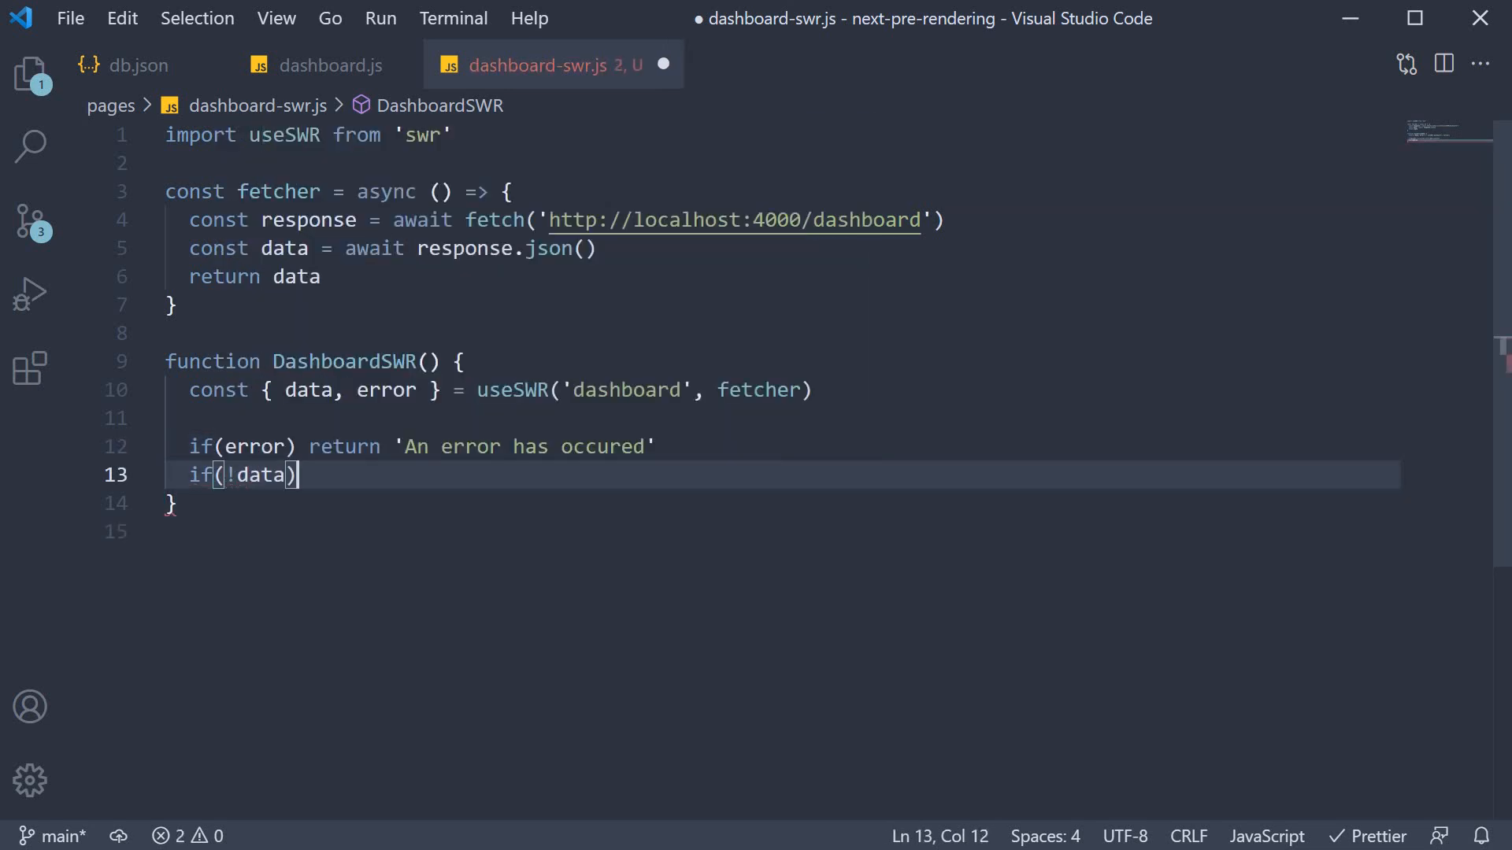
type("return 'Loading")
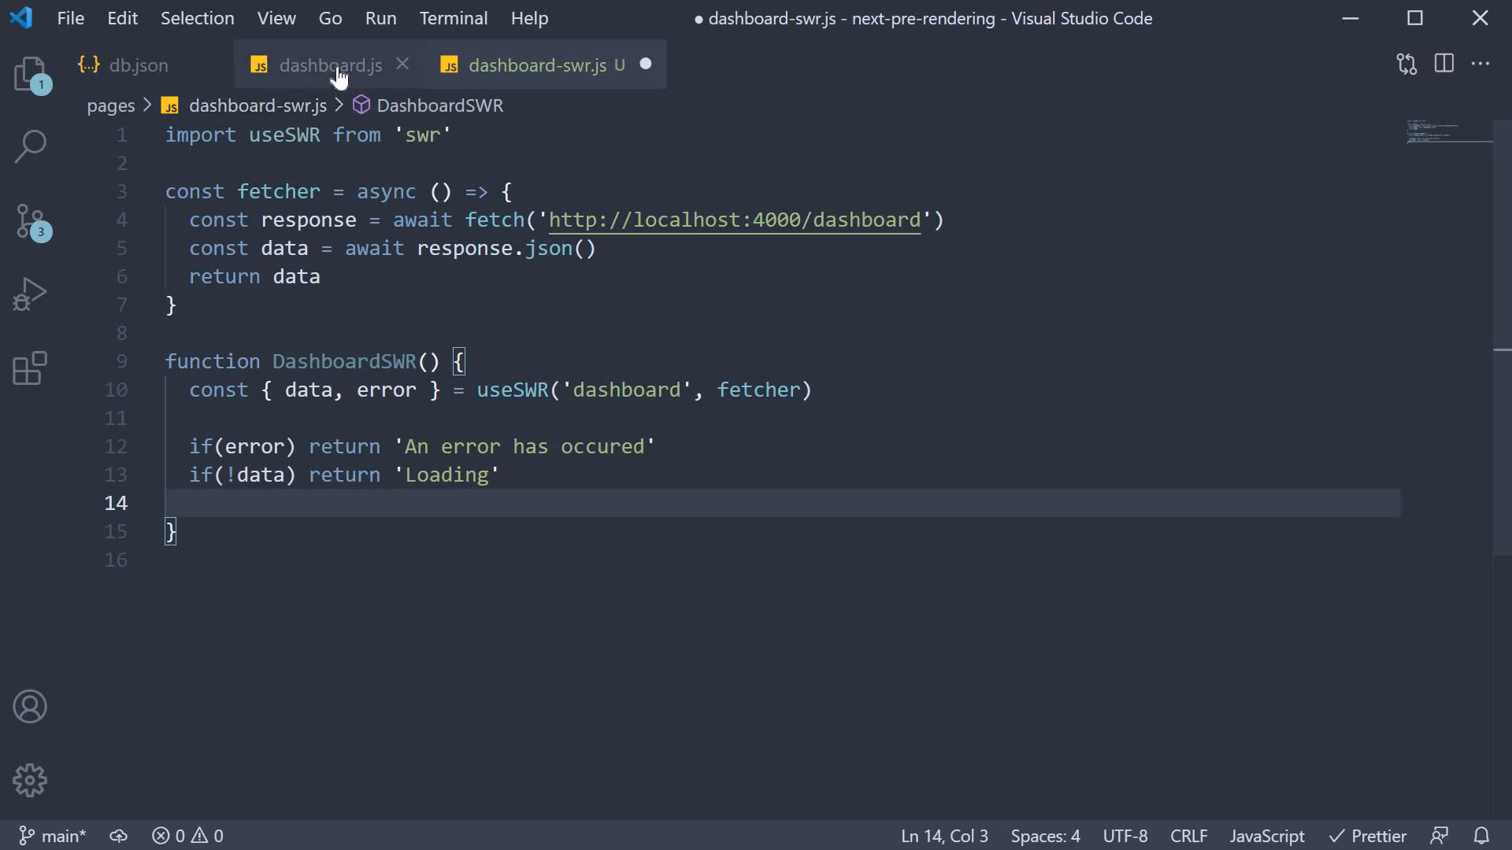
- Copy the dashboard JSX from dashboard.js into the return and replace dashboardData with data
left_click(334, 65)
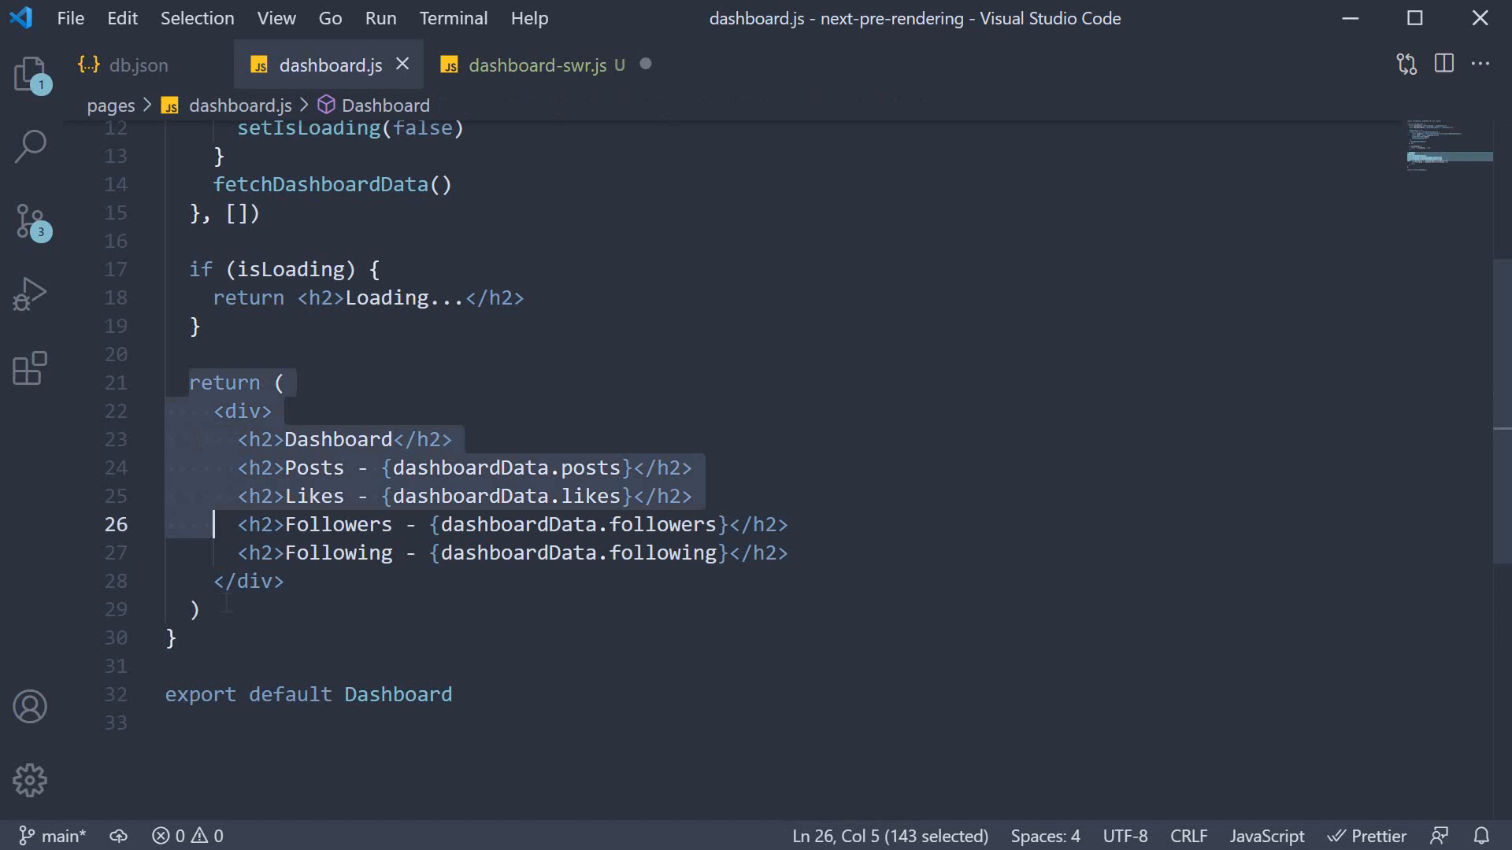
left_click(535, 65)
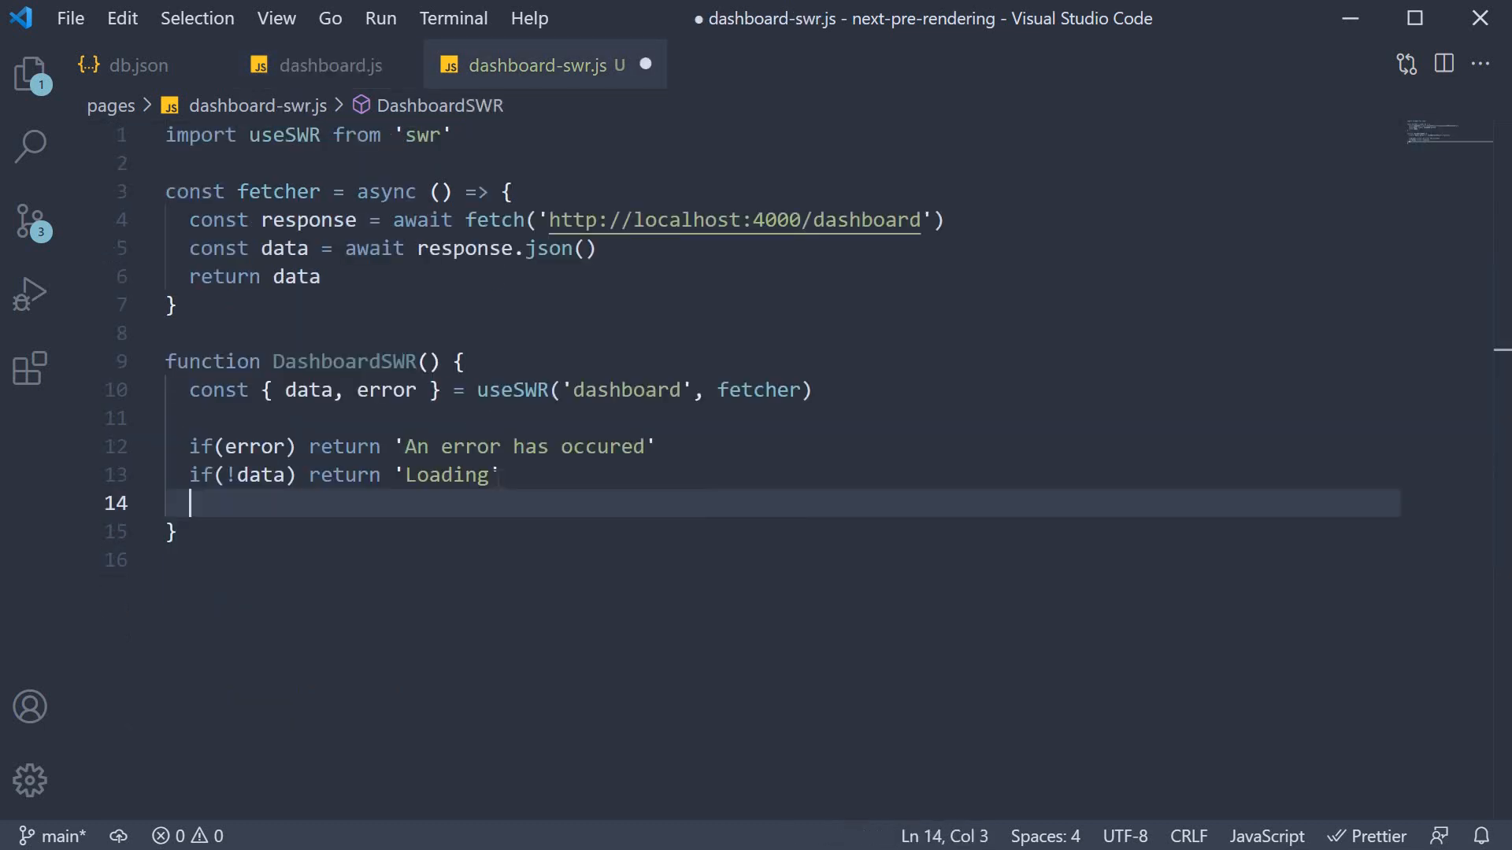
type("return (")
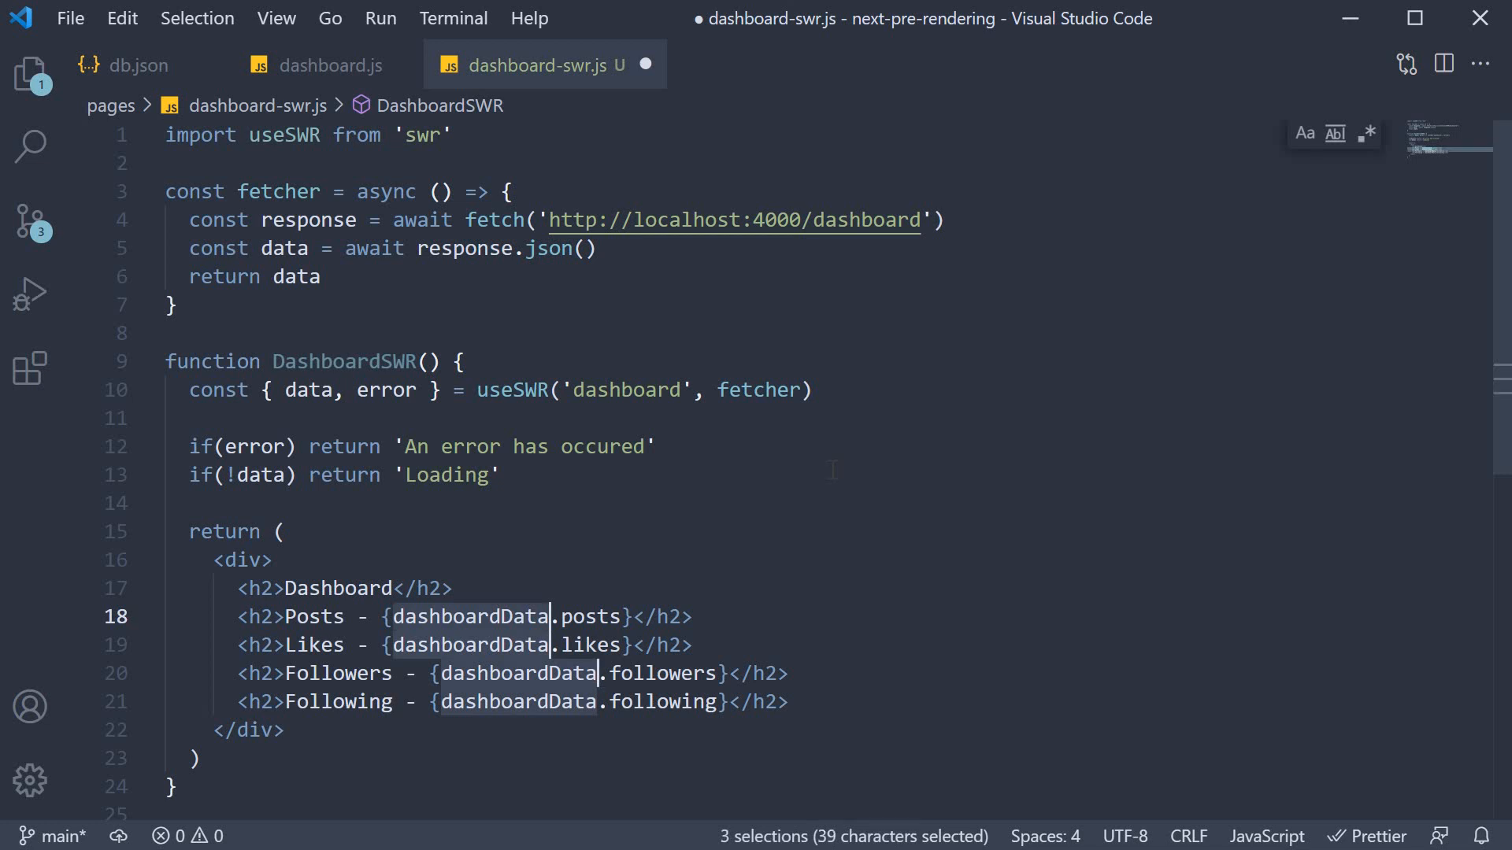
type("data")
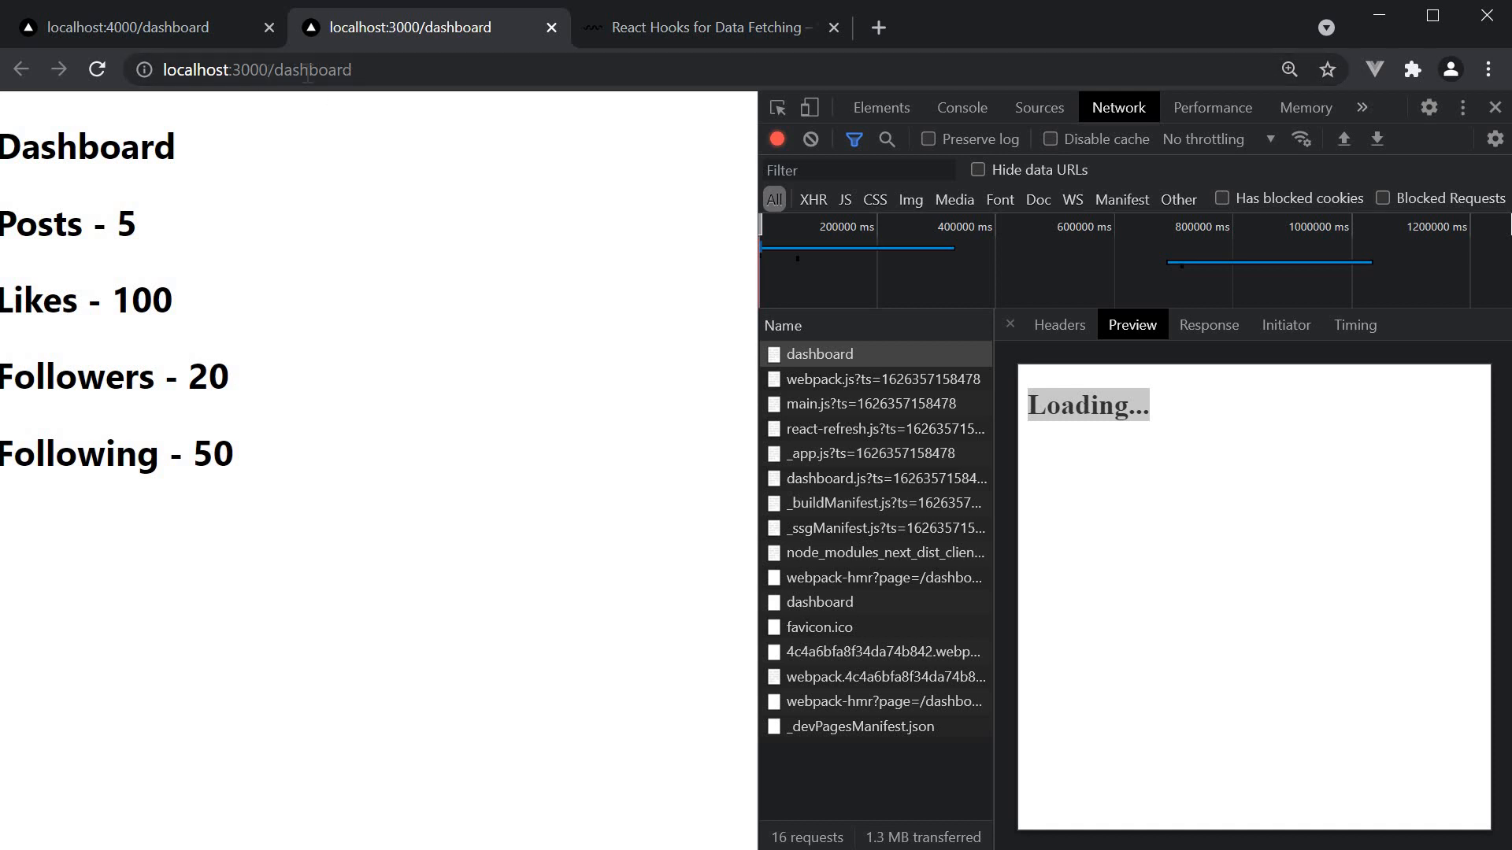
- Reload the dashboard page, open localhost:3000/dashboard-swr in the third tab and show Network activity
left_click(96, 68)
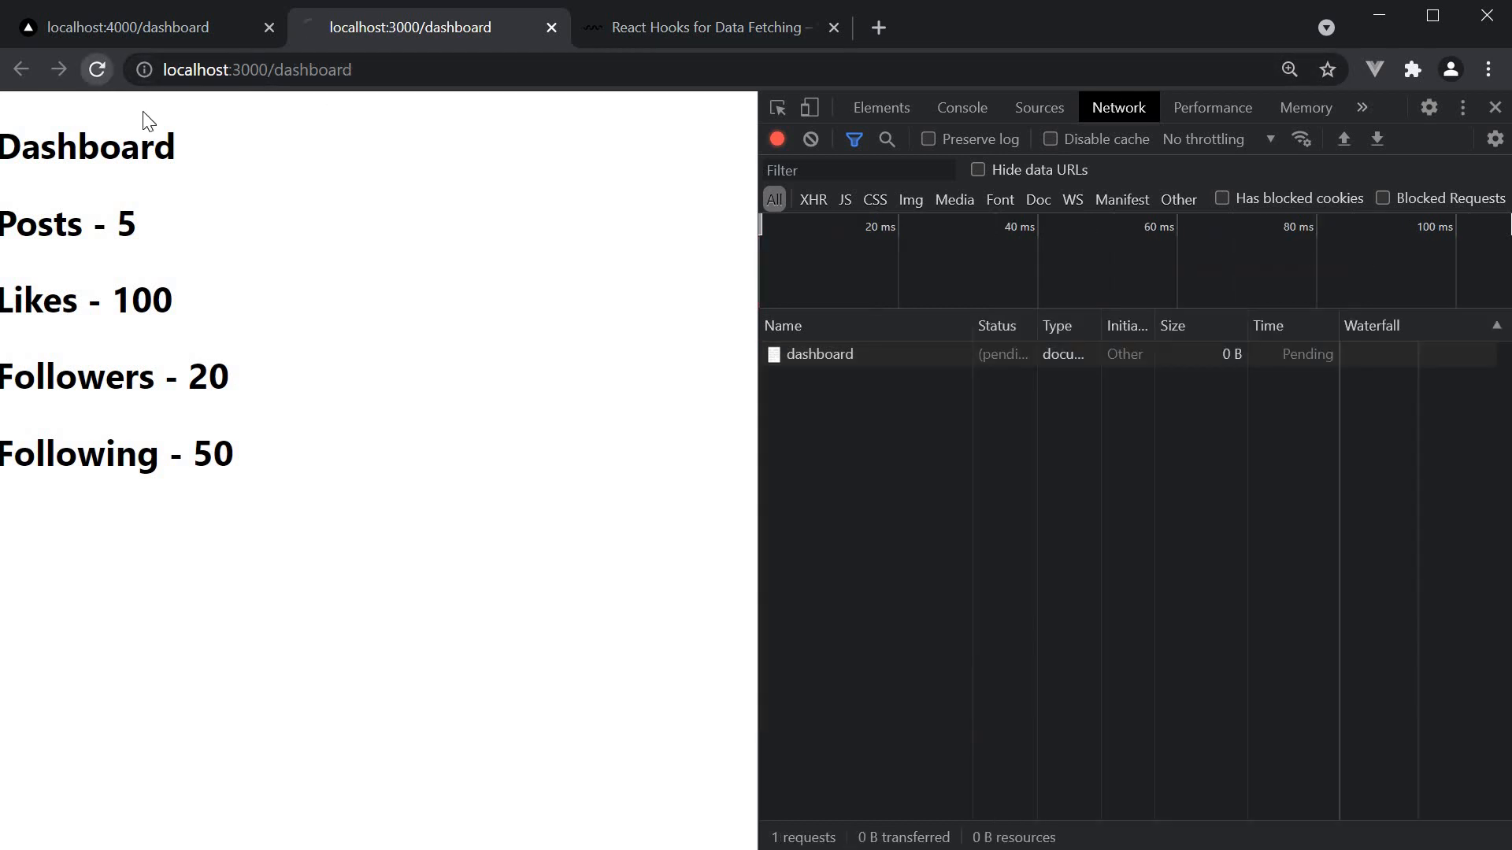
left_click(96, 70)
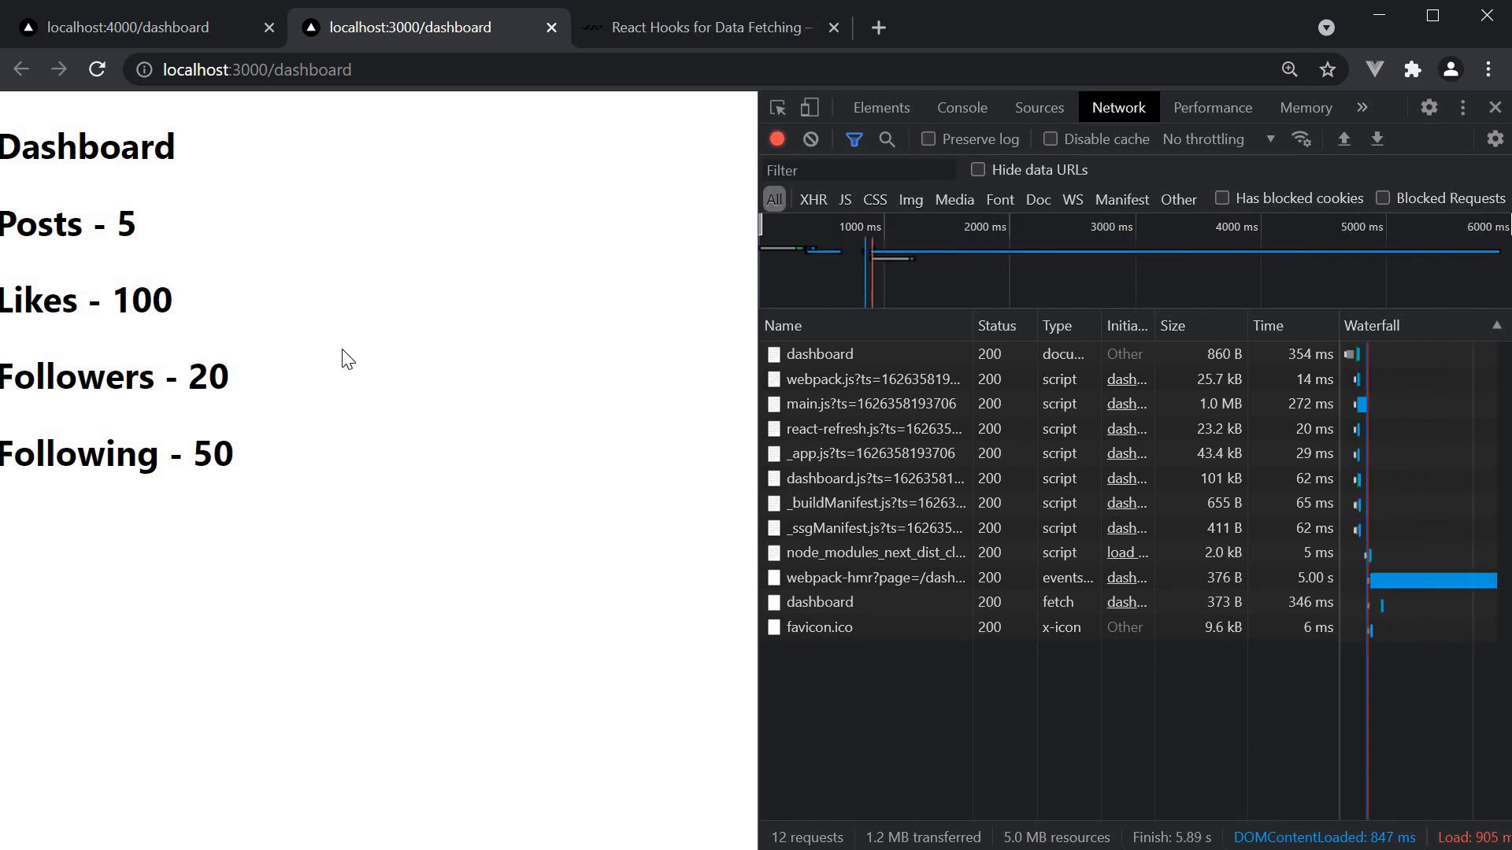
left_click(709, 27)
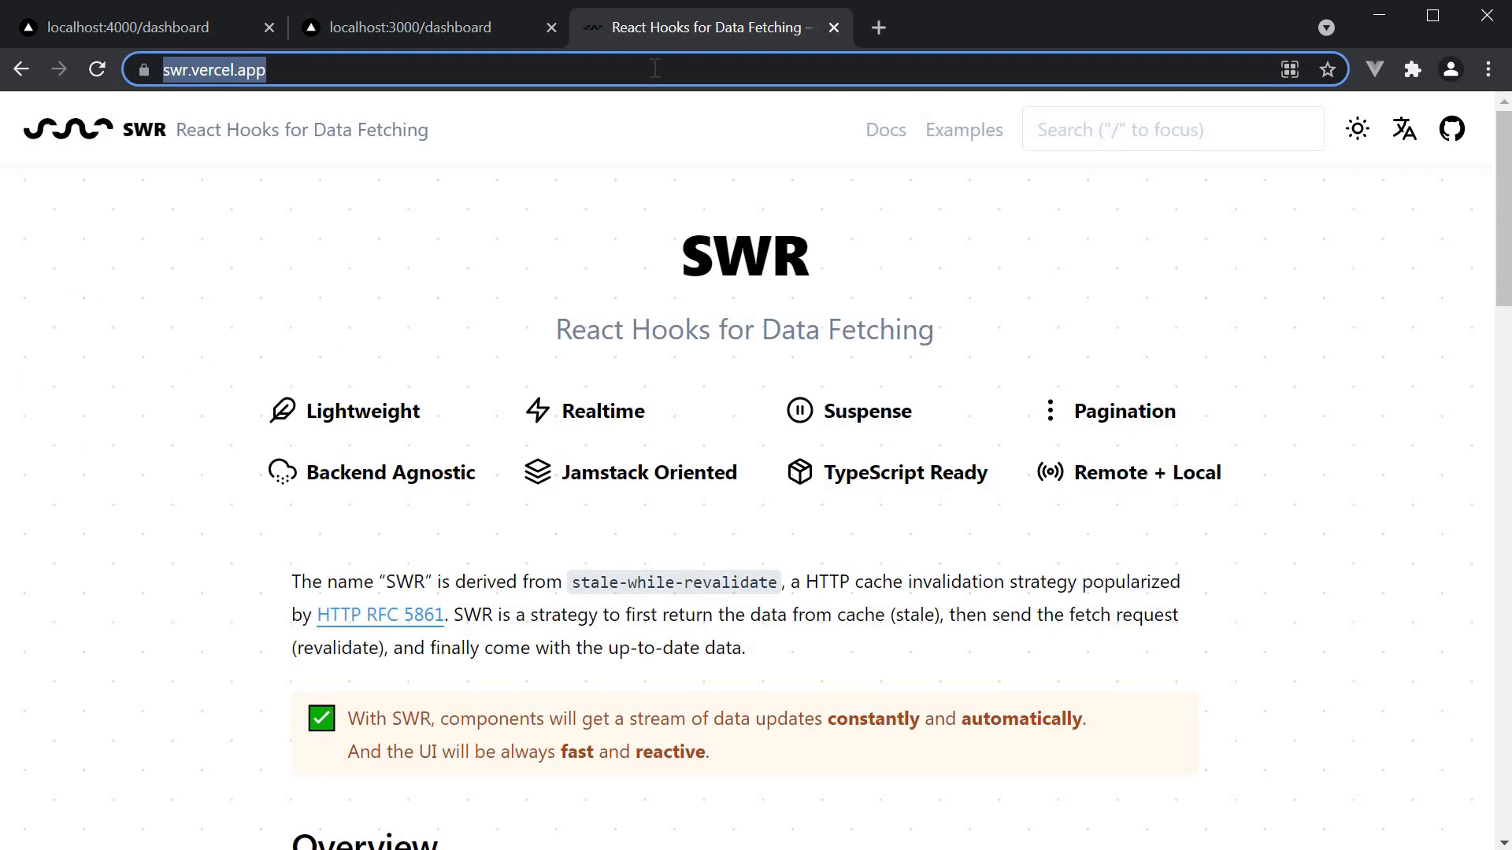
type("localhost:3000")
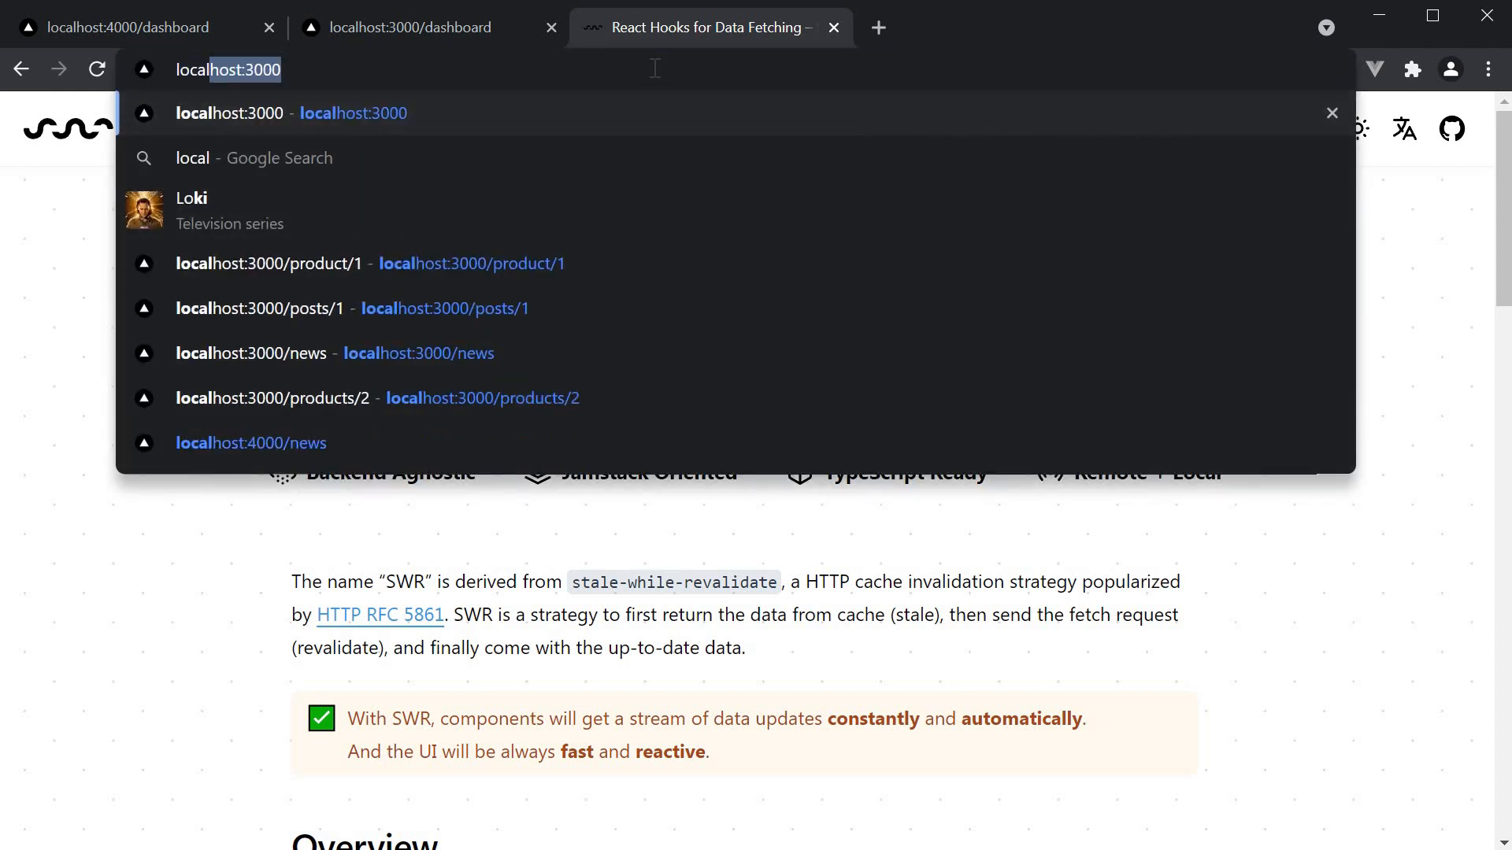
type("/dashboard")
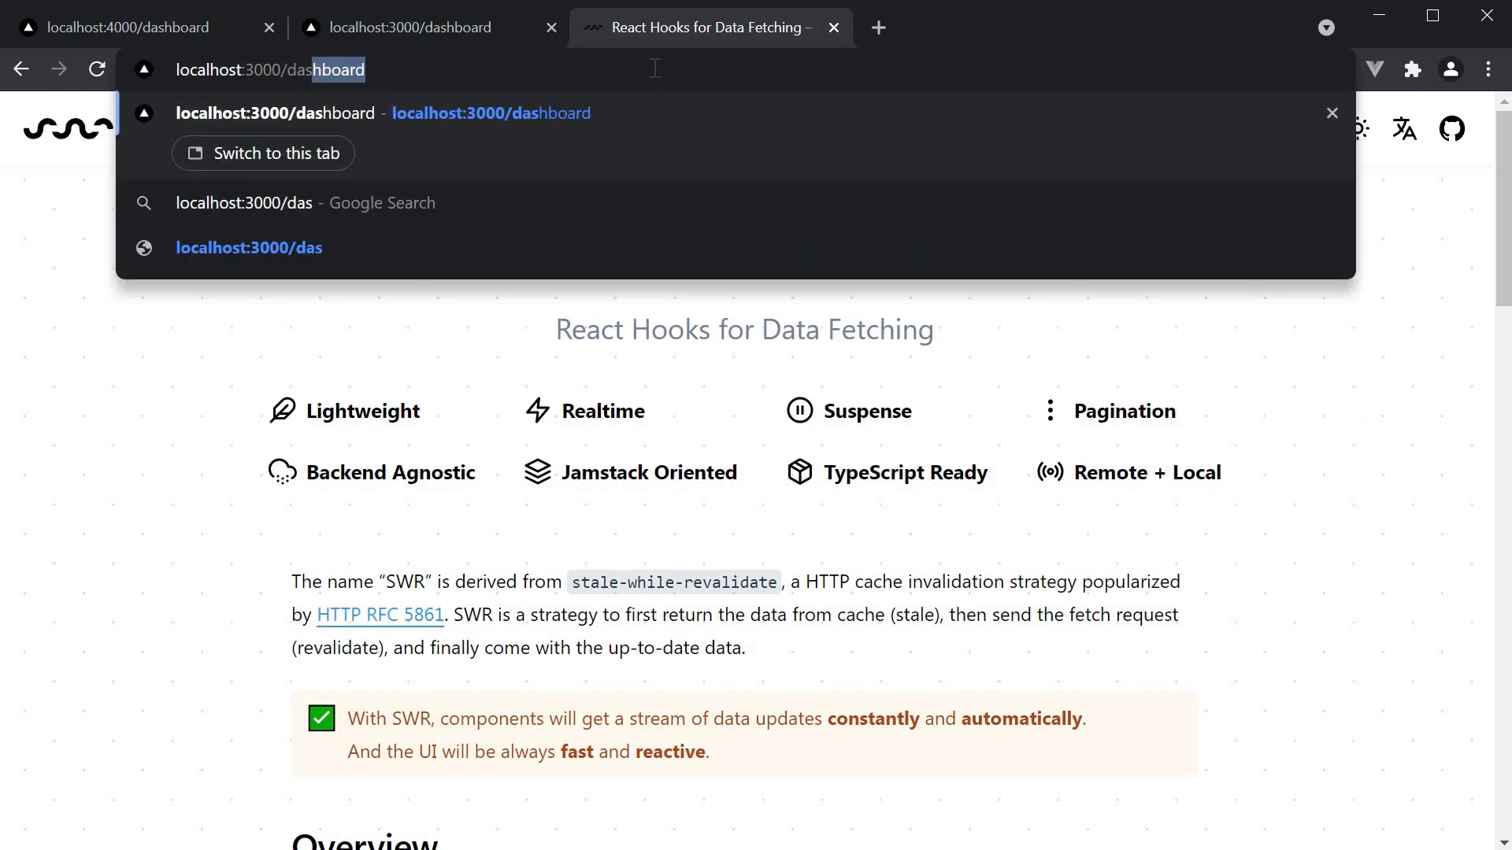
type("-")
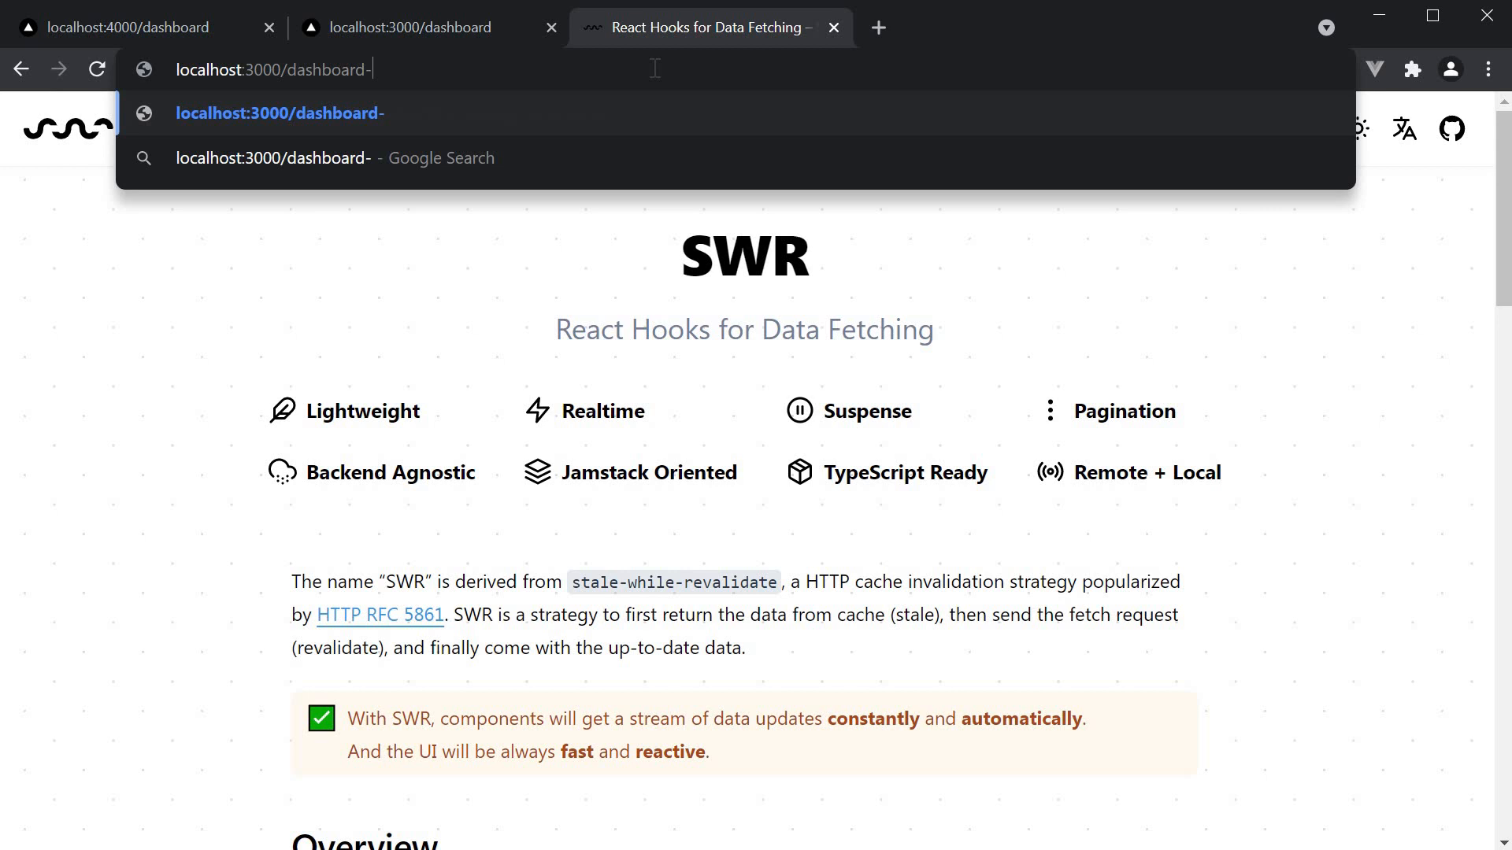
type("swr")
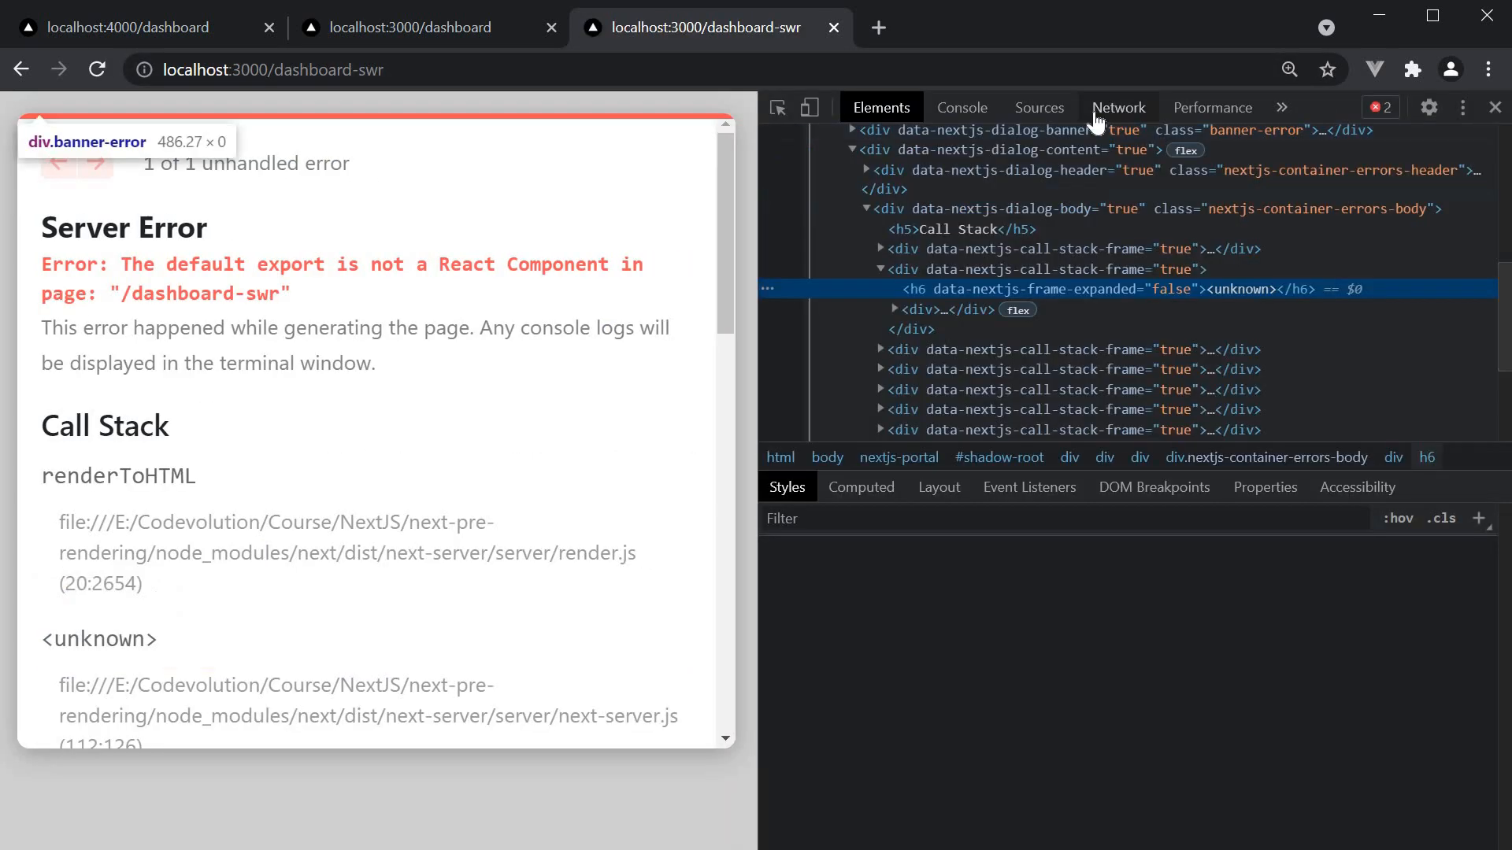
left_click(1118, 107)
type("e")
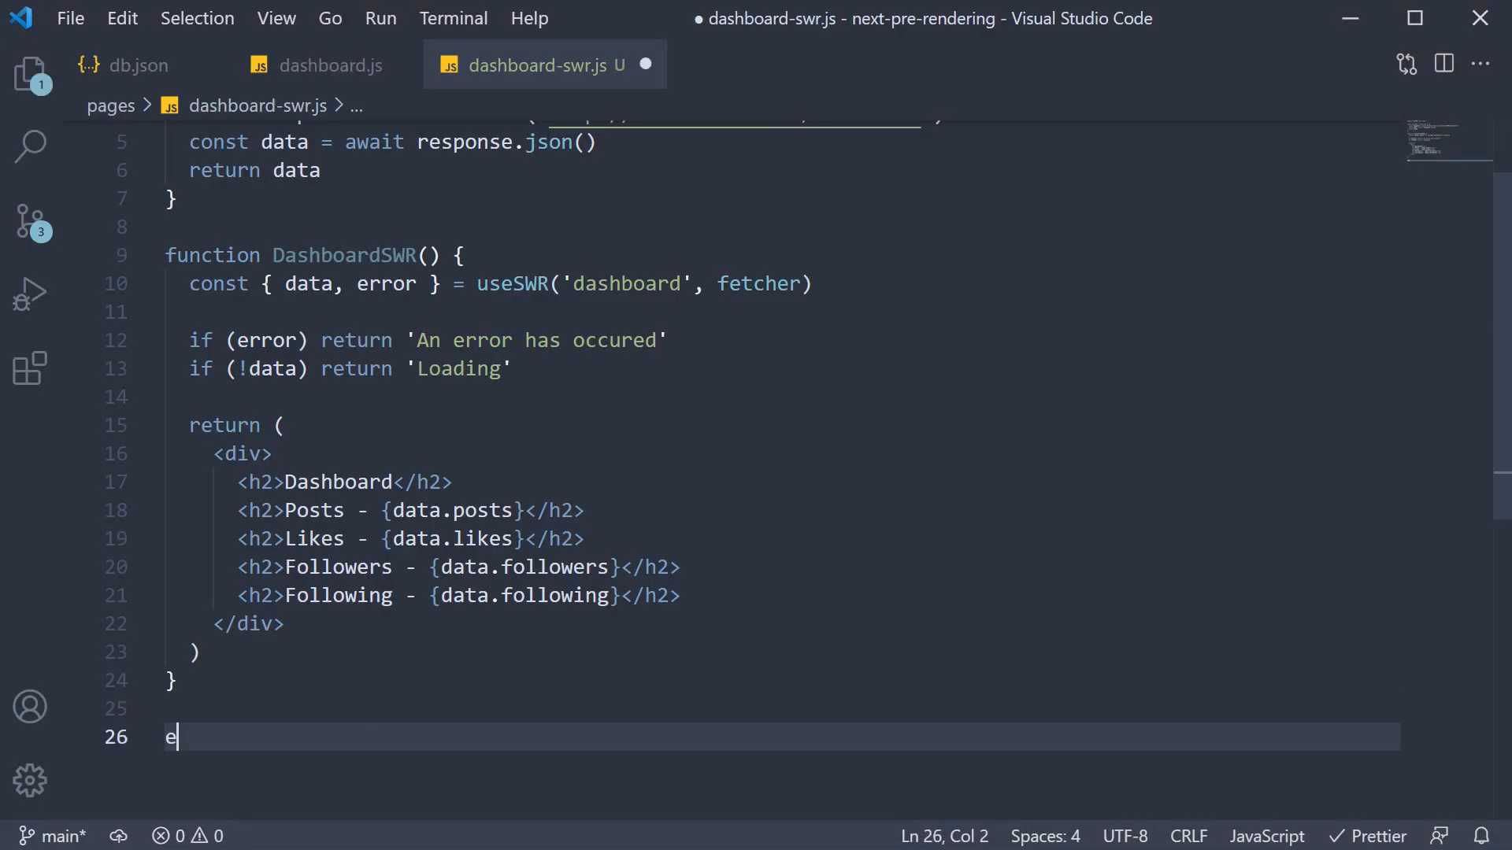
- Add export default DashboardSWR, save the file and reopen dashboard.js
type("xport default")
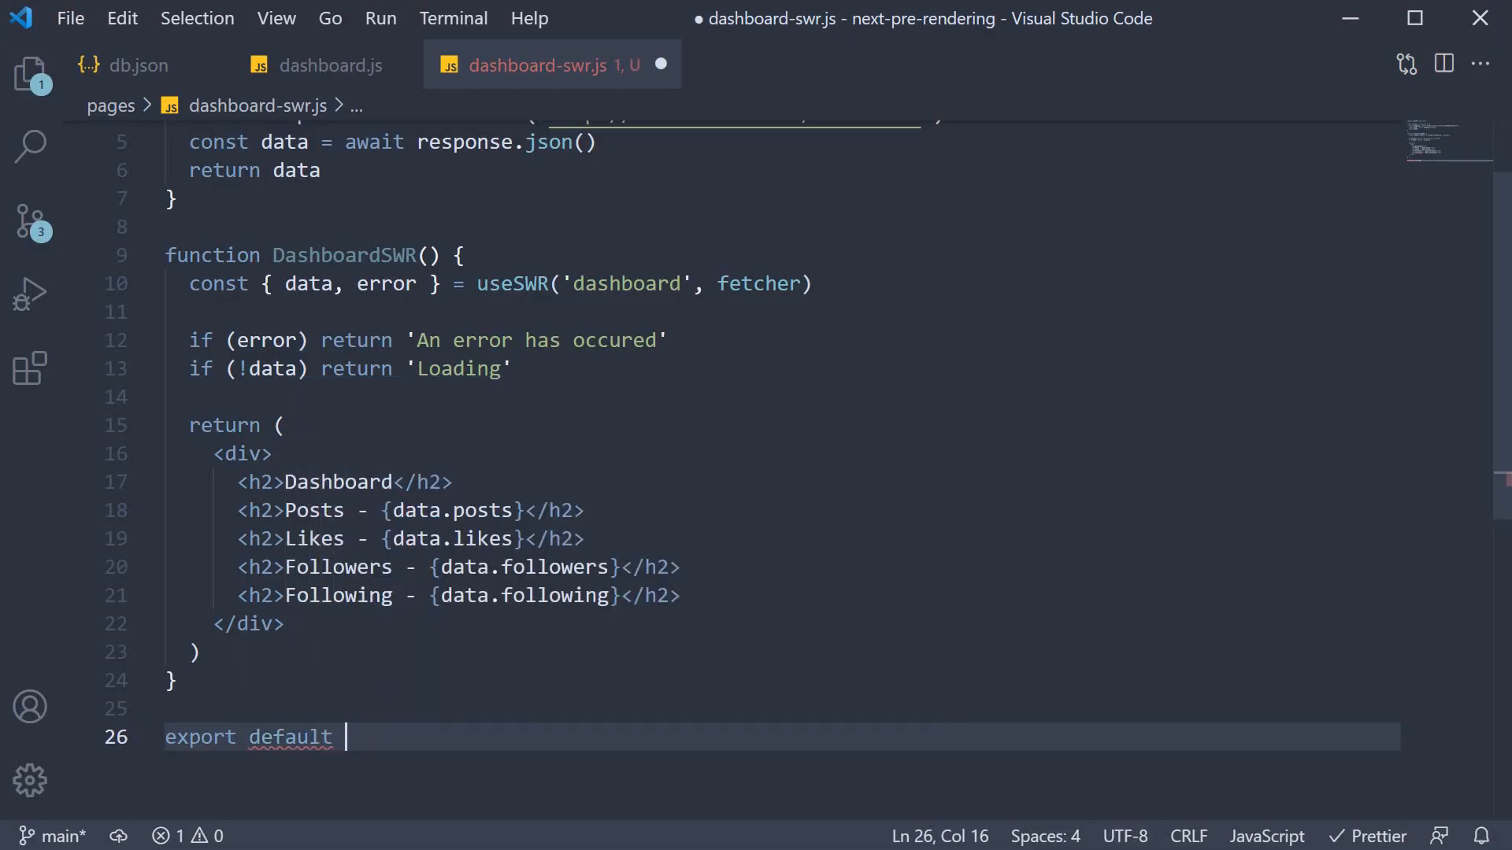
type("DashboardSWR")
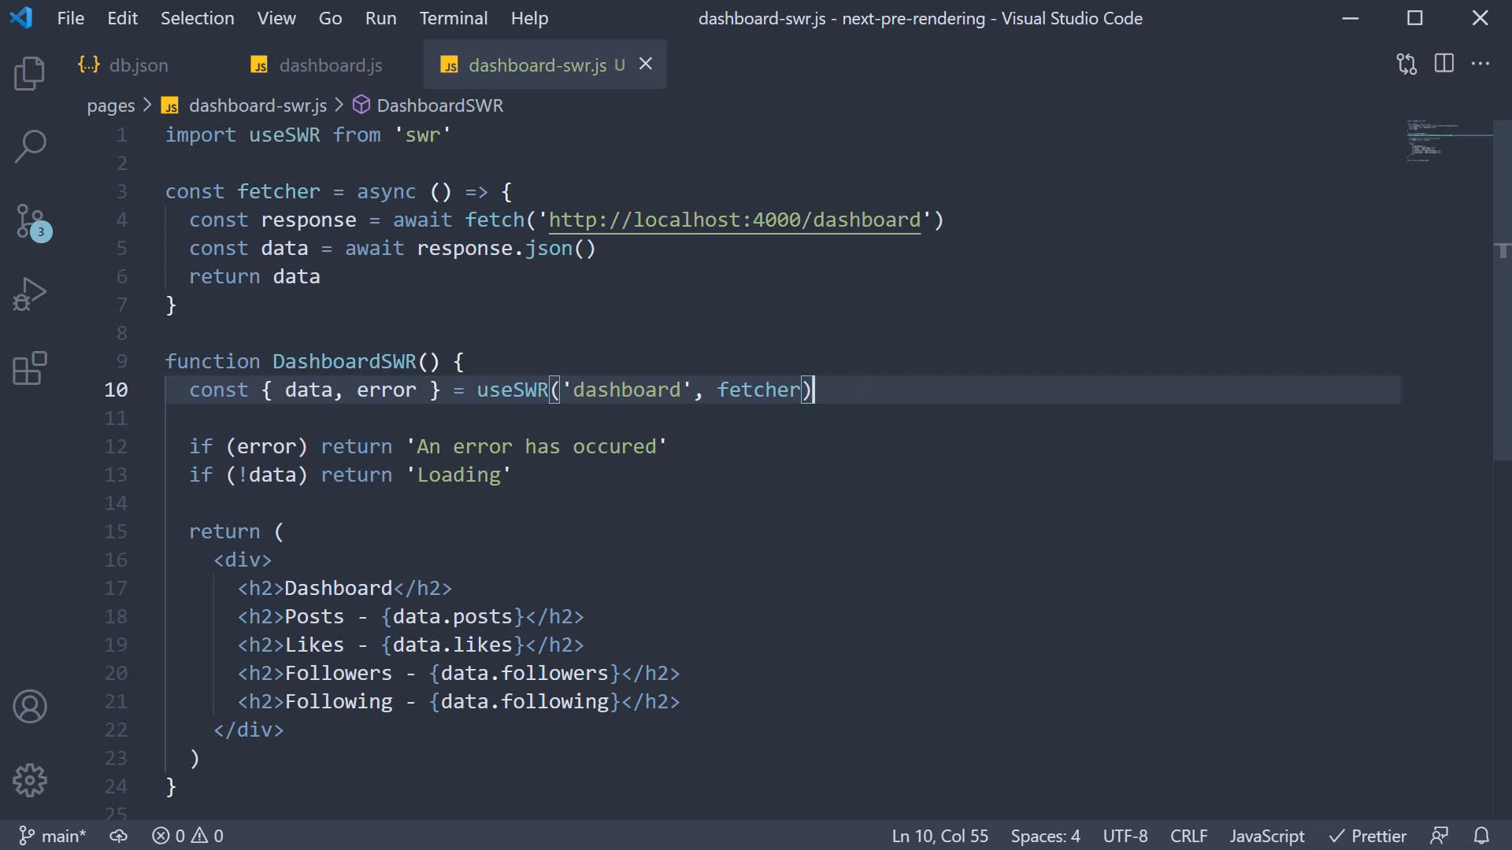
left_click(323, 64)
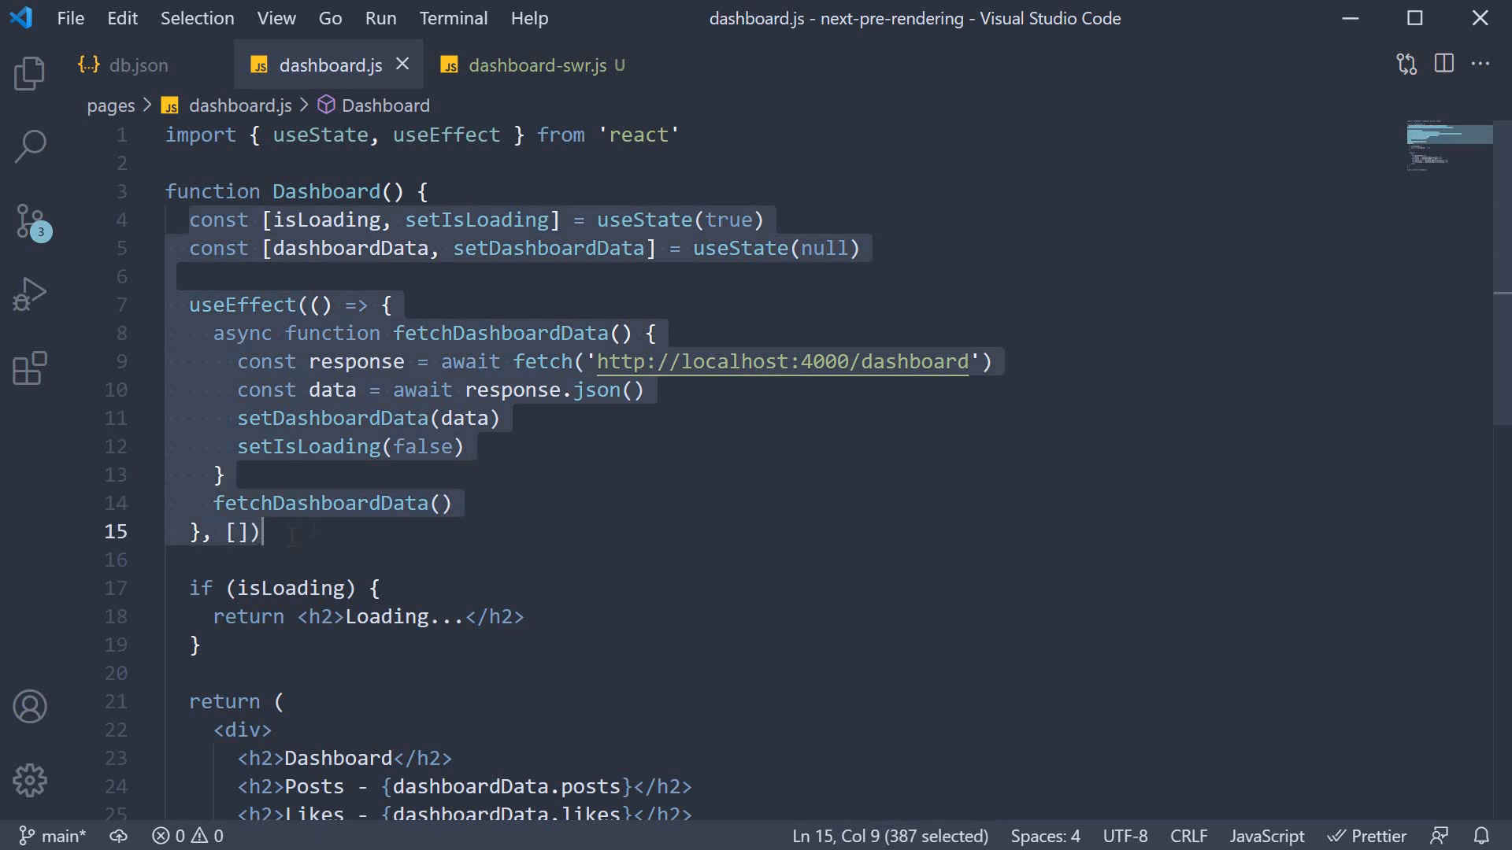
- Show db.json's dashboard object with the caret placed at the likes value
left_click(136, 65)
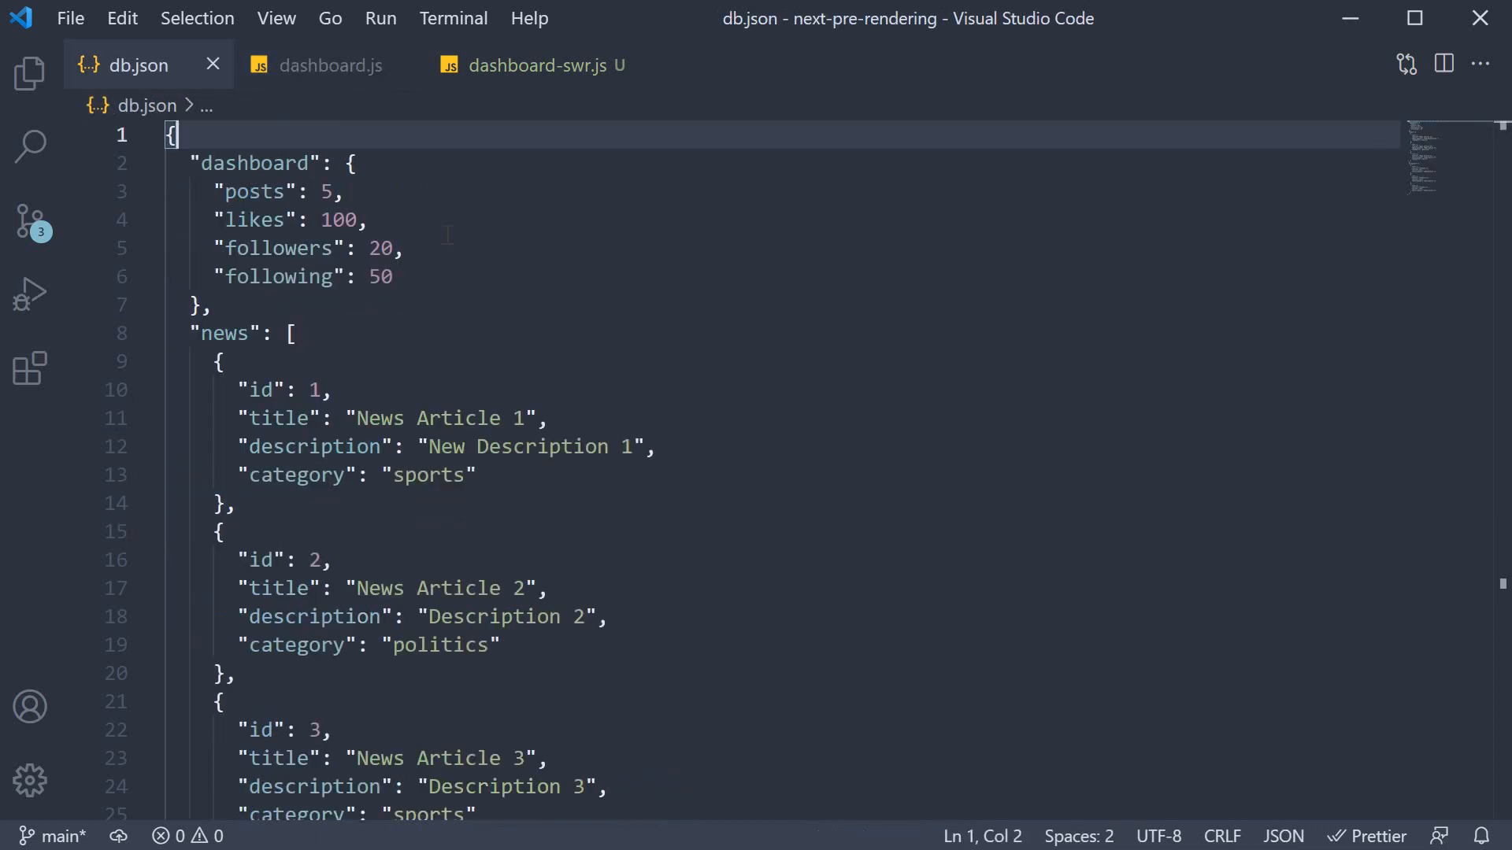
left_click(340, 221)
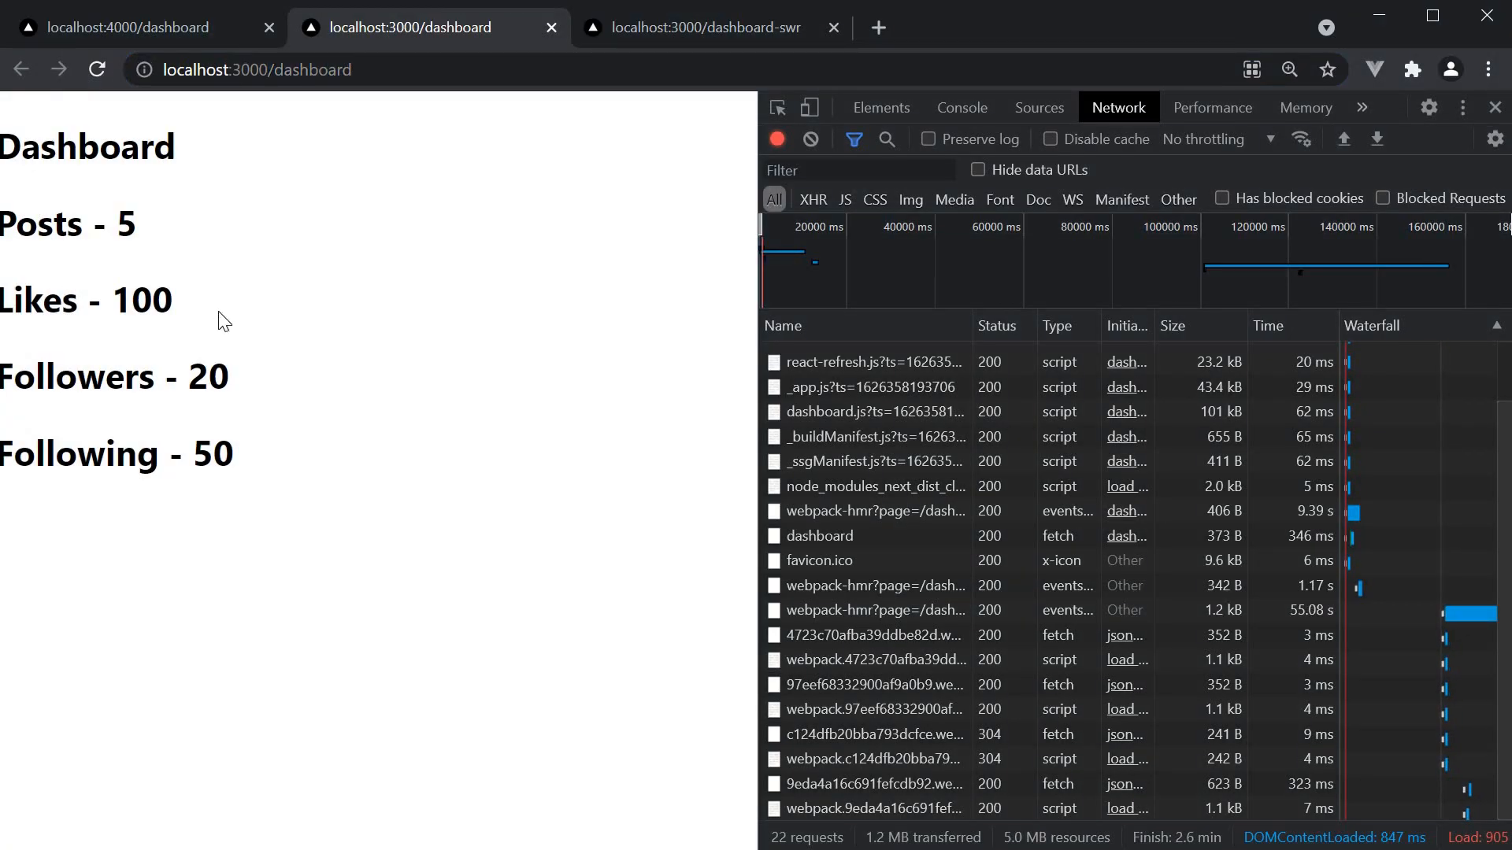
- Reload localhost:3000/dashboard so it shows the updated Likes value of 150
left_click(97, 69)
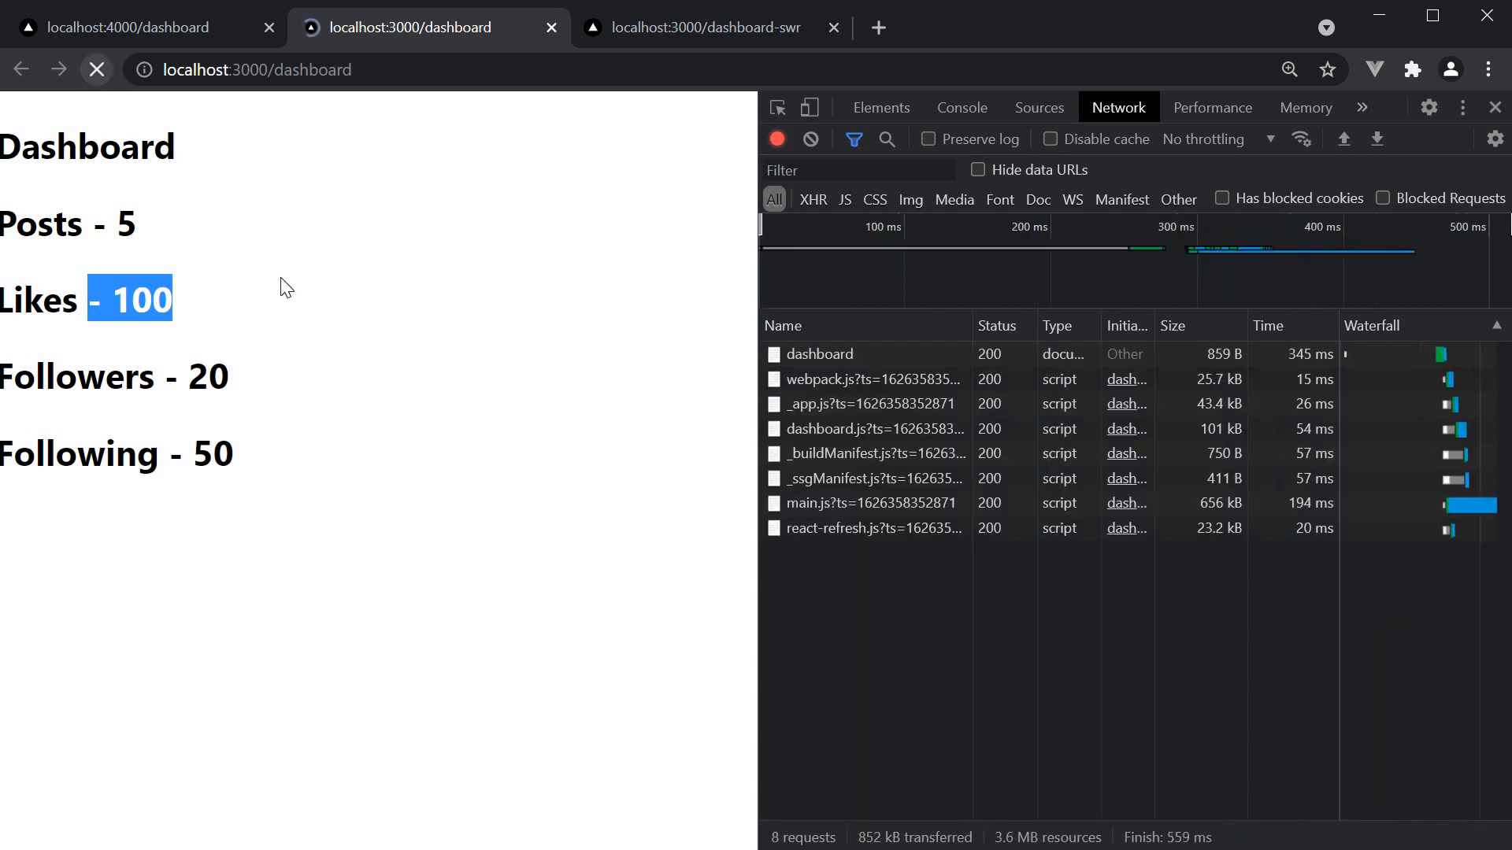
left_click(96, 68)
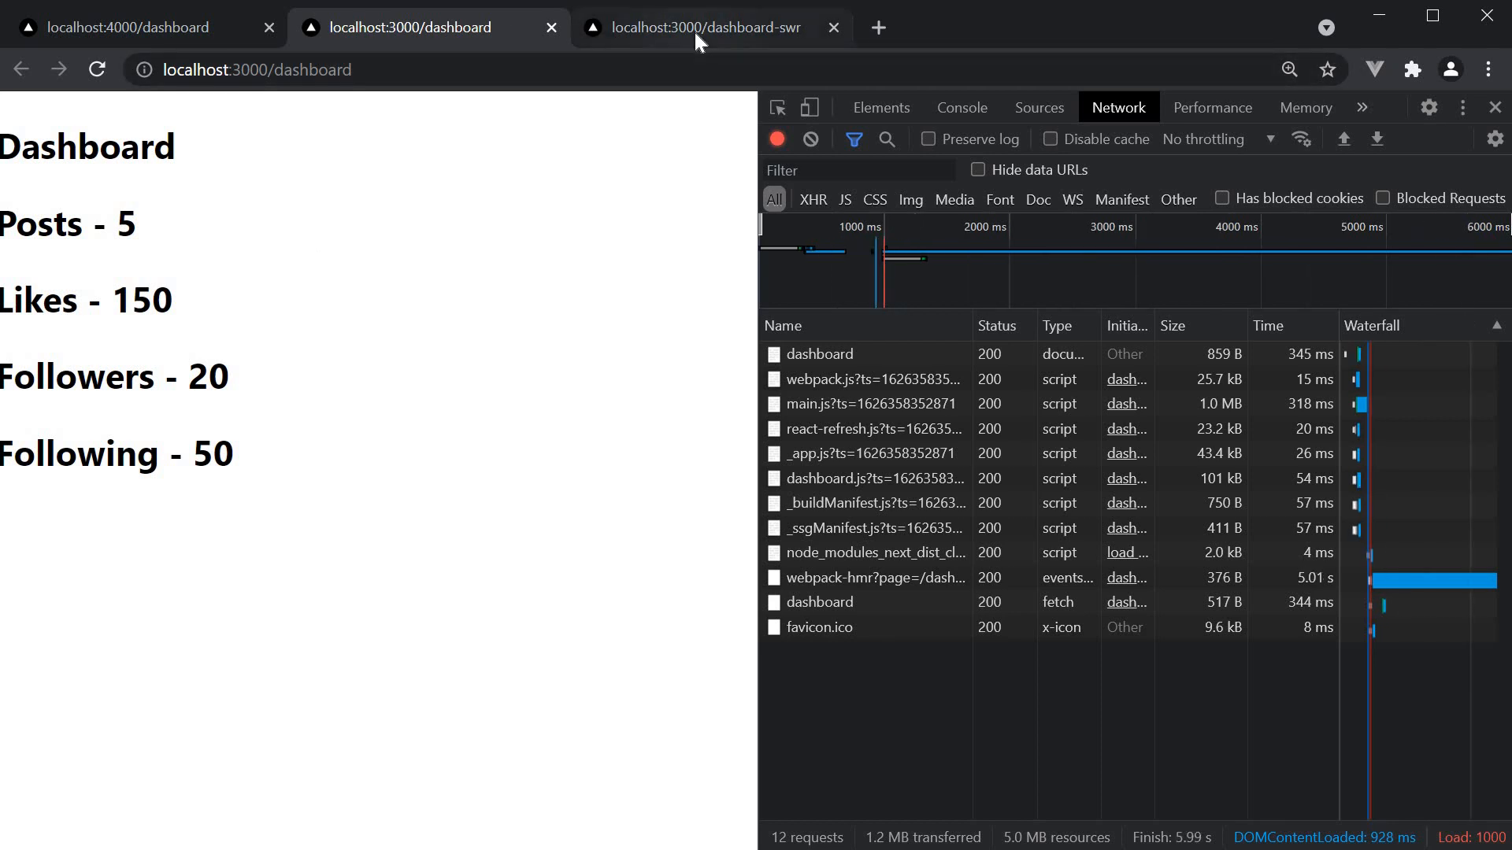
- View the dashboard-swr page and highlight its auto-revalidated Likes value of 150
left_click(714, 27)
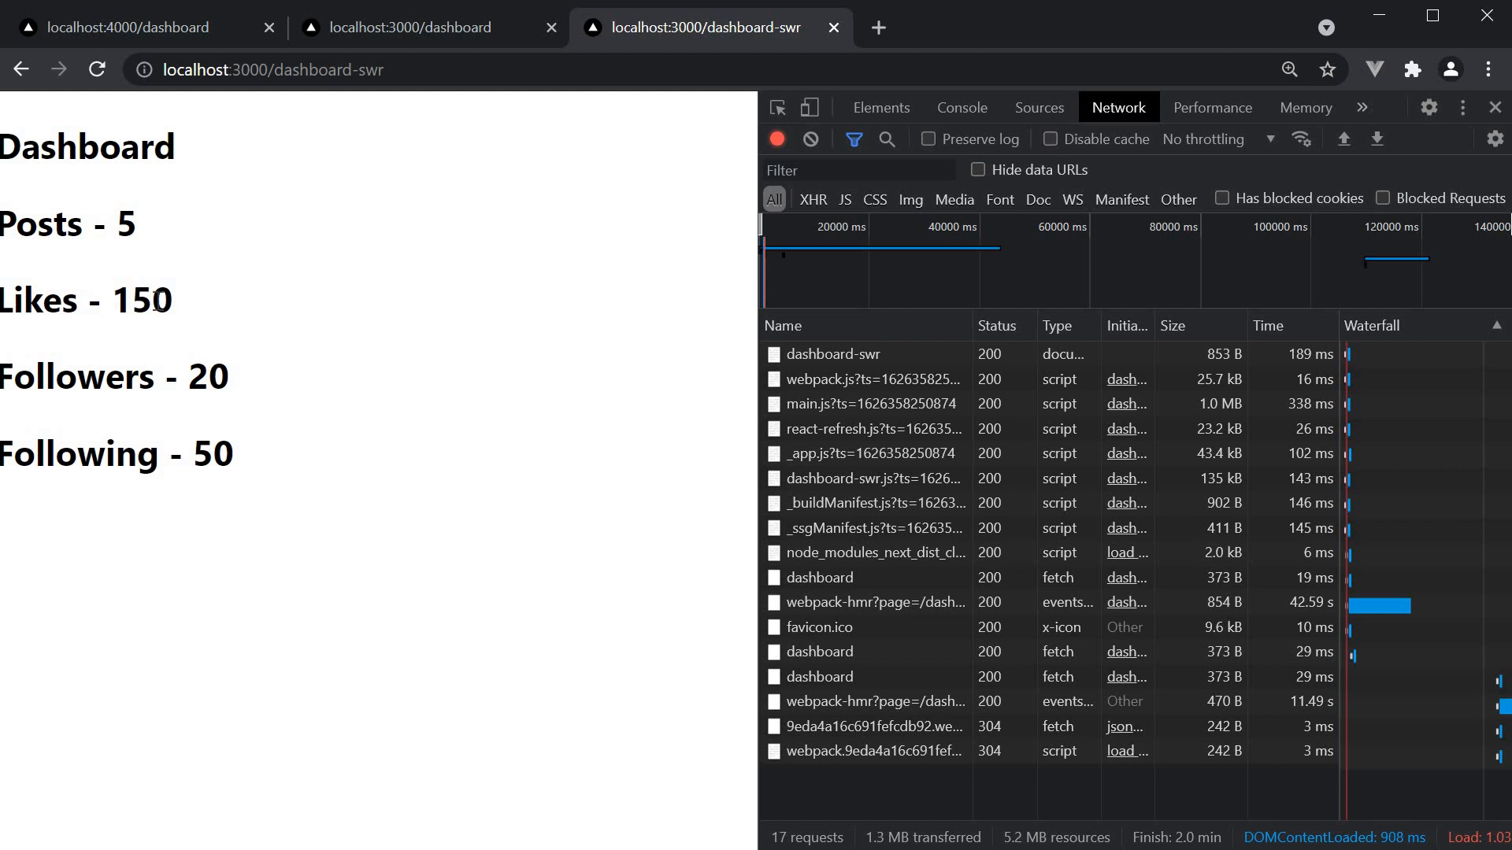
double_click(141, 299)
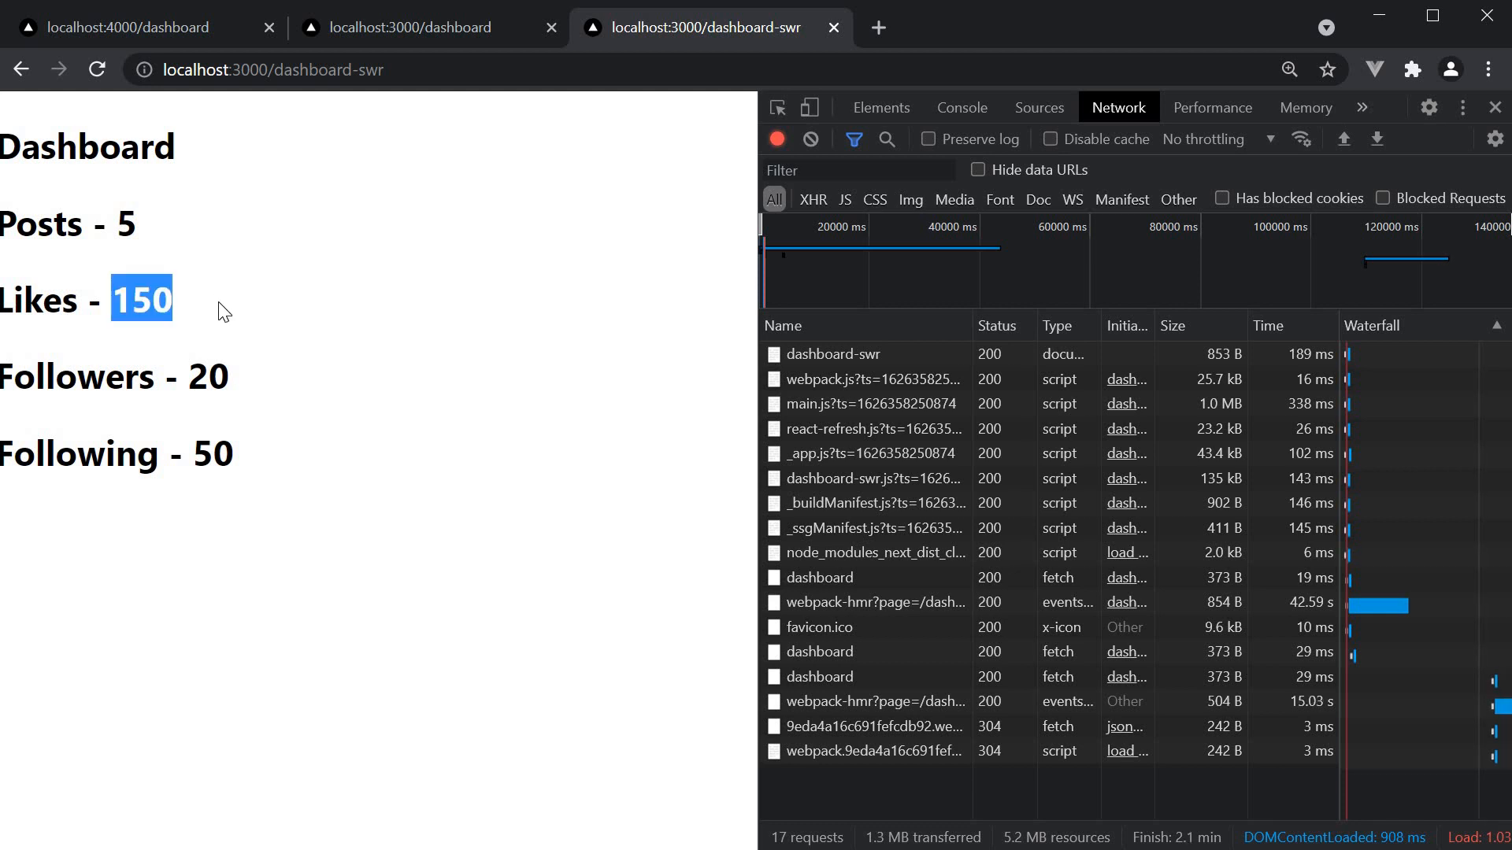
mouse_move(320, 346)
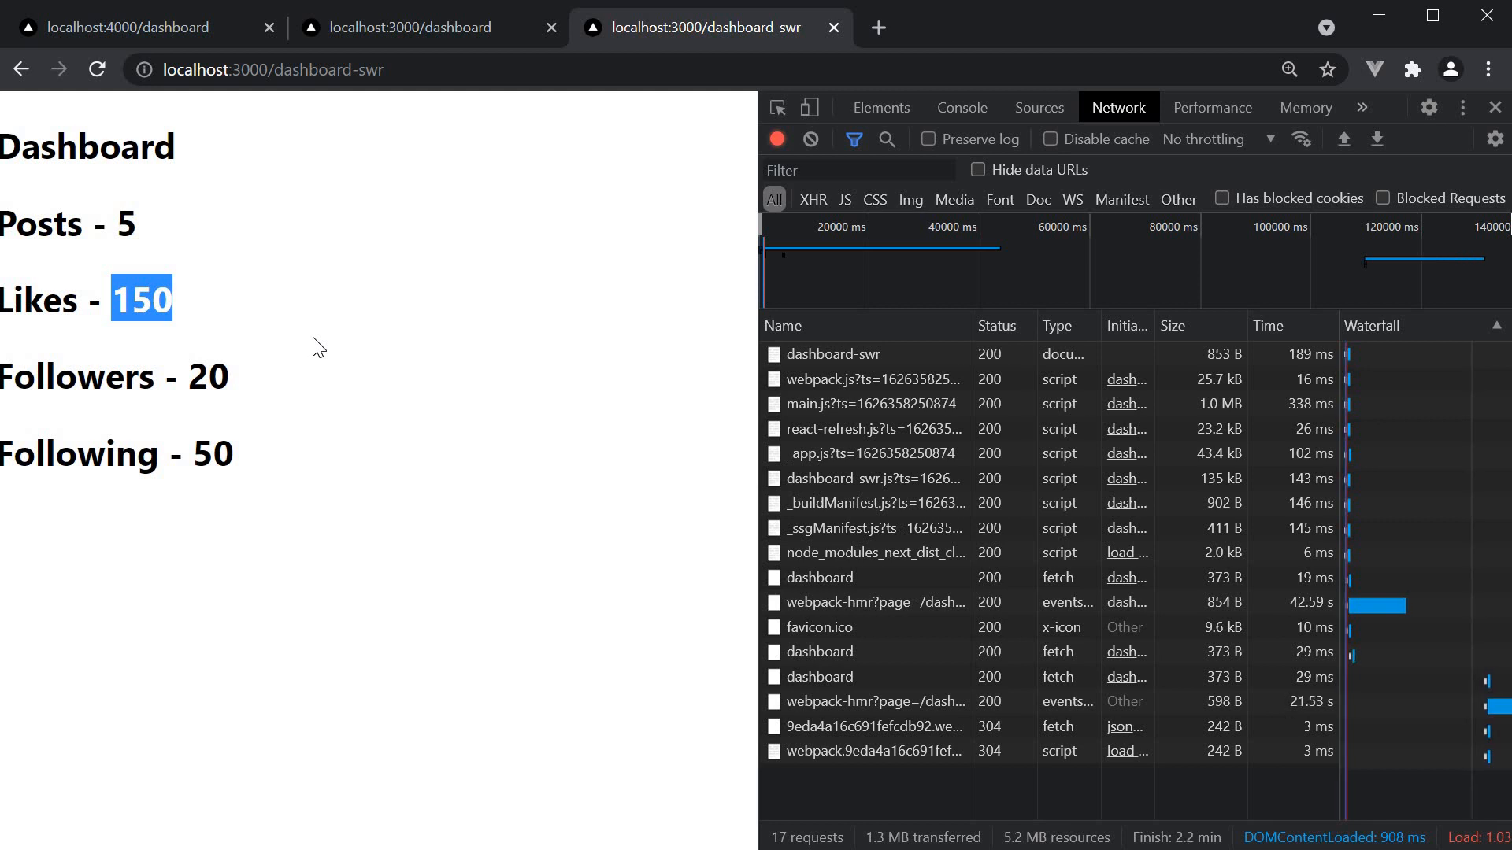
left_click(368, 375)
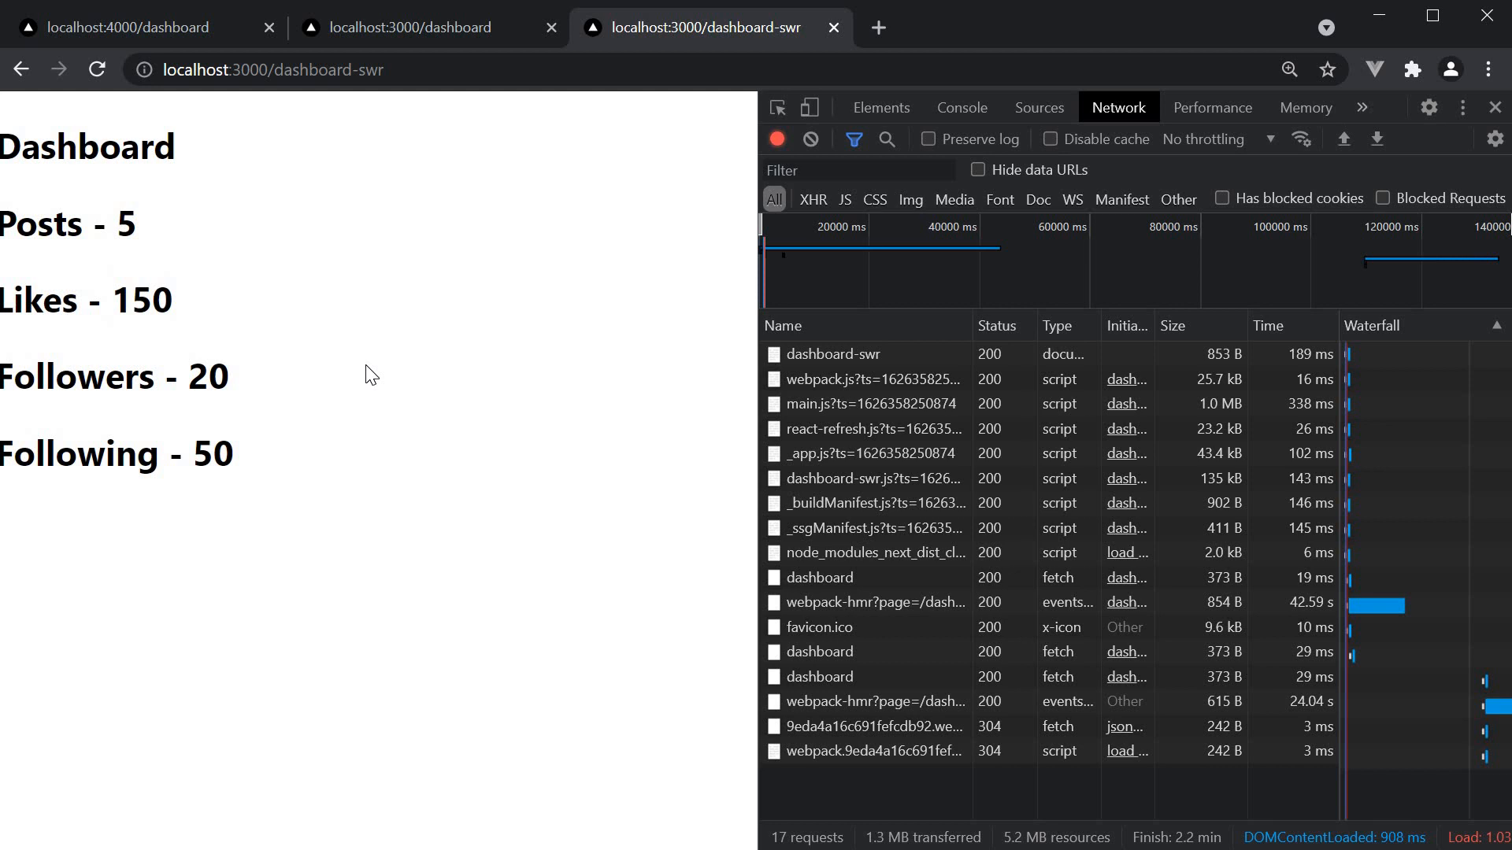